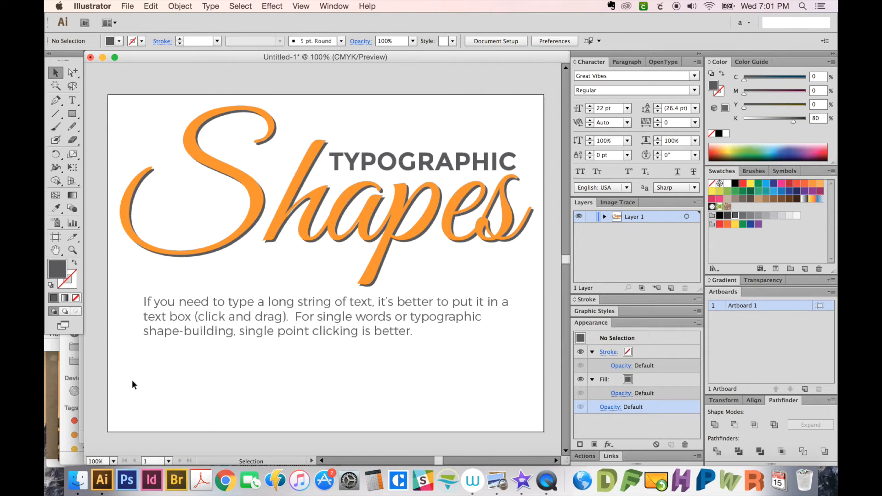
{"action": "mouse_move", "coordinate": [345, 293]}
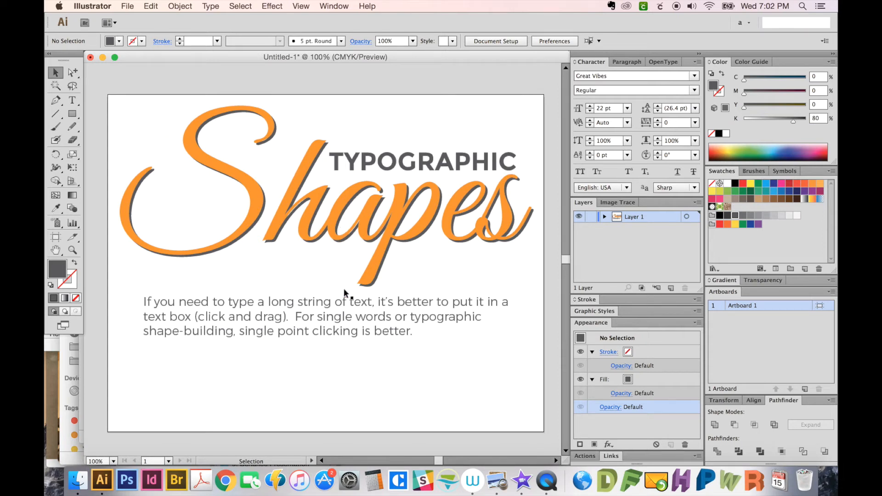
Step: Reveal the Type Tool flyout with its Area Type, Type on a Path and vertical variants
{"action": "left_click", "coordinate": [72, 100]}
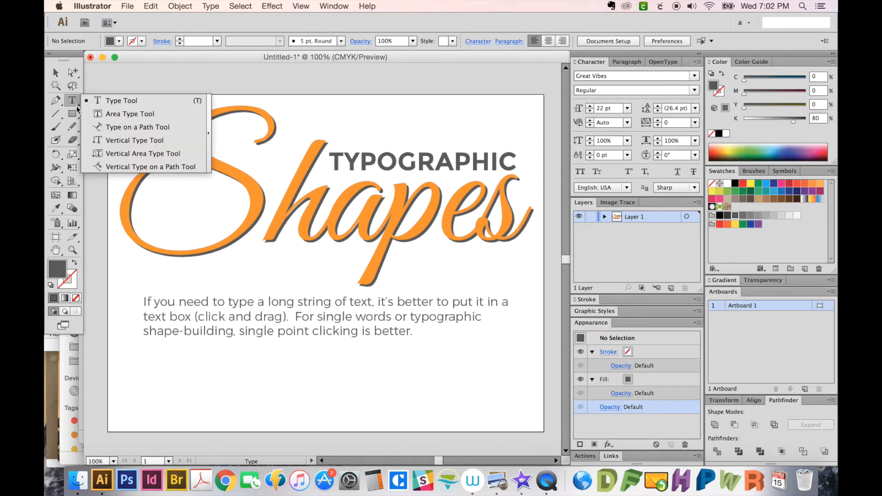
{"action": "mouse_move", "coordinate": [129, 114]}
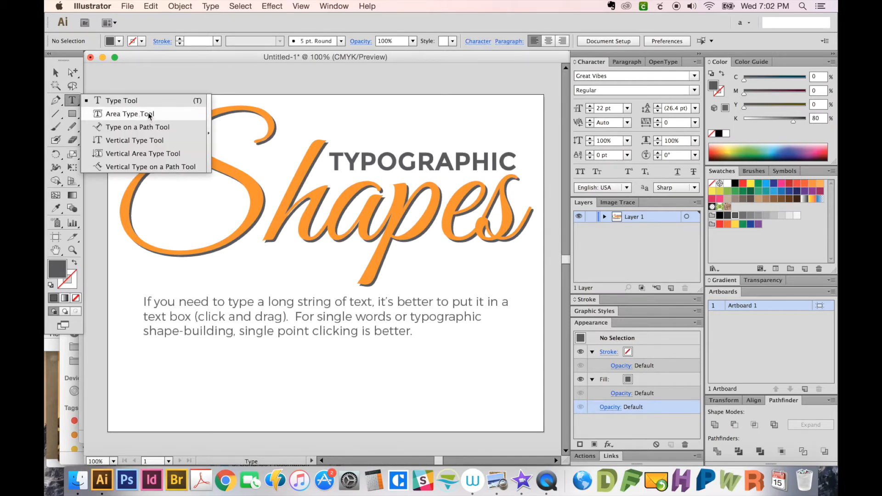
{"action": "mouse_move", "coordinate": [144, 153]}
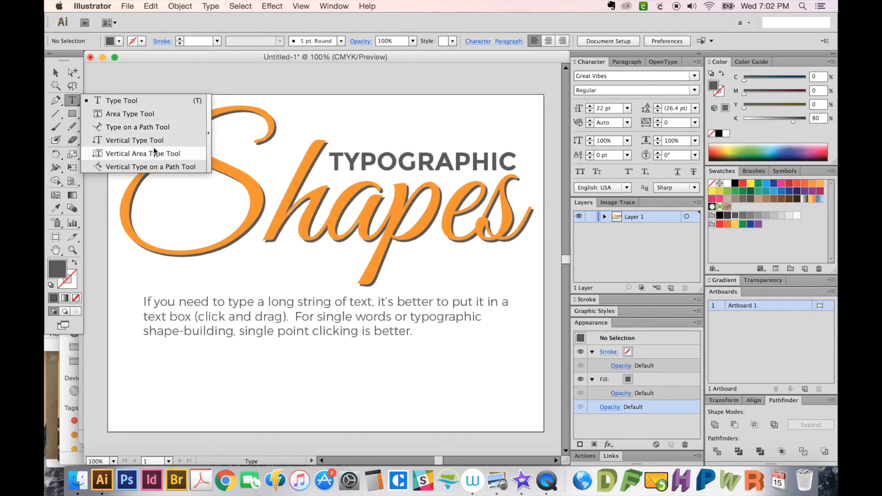
Step: Set CREATE SOMETHING as point text below the paragraph and match it to the TYPOGRAPHIC heading via the Eyedropper
{"action": "left_click", "coordinate": [56, 72]}
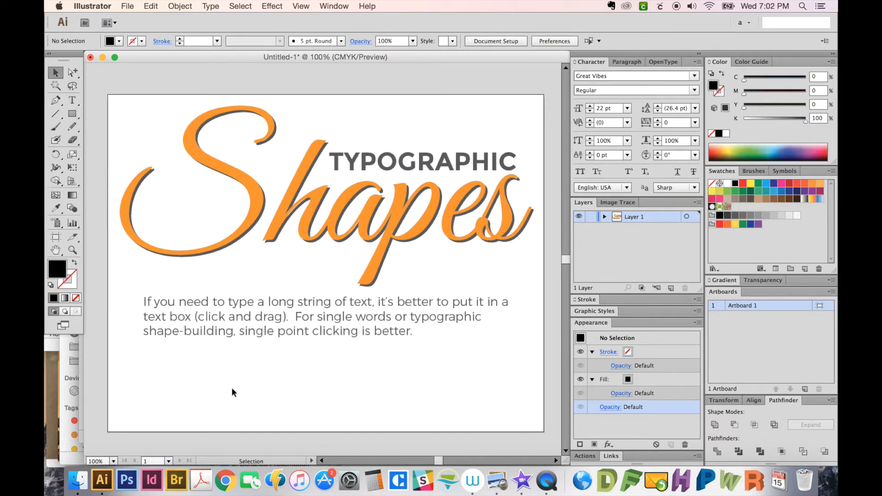
{"action": "left_click", "coordinate": [72, 100]}
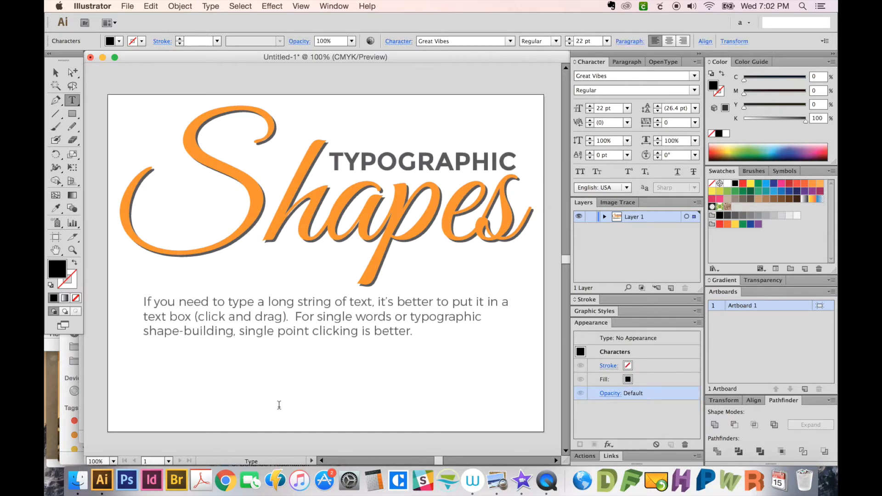
{"action": "mouse_move", "coordinate": [322, 402]}
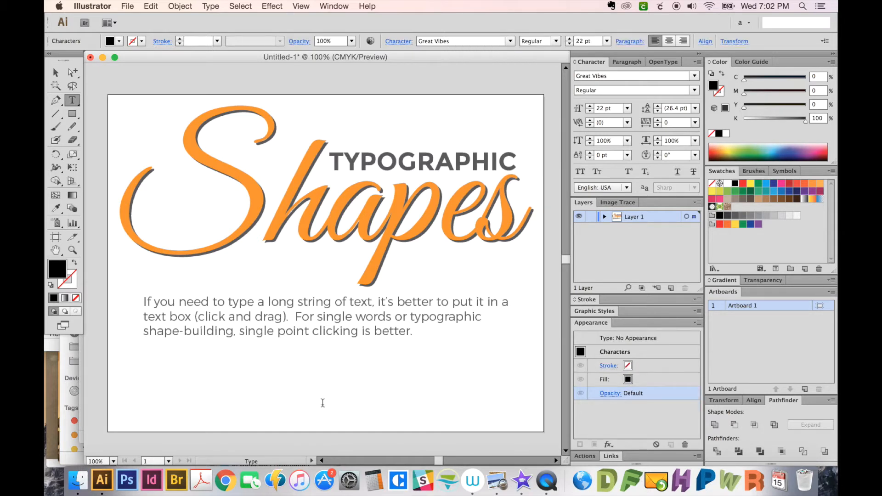
{"action": "mouse_move", "coordinate": [341, 391]}
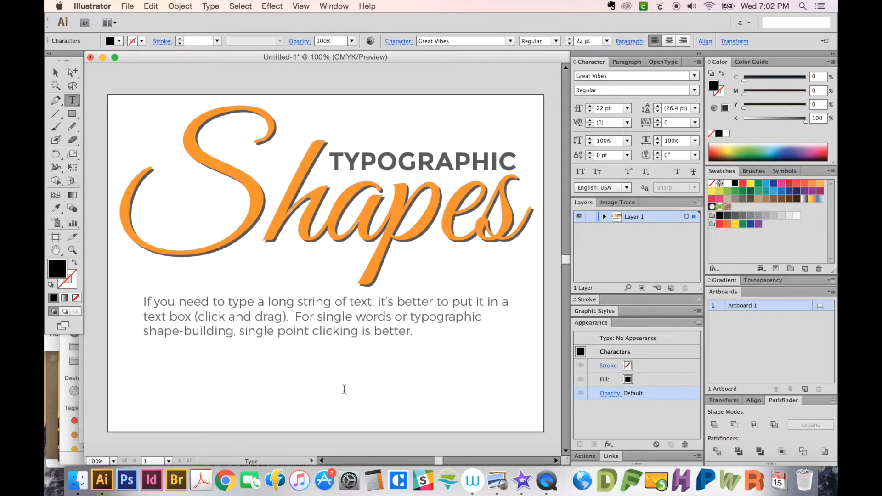
{"action": "mouse_move", "coordinate": [212, 195]}
{"action": "type", "text": "CREATE SOMETHING"}
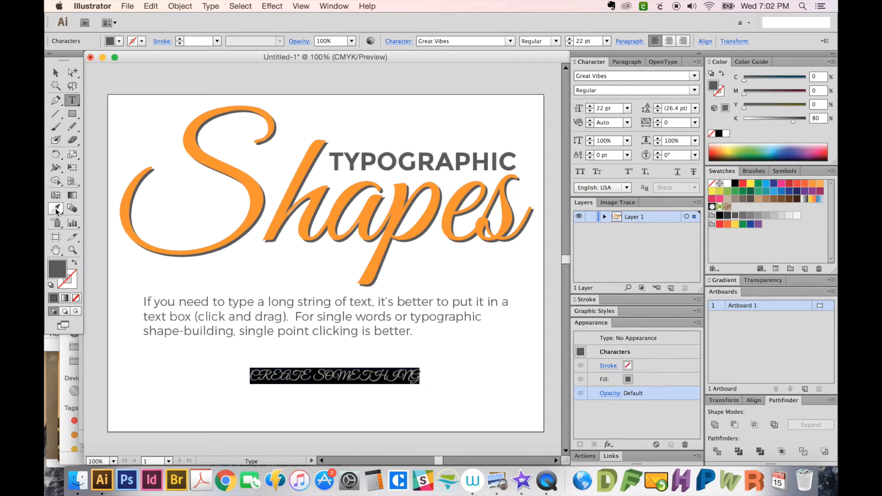
{"action": "left_click", "coordinate": [55, 209]}
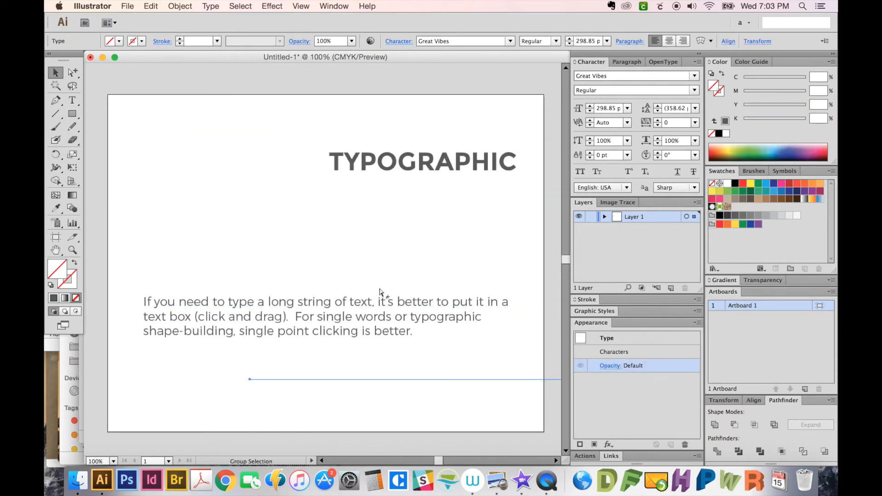
{"action": "left_click", "coordinate": [394, 162]}
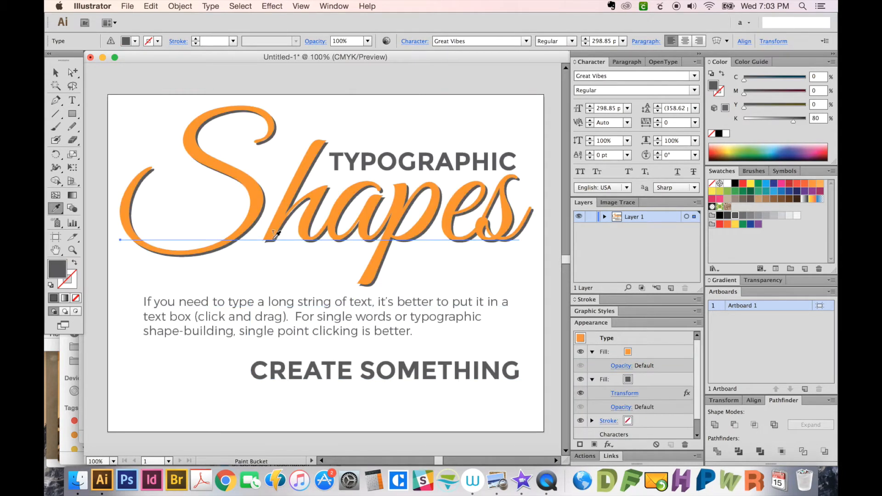
{"action": "mouse_move", "coordinate": [297, 222]}
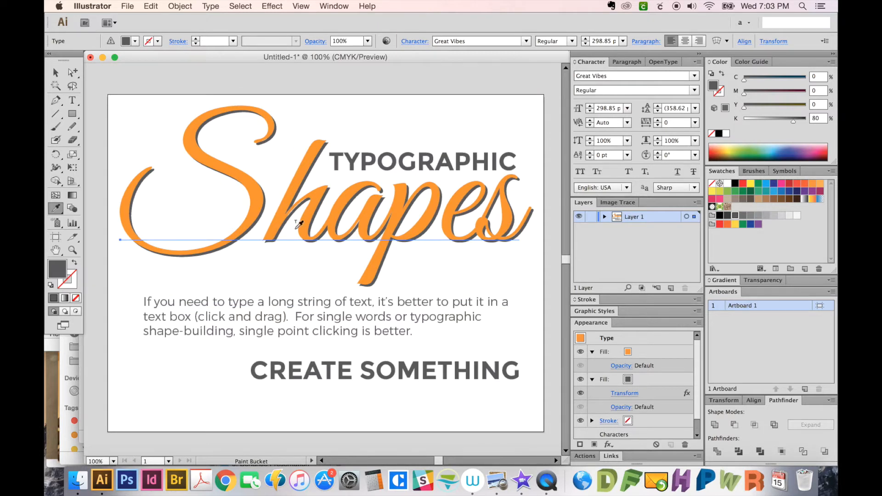
{"action": "mouse_move", "coordinate": [279, 226]}
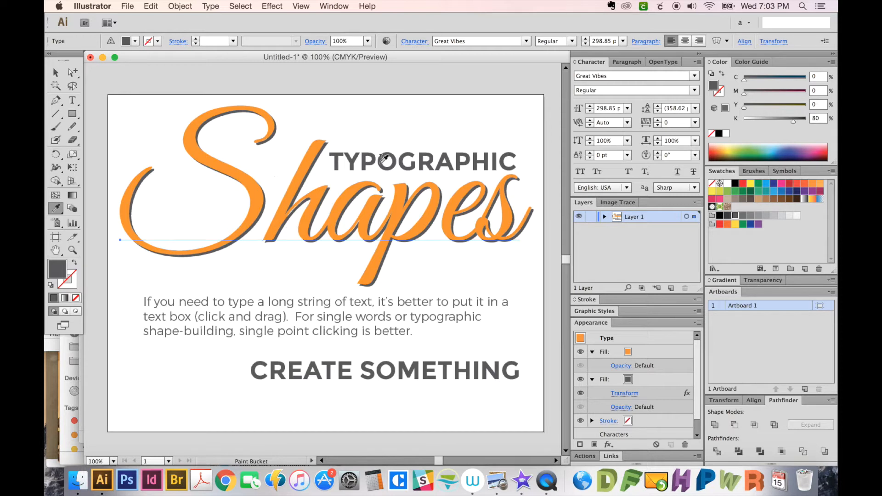
{"action": "mouse_move", "coordinate": [450, 157]}
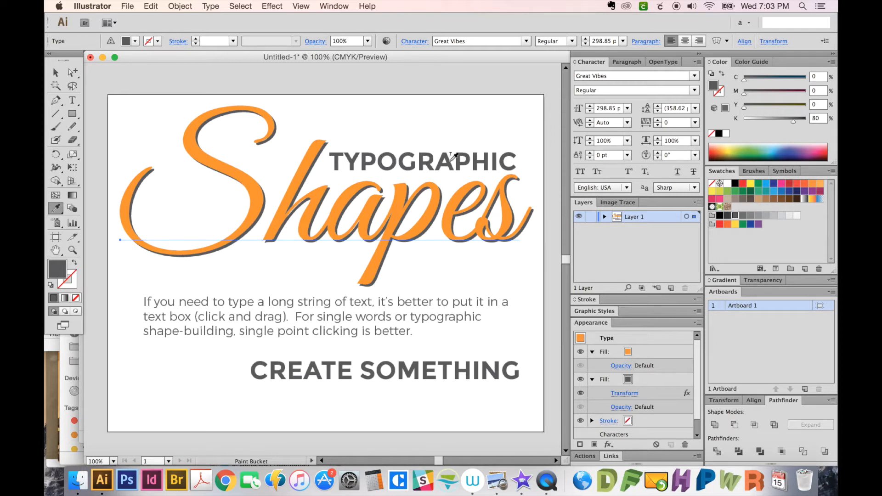
{"action": "mouse_move", "coordinate": [380, 370]}
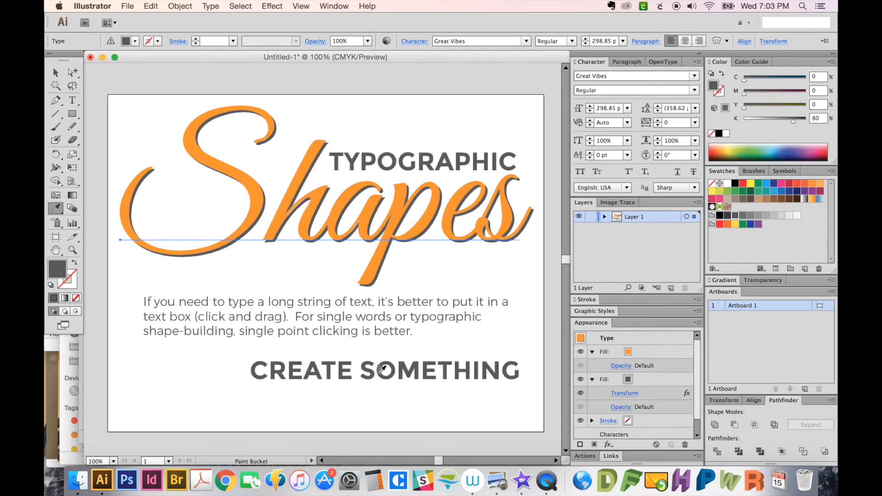
{"action": "mouse_move", "coordinate": [319, 404]}
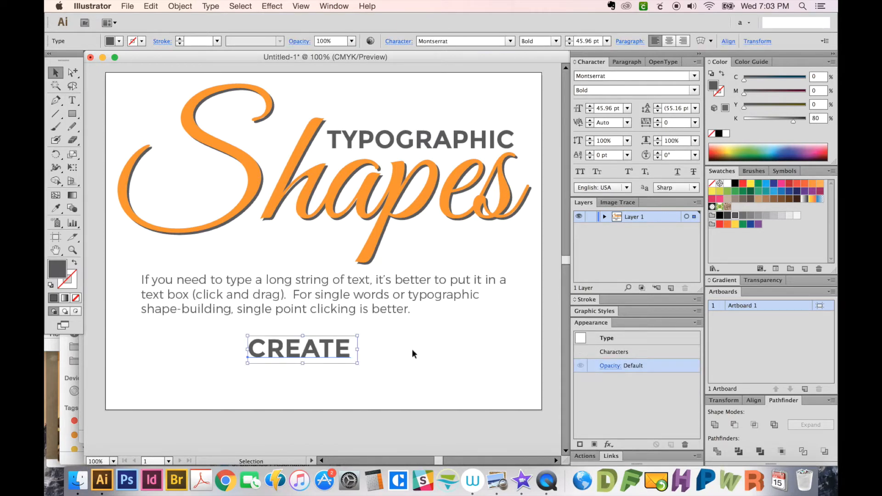
{"action": "mouse_move", "coordinate": [291, 92]}
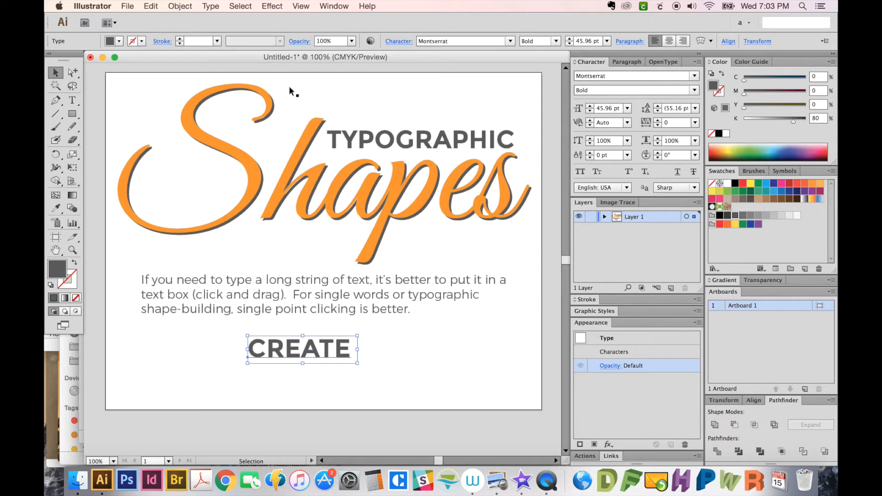
{"action": "mouse_move", "coordinate": [258, 392]}
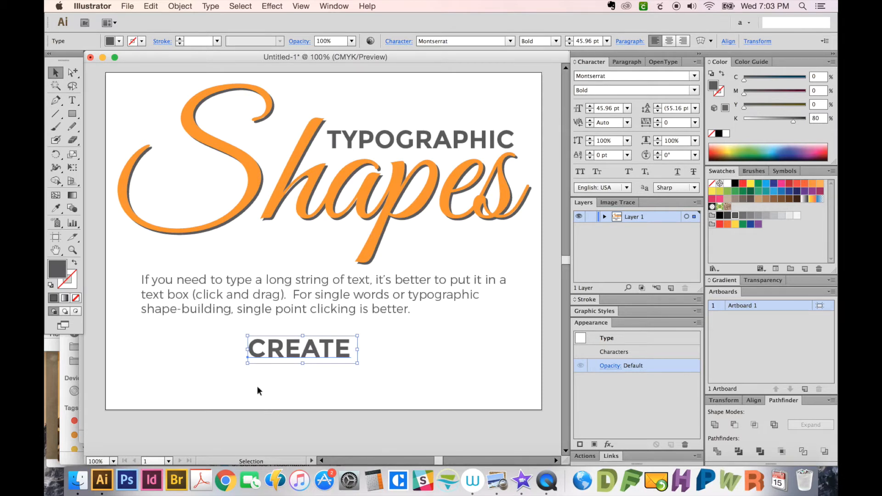
{"action": "mouse_move", "coordinate": [267, 394]}
{"action": "type", "text": "SOMETHING"}
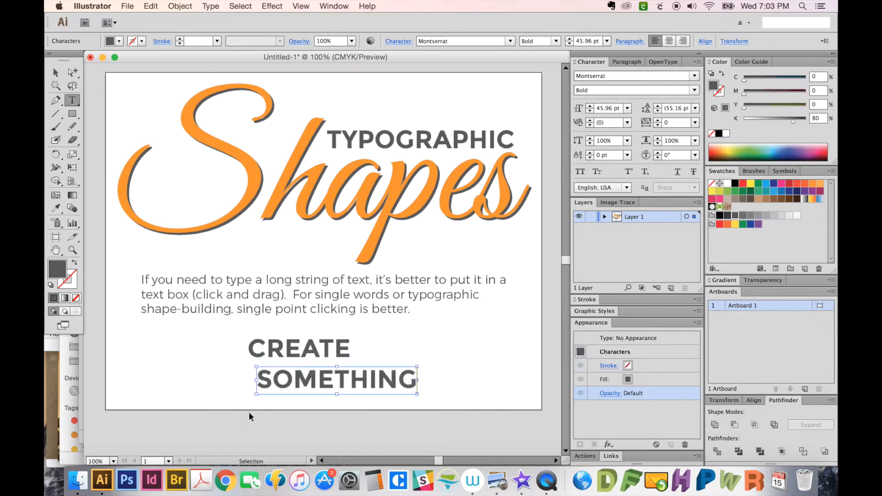
Step: Leave SOMETHING as its own text under CREATE and ready the Eyedropper to sample the Shapes script style
{"action": "left_click", "coordinate": [375, 326]}
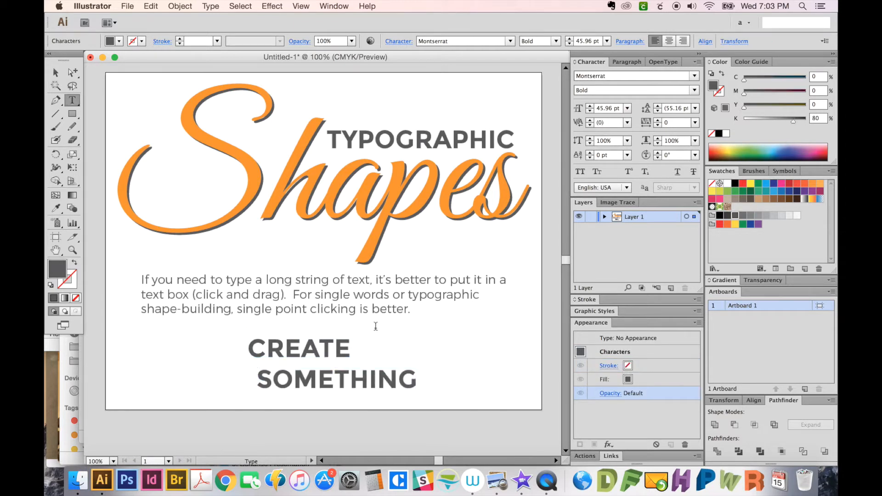
{"action": "left_click", "coordinate": [336, 380]}
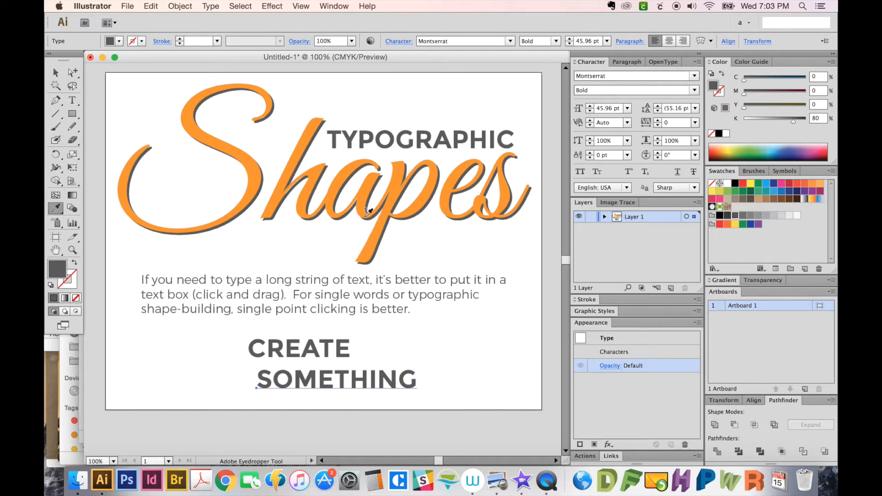
{"action": "mouse_move", "coordinate": [196, 127]}
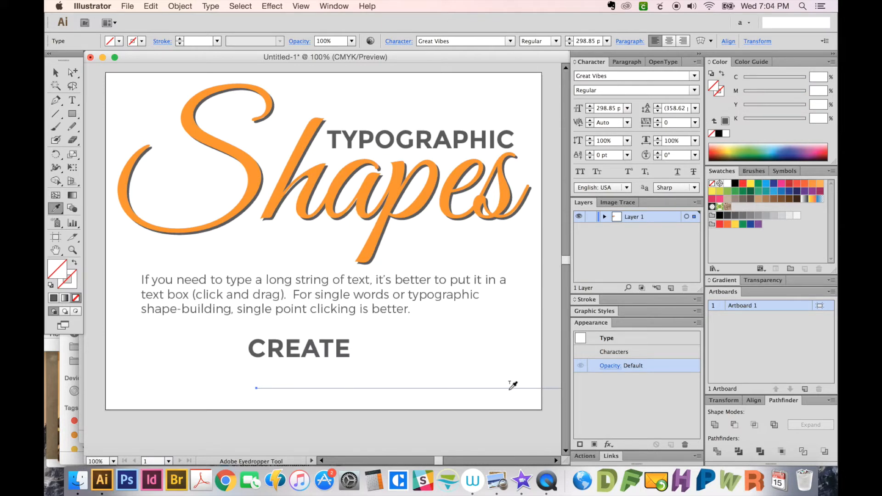
{"action": "mouse_move", "coordinate": [511, 389]}
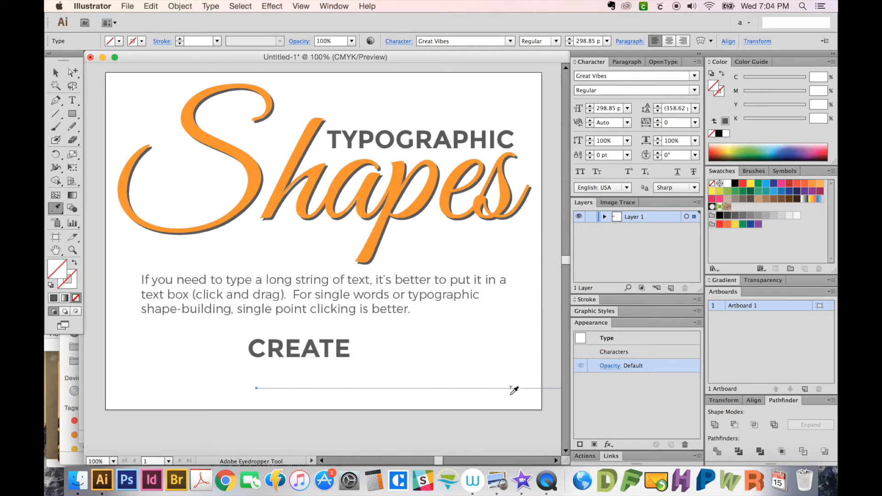
{"action": "mouse_move", "coordinate": [357, 259]}
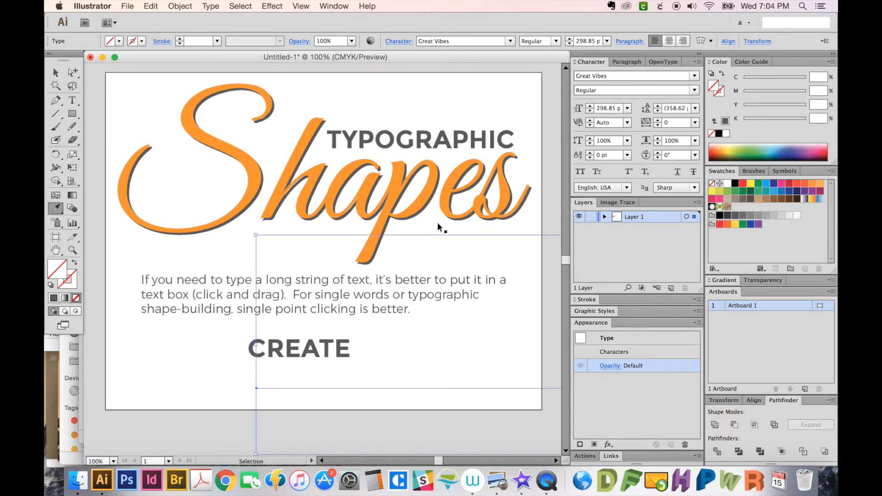
{"action": "mouse_move", "coordinate": [430, 341]}
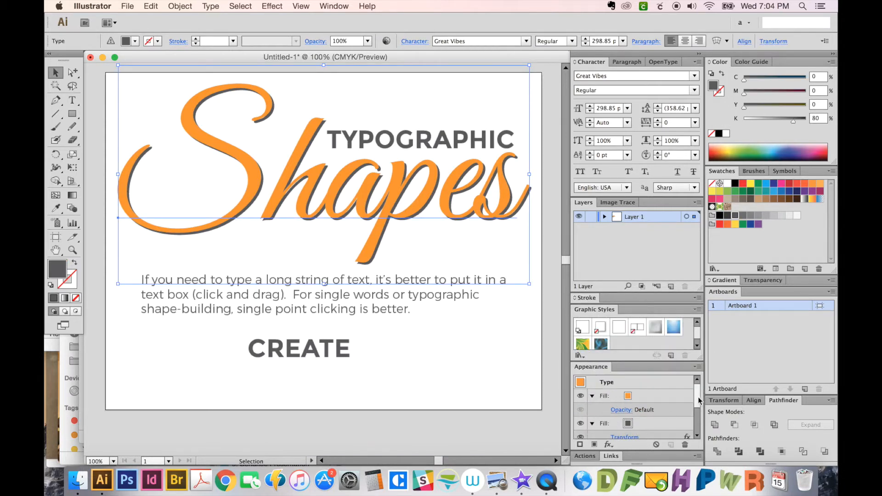
Step: Place the orange-script Something copy over the lower part of the artboard
{"action": "scroll", "scroll_direction": "down", "scroll_amount": 3}
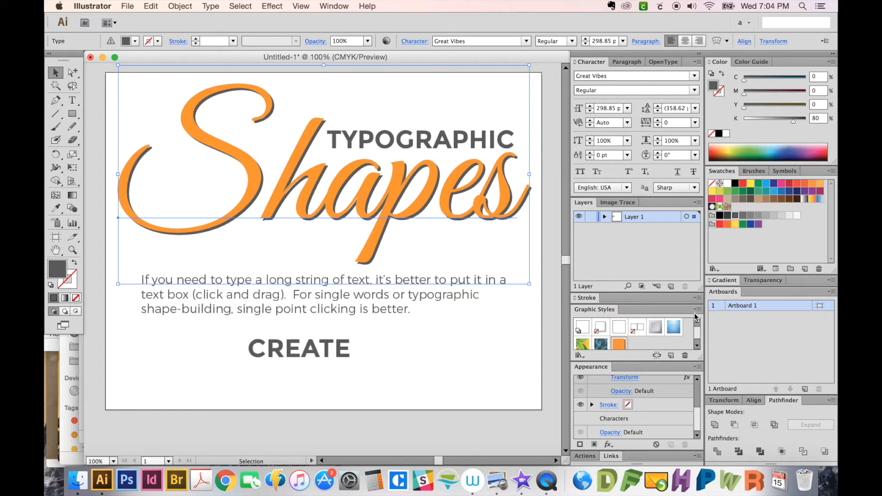
{"action": "mouse_move", "coordinate": [370, 412]}
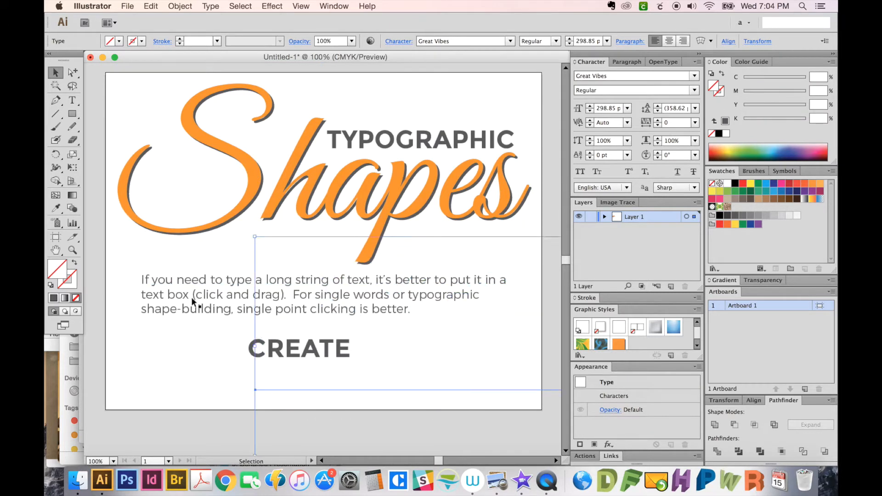
{"action": "mouse_move", "coordinate": [443, 395]}
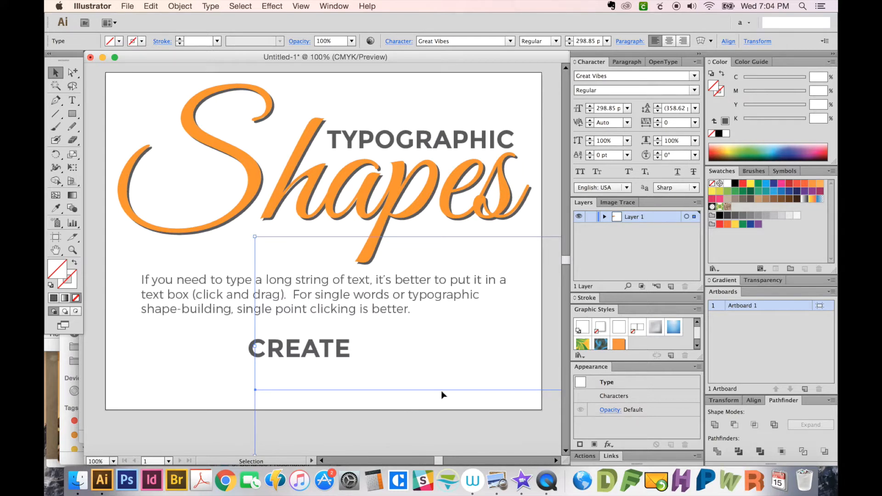
{"action": "left_click", "coordinate": [618, 344]}
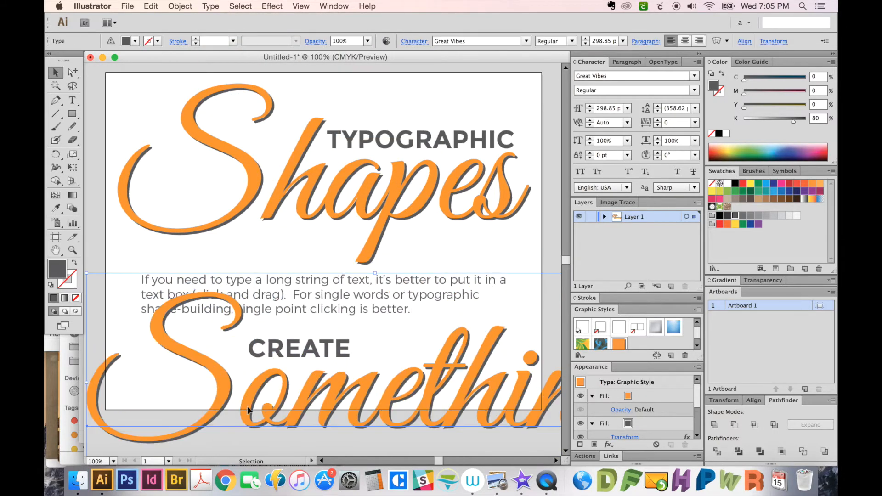
{"action": "scroll", "scroll_direction": "down", "scroll_amount": 3}
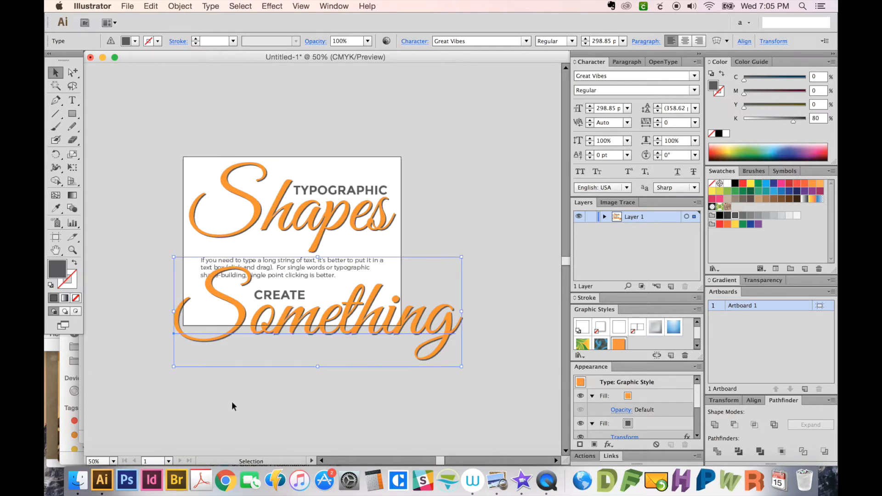
{"action": "mouse_move", "coordinate": [225, 387]}
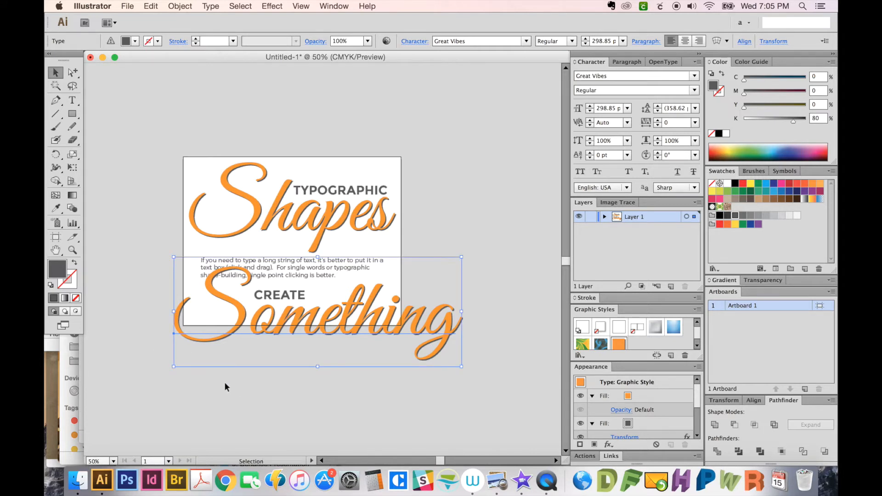
{"action": "mouse_move", "coordinate": [212, 384]}
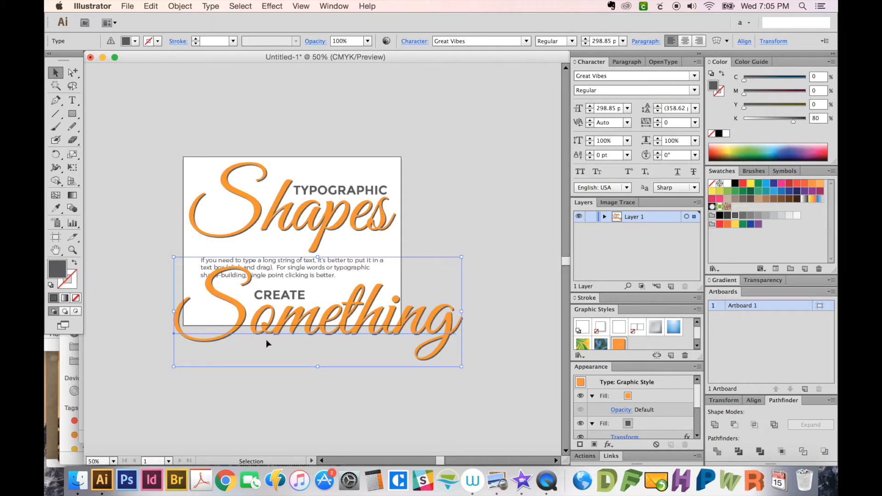
{"action": "mouse_move", "coordinate": [289, 284]}
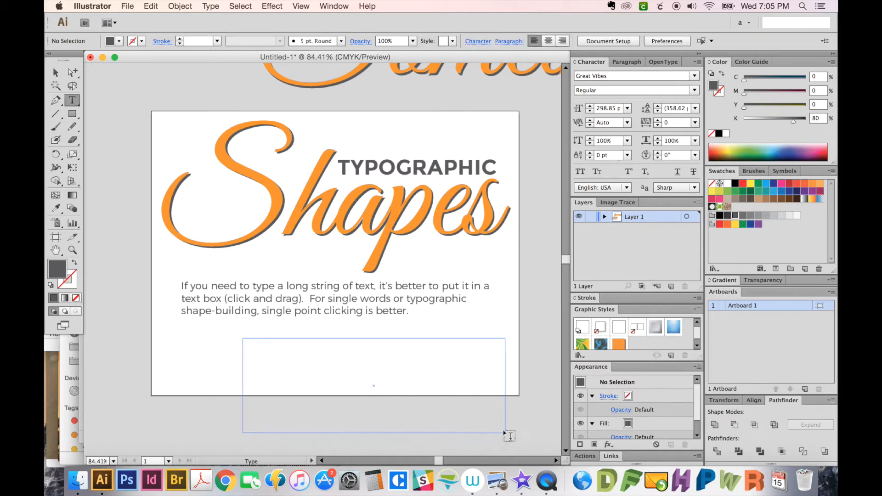
Step: Create an area text box lower on the artboard and fill it with a copy of the paragraph
{"action": "left_click", "coordinate": [372, 385]}
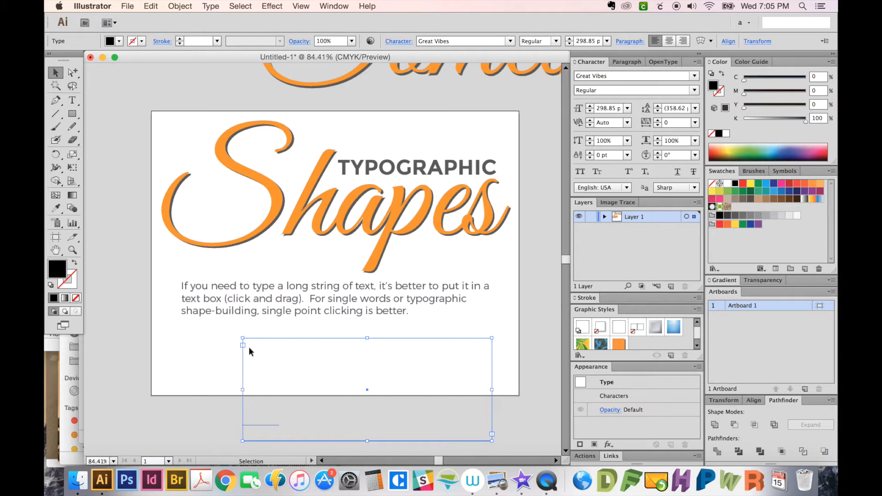
{"action": "left_click", "coordinate": [72, 100]}
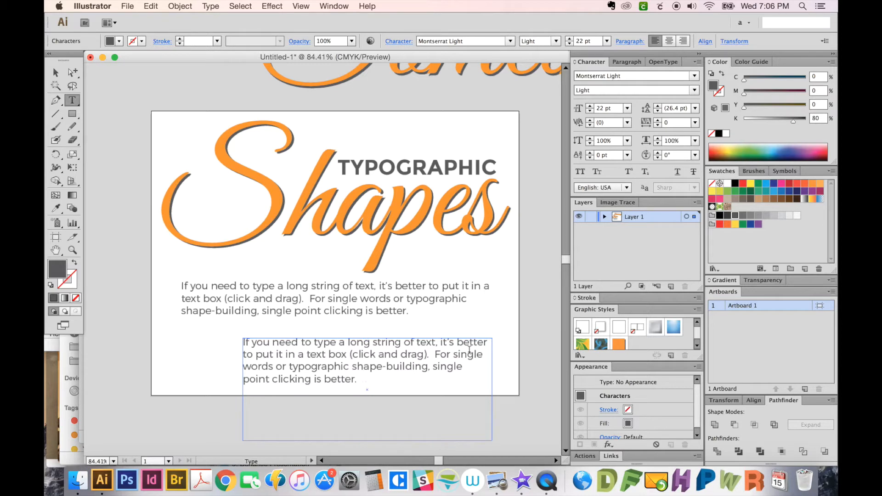
{"action": "double_click", "coordinate": [470, 341]}
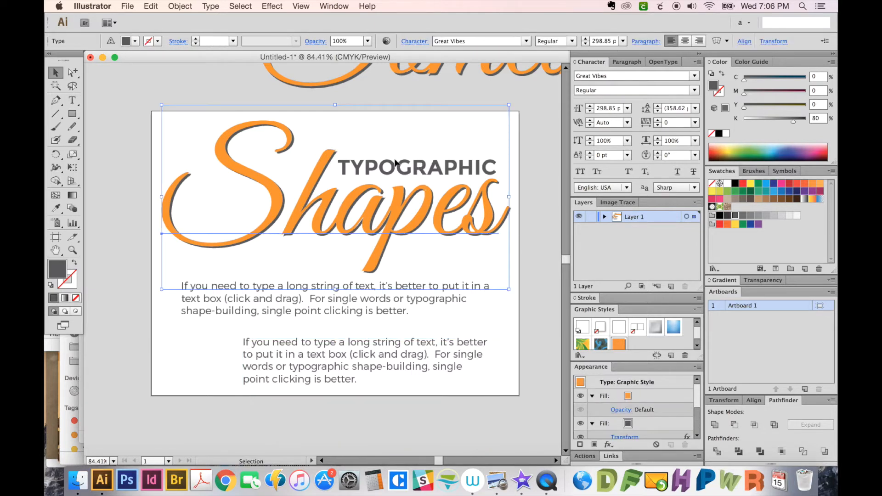
{"action": "mouse_move", "coordinate": [179, 258]}
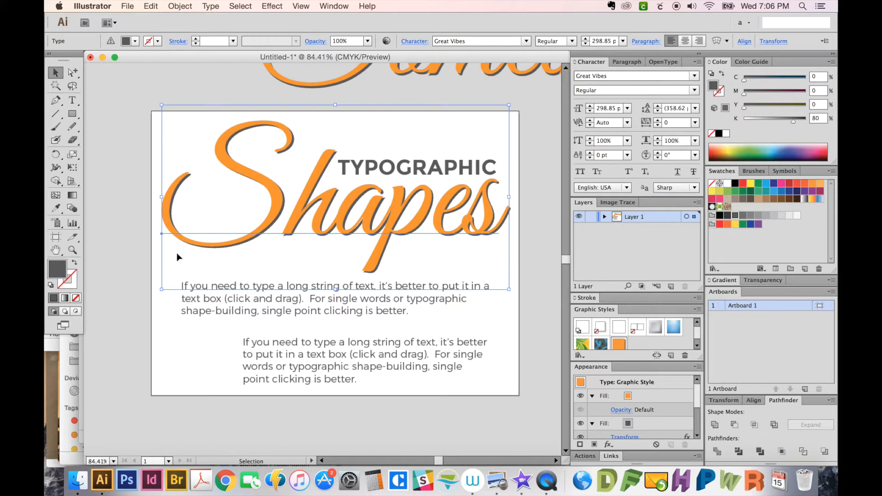
{"action": "mouse_move", "coordinate": [424, 214]}
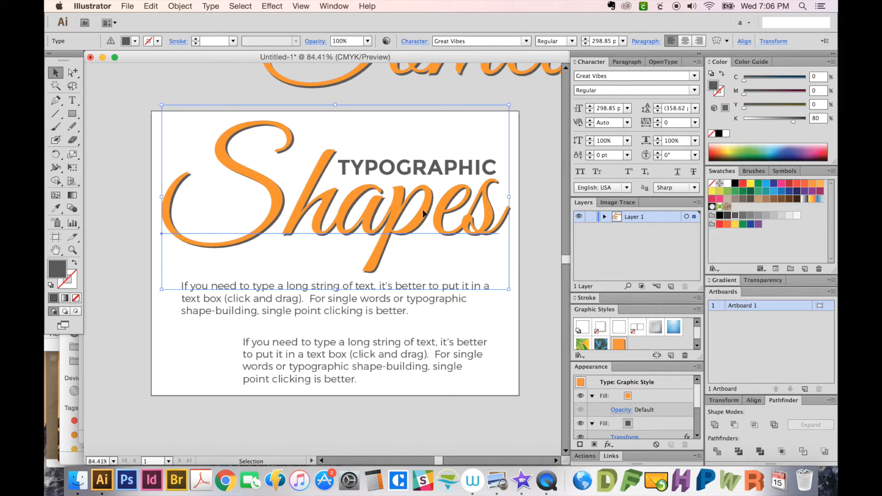
{"action": "mouse_move", "coordinate": [392, 276]}
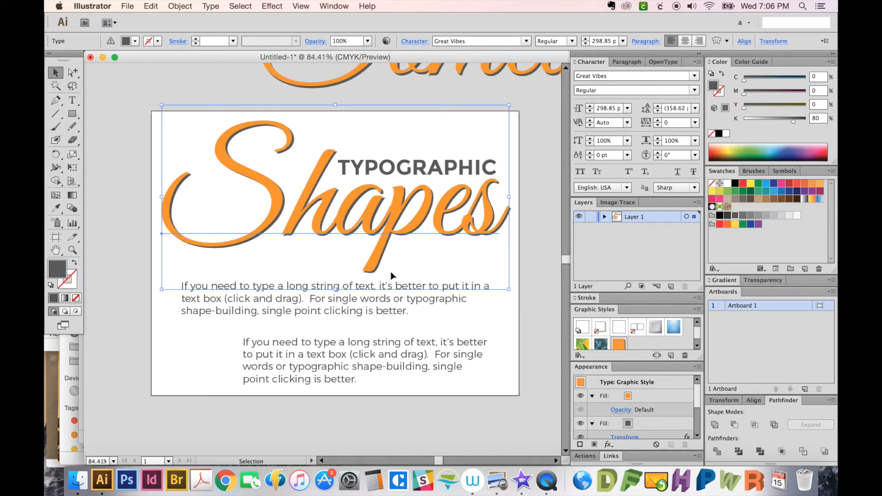
{"action": "mouse_move", "coordinate": [347, 289]}
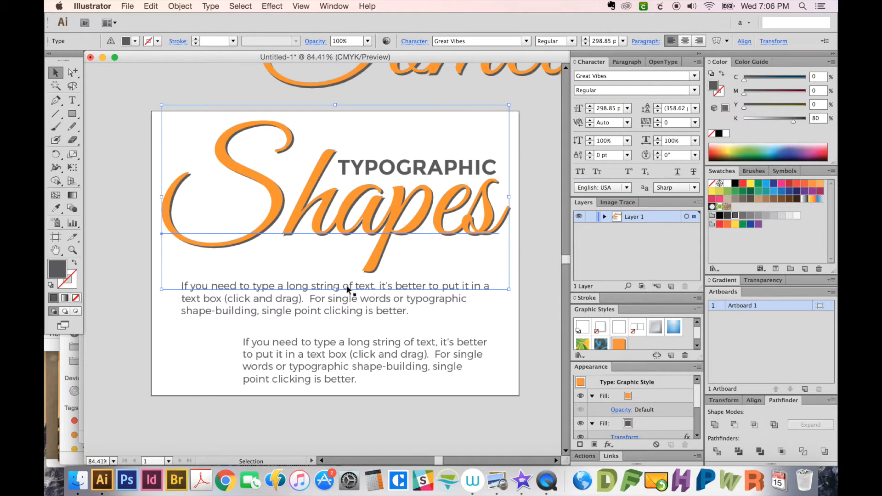
{"action": "mouse_move", "coordinate": [362, 327]}
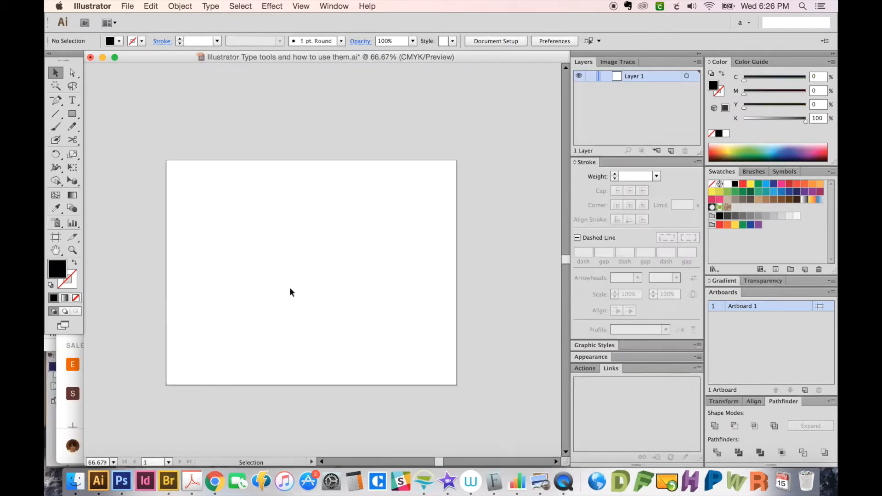
{"action": "mouse_move", "coordinate": [244, 257]}
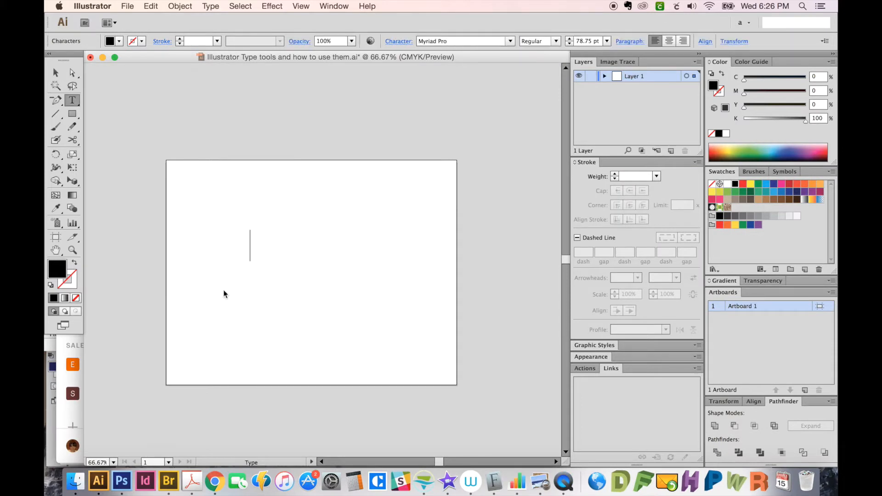
Step: Create the point text SPORTS and restyle it in the College font
{"action": "type", "text": "SPORTS"}
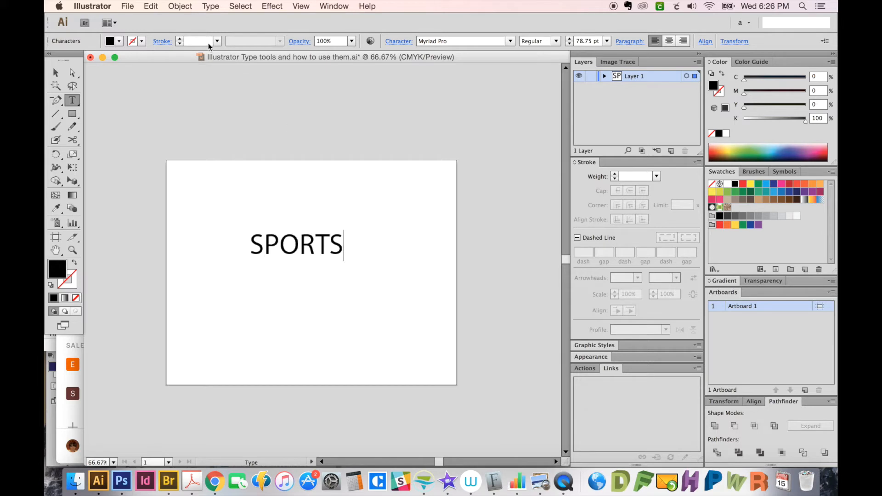
{"action": "left_click", "coordinate": [55, 71]}
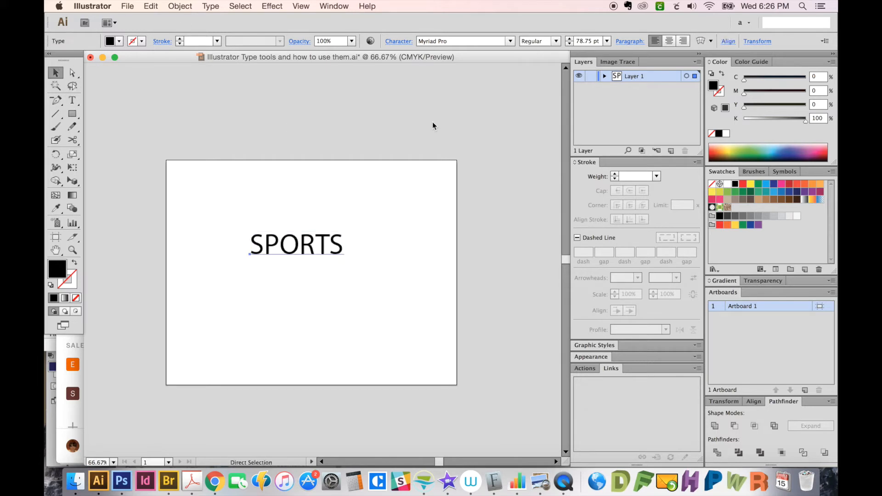
{"action": "left_click", "coordinate": [297, 245]}
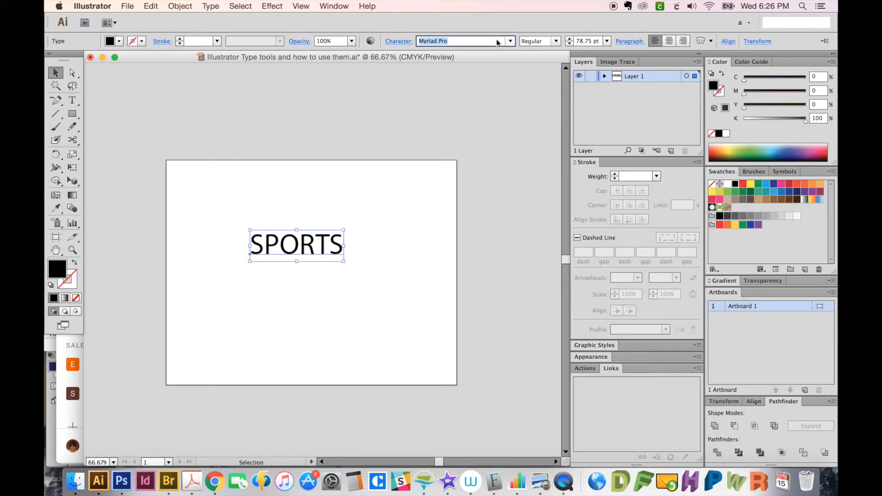
{"action": "type", "text": "College"}
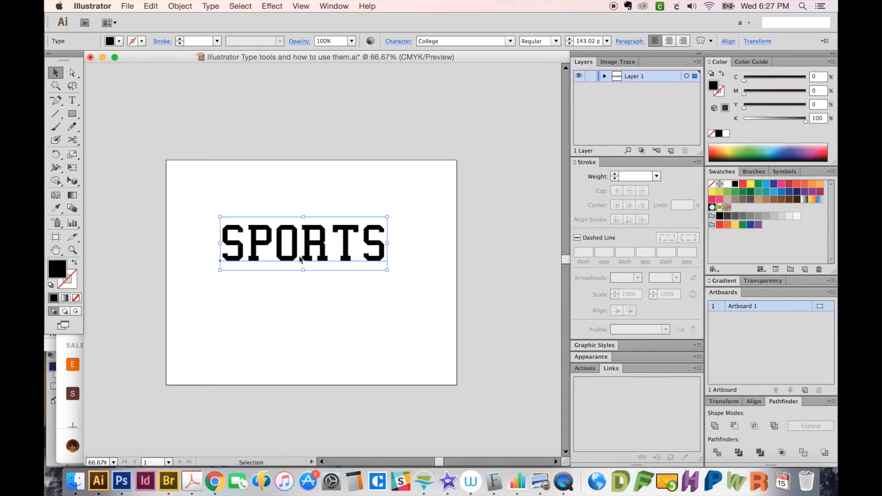
{"action": "mouse_move", "coordinate": [365, 259]}
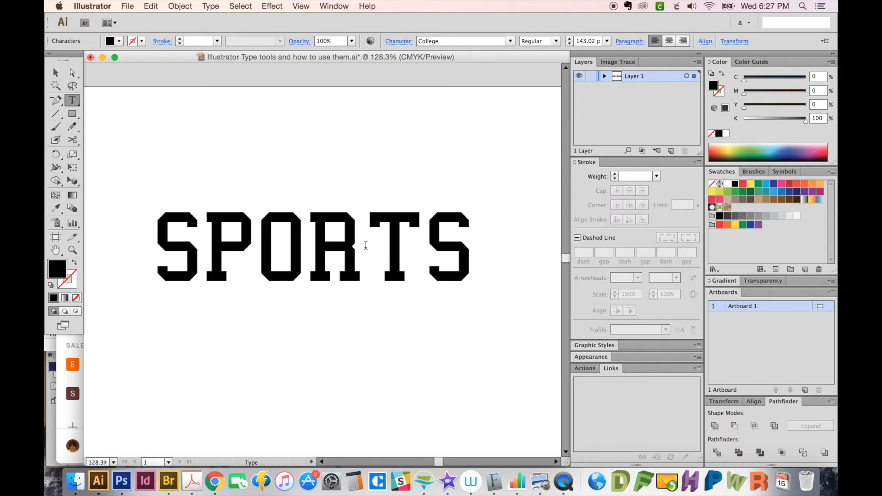
{"action": "mouse_move", "coordinate": [385, 237]}
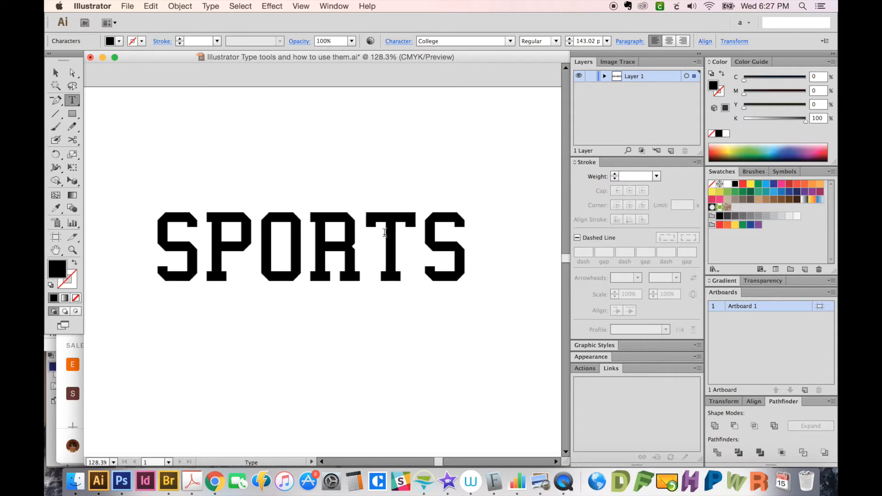
Step: Kern the R–T gap and another letter pair of SPORTS tighter
{"action": "left_click", "coordinate": [359, 246]}
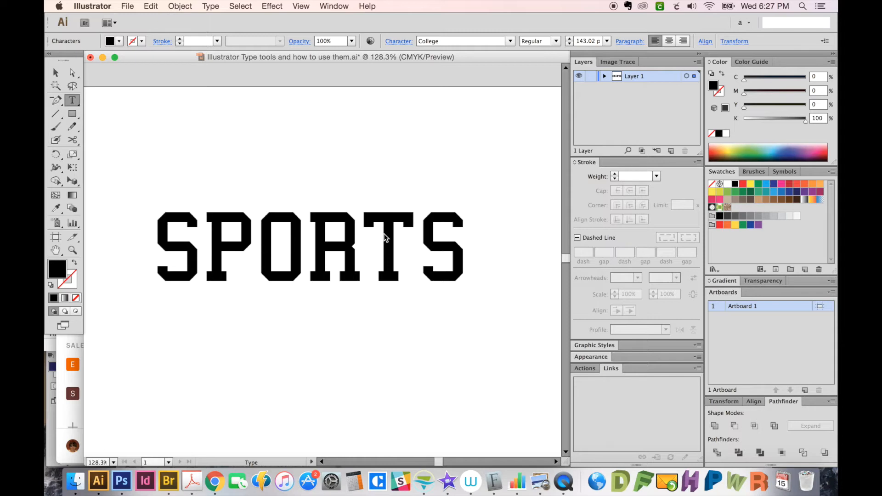
{"action": "left_click", "coordinate": [55, 72]}
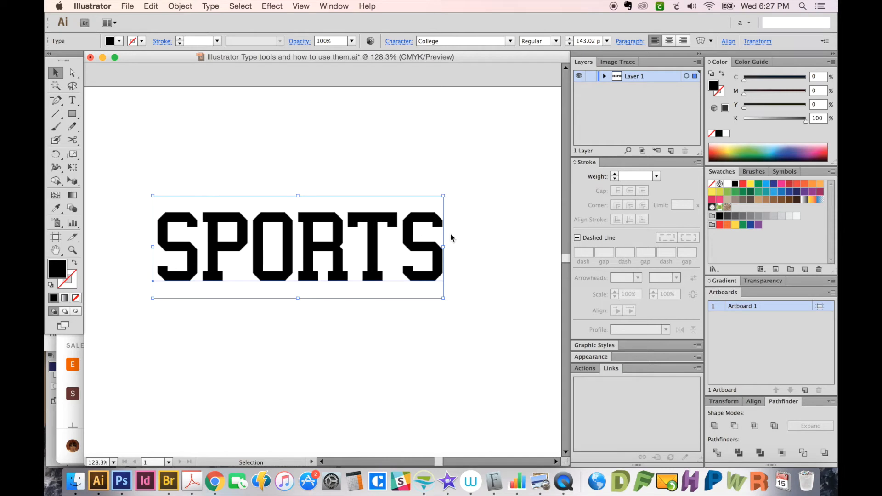
{"action": "mouse_move", "coordinate": [276, 28]}
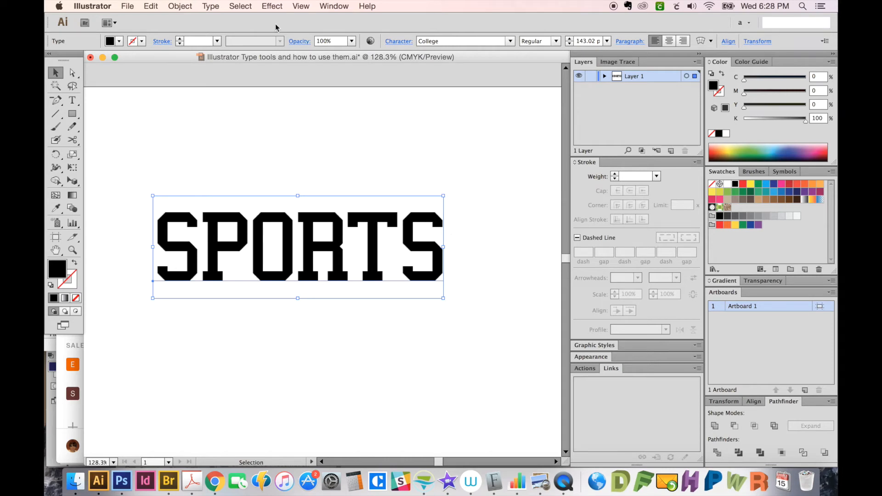
{"action": "mouse_move", "coordinate": [282, 84]}
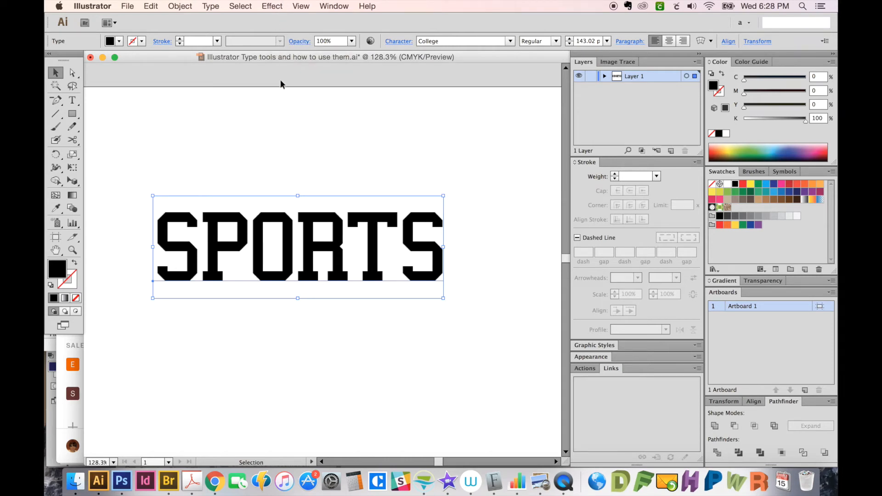
{"action": "mouse_move", "coordinate": [291, 11]}
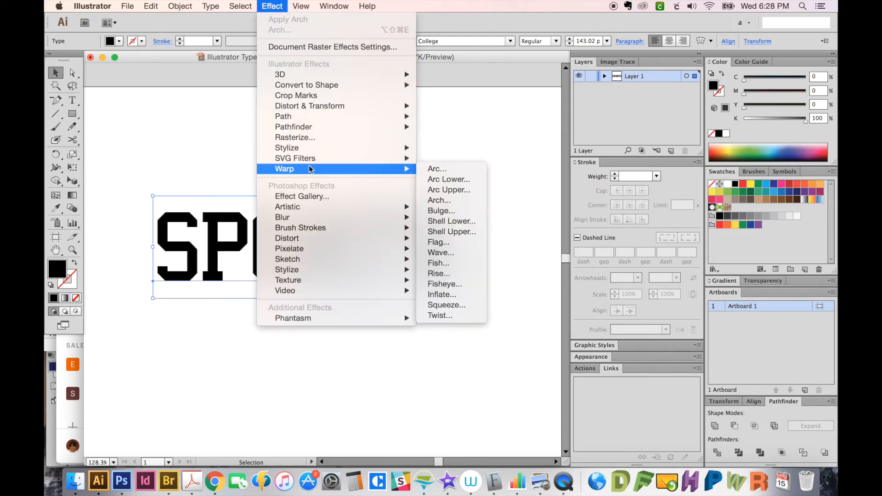
Step: Set up a Warp Arc effect on SPORTS with Preview showing the 22% upward bend
{"action": "left_click", "coordinate": [437, 169]}
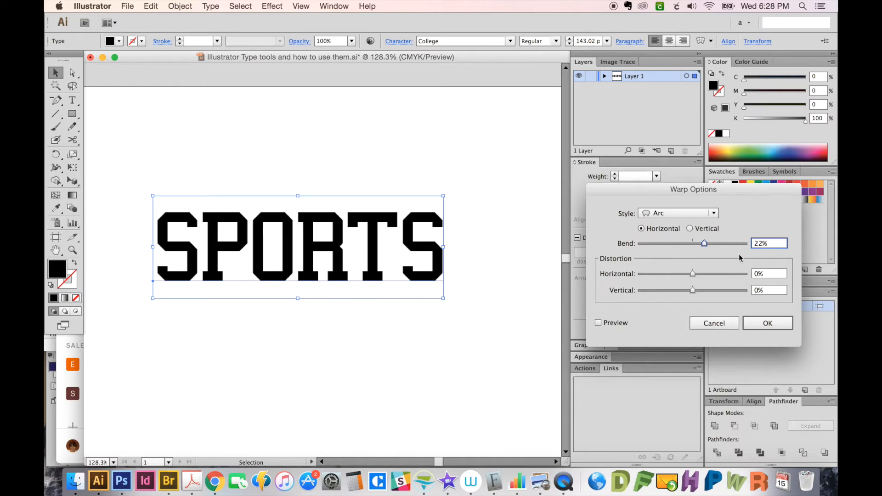
{"action": "left_click", "coordinate": [598, 322]}
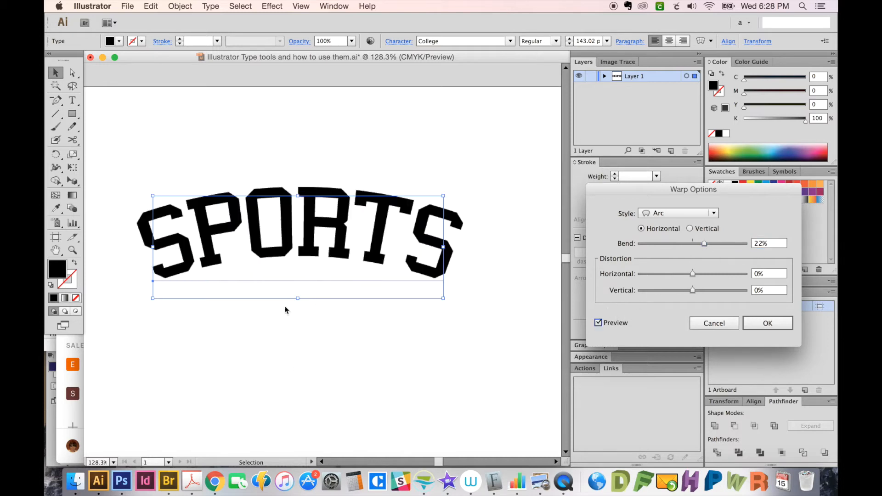
{"action": "mouse_move", "coordinate": [329, 392]}
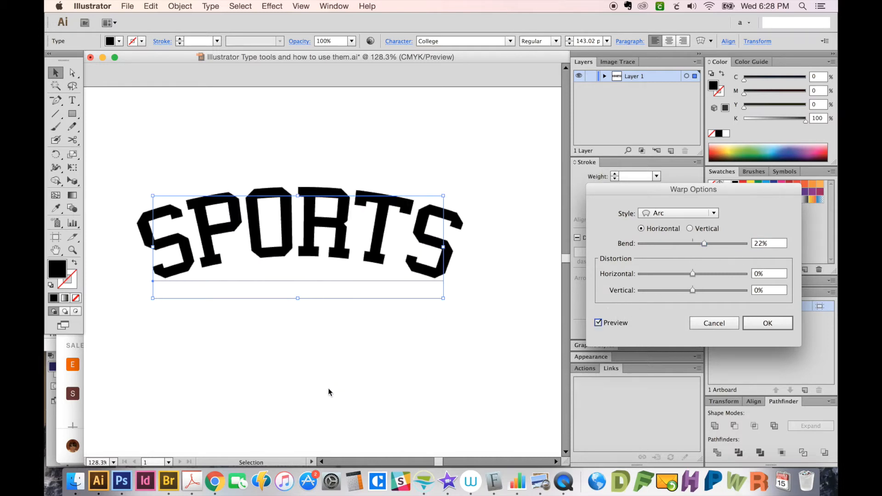
{"action": "mouse_move", "coordinate": [283, 224]}
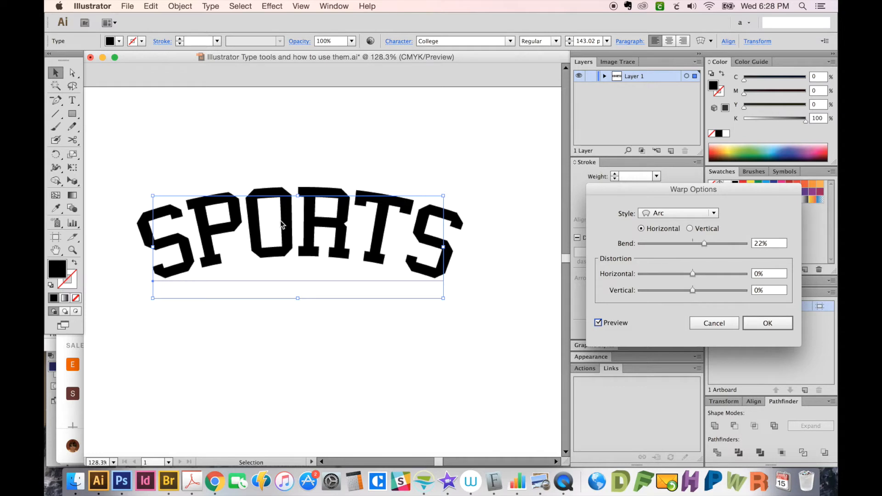
{"action": "mouse_move", "coordinate": [191, 287]}
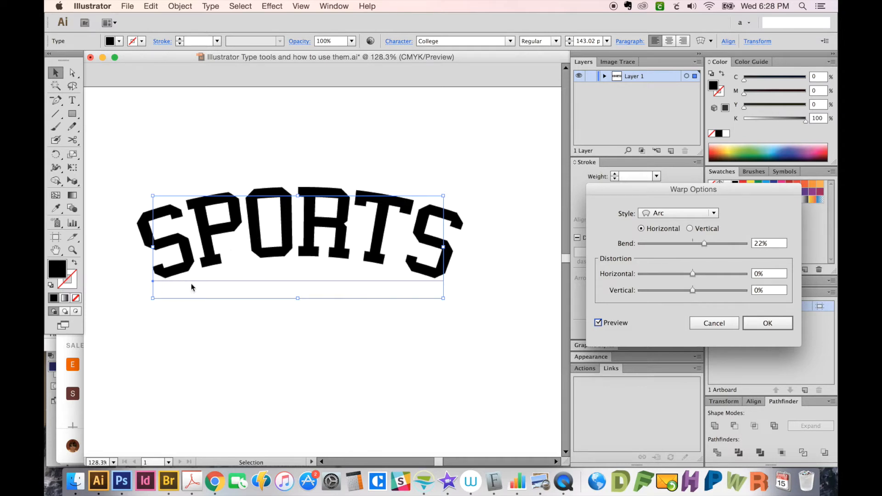
{"action": "mouse_move", "coordinate": [429, 278]}
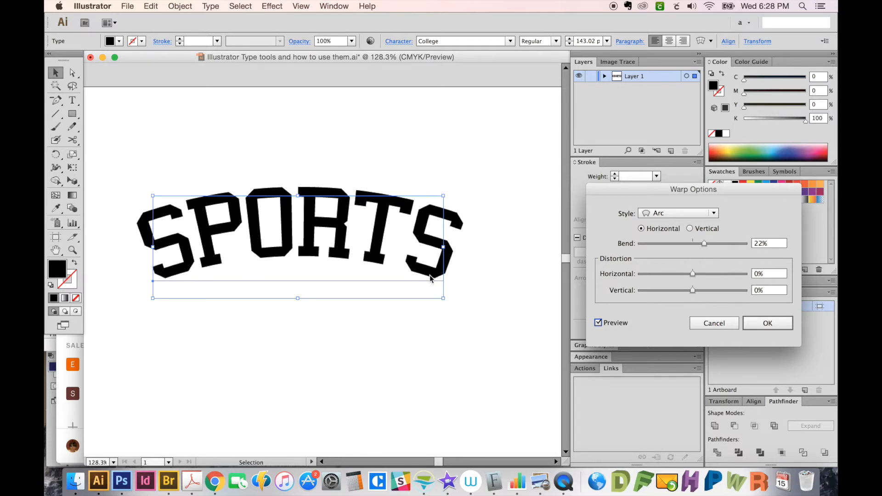
{"action": "mouse_move", "coordinate": [442, 214]}
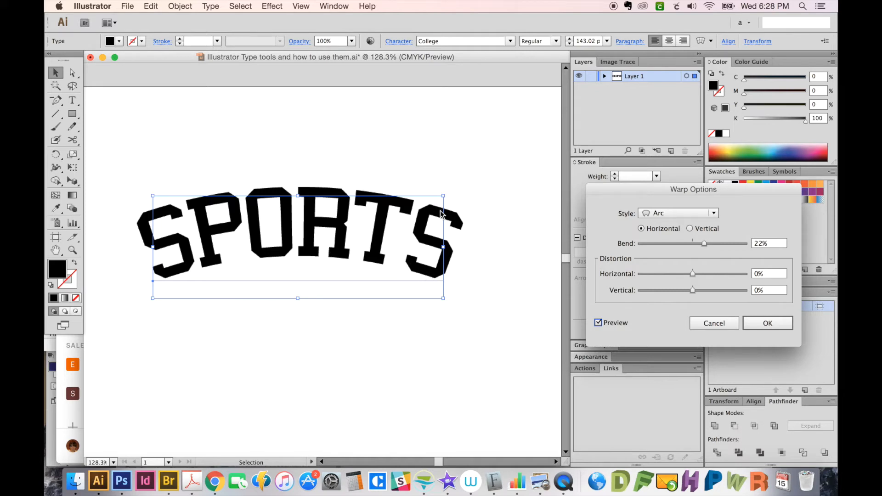
{"action": "mouse_move", "coordinate": [410, 310]}
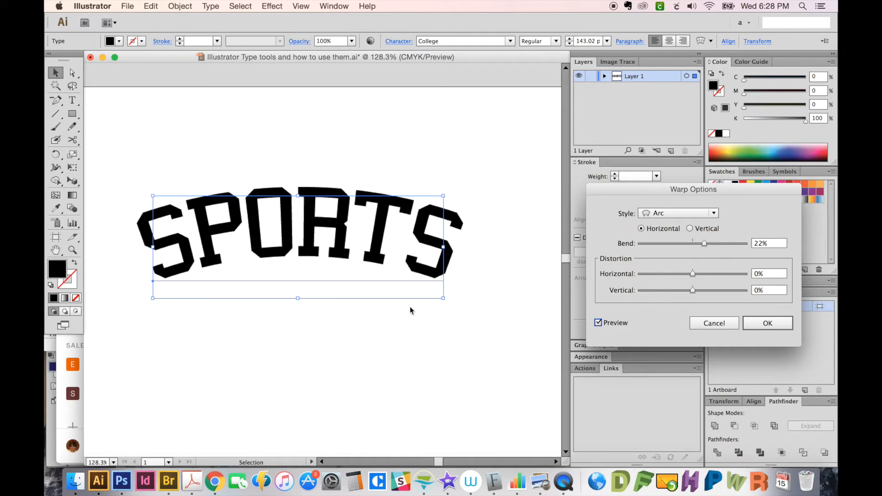
{"action": "mouse_move", "coordinate": [376, 326]}
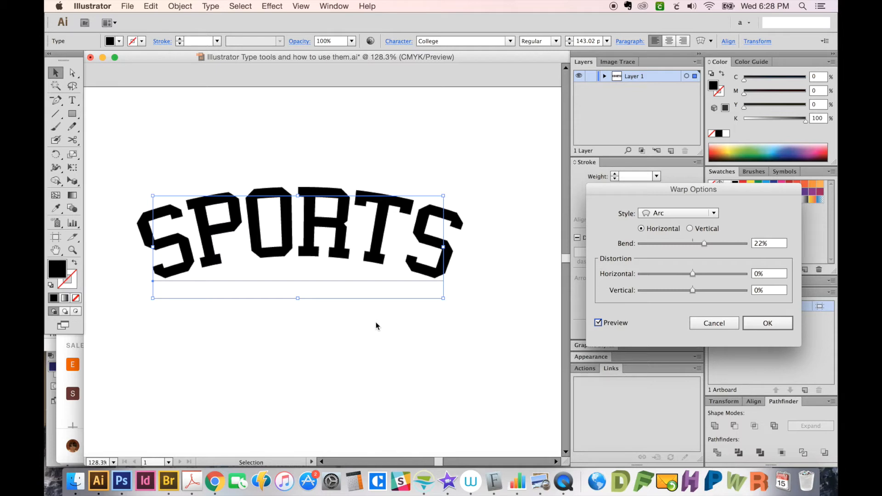
{"action": "mouse_move", "coordinate": [92, 111]}
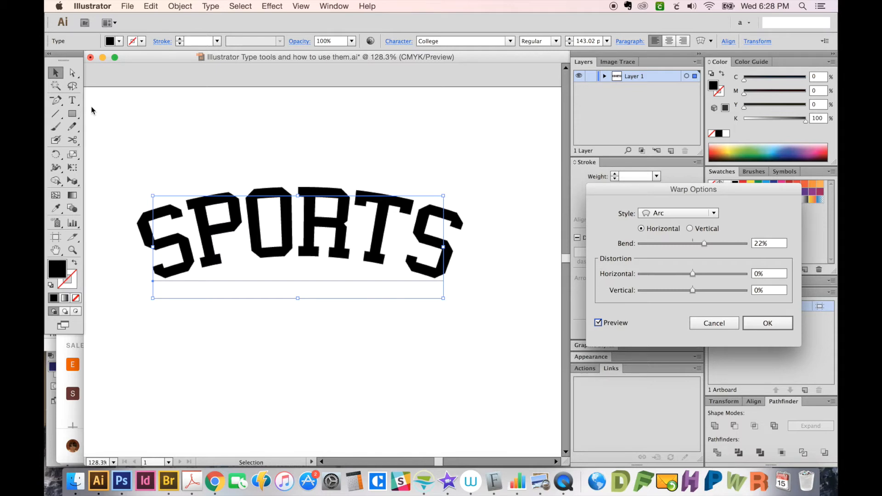
Step: Commit the arc, then change the warp style to Flag from the Appearance panel
{"action": "left_click", "coordinate": [767, 322]}
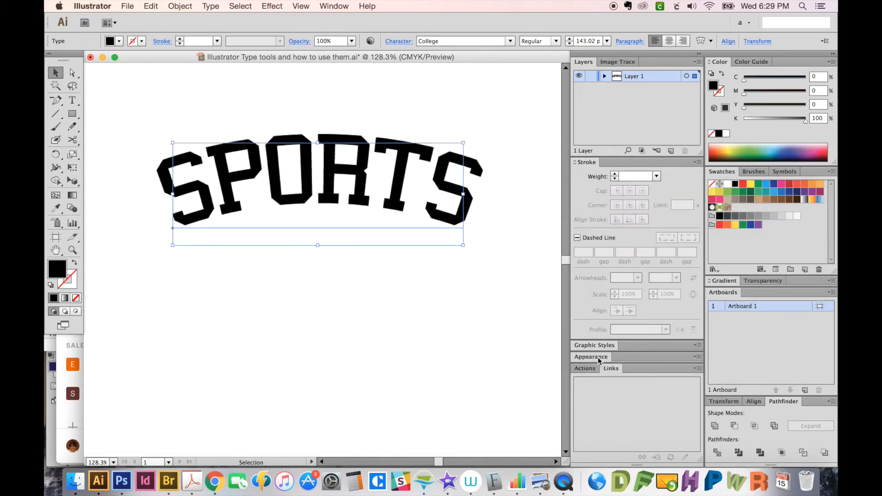
{"action": "left_click", "coordinate": [590, 357]}
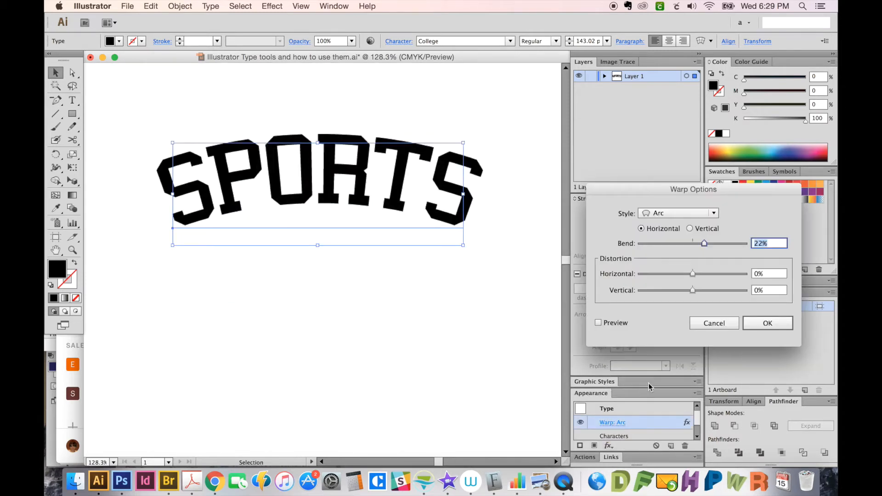
{"action": "left_click", "coordinate": [677, 212]}
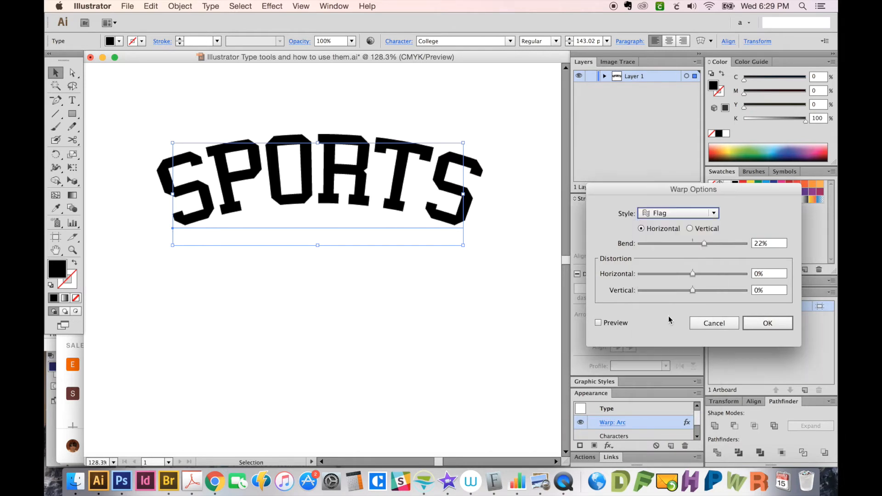
{"action": "mouse_move", "coordinate": [700, 228]}
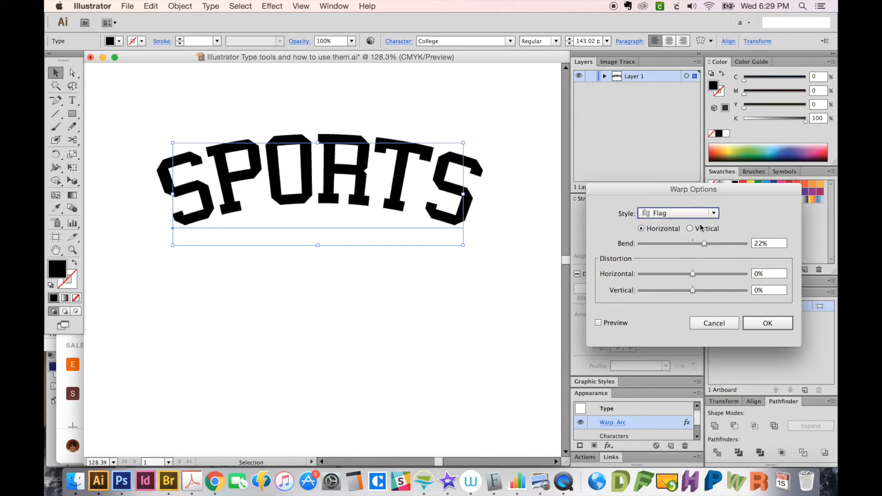
{"action": "left_click", "coordinate": [767, 323]}
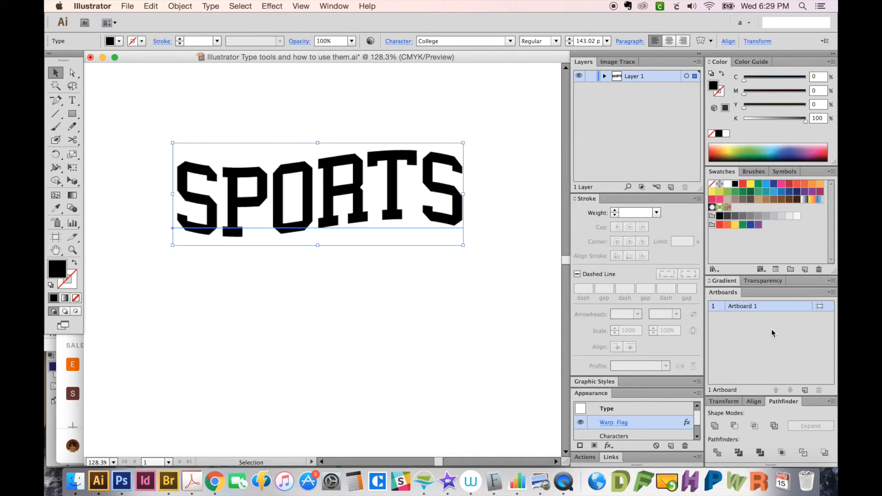
Step: Raise the Flag warp's bend to 50% and confirm it on SPORTS
{"action": "left_click", "coordinate": [613, 422]}
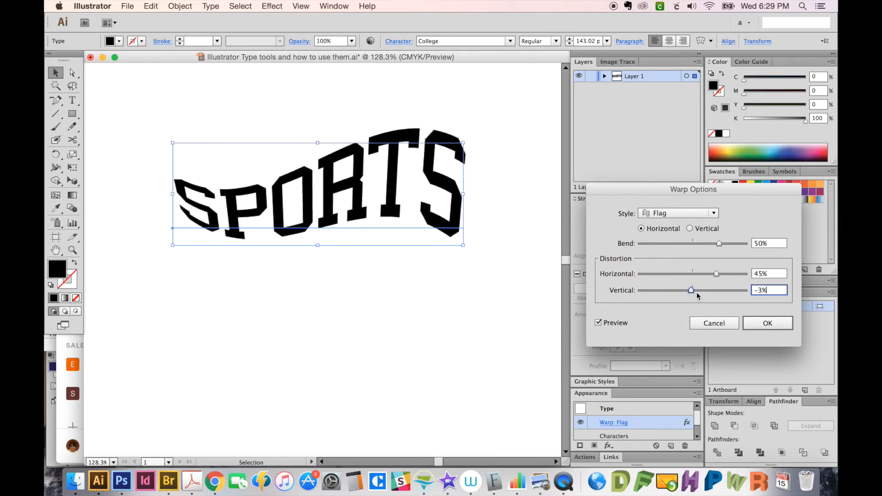
{"action": "mouse_move", "coordinate": [742, 275]}
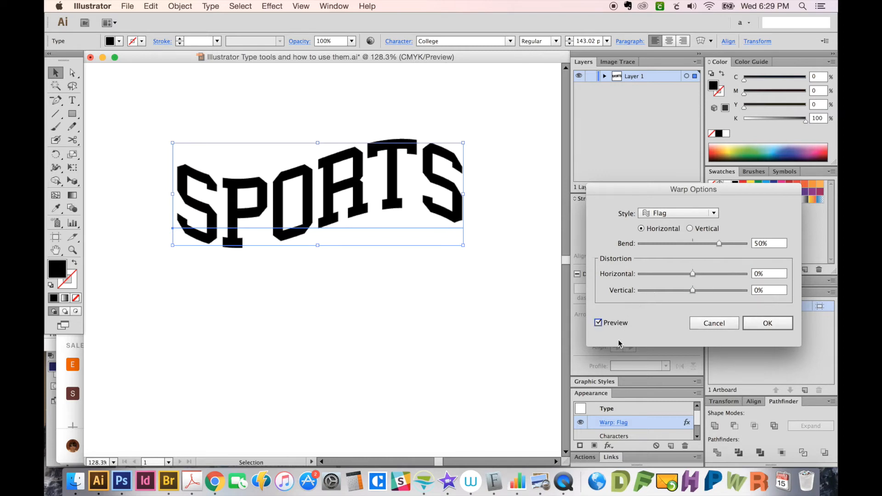
{"action": "mouse_move", "coordinate": [603, 359]}
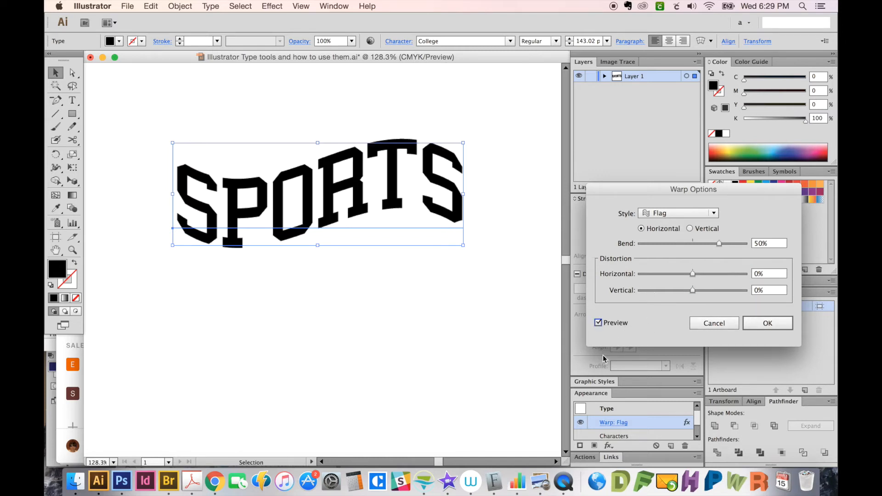
{"action": "mouse_move", "coordinate": [673, 341]}
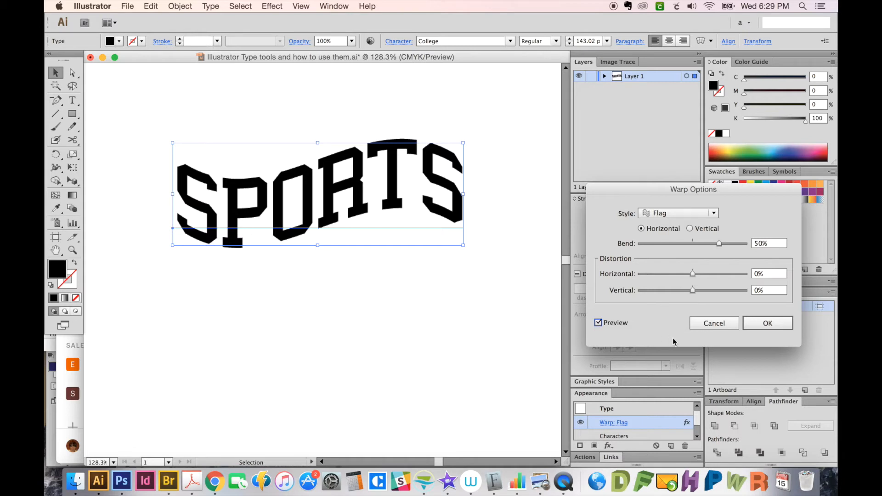
{"action": "mouse_move", "coordinate": [642, 353]}
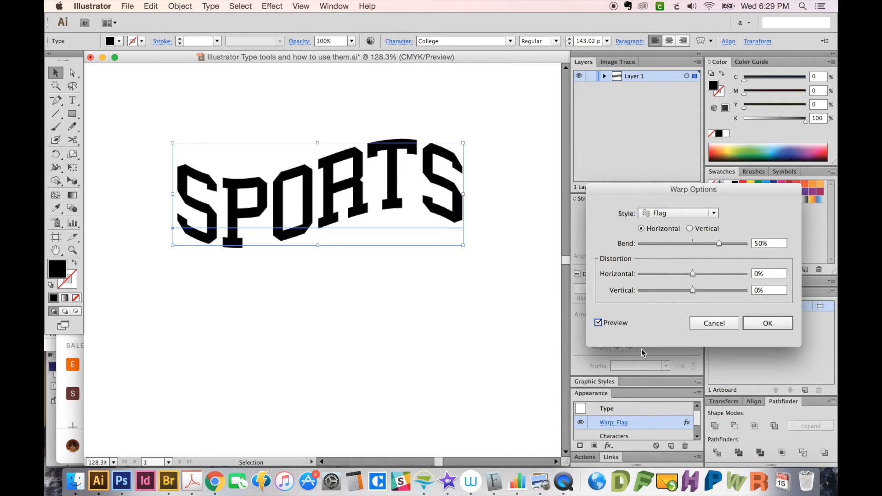
{"action": "mouse_move", "coordinate": [691, 327]}
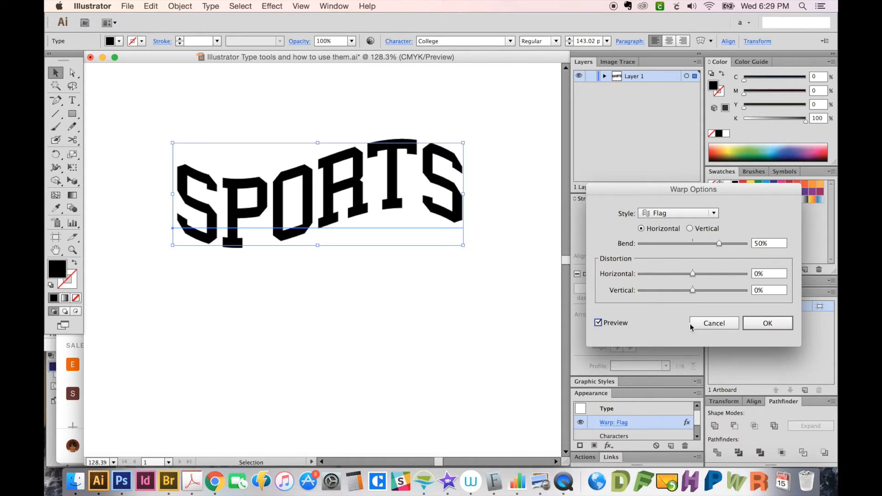
{"action": "mouse_move", "coordinate": [770, 332]}
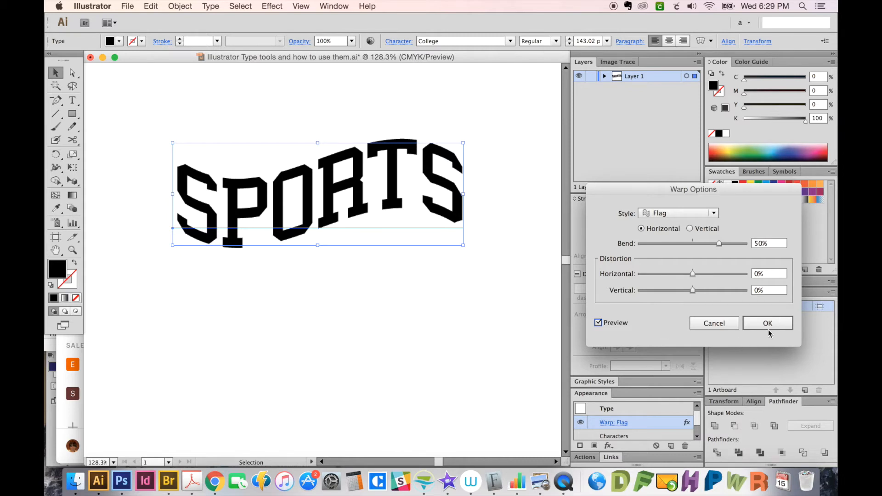
{"action": "left_click", "coordinate": [766, 322]}
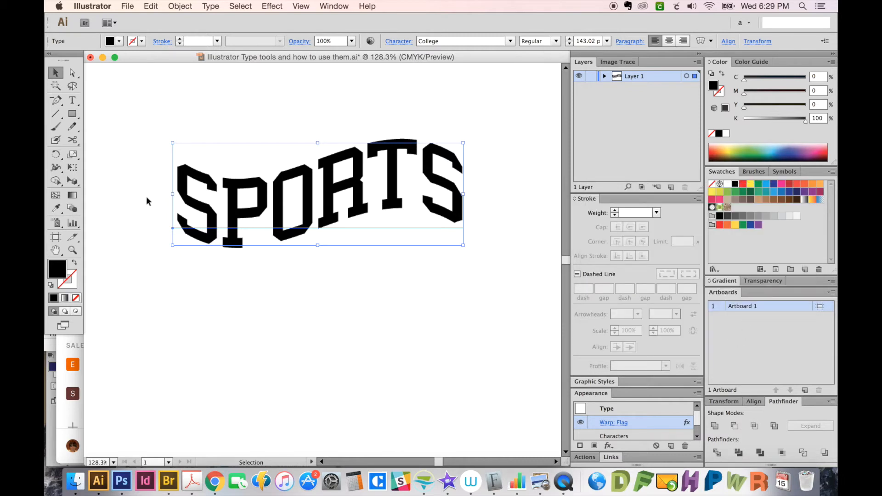
{"action": "mouse_move", "coordinate": [261, 303]}
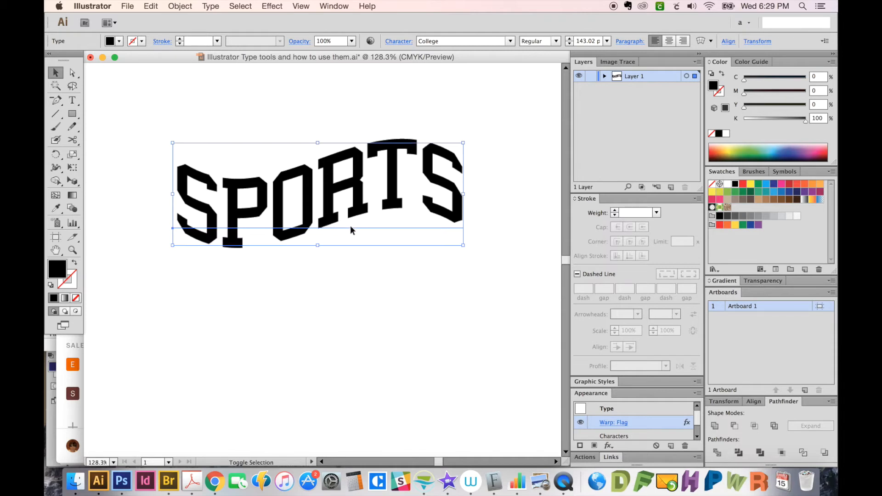
Step: Draw a red quadrilateral over the lower SPORTS, taper it via its anchor points, and deselect
{"action": "left_click", "coordinate": [327, 325]}
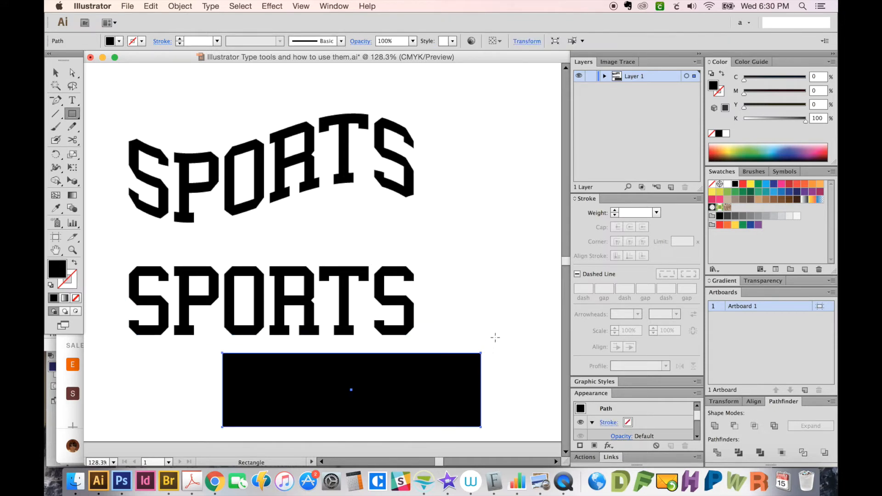
{"action": "left_click", "coordinate": [71, 71]}
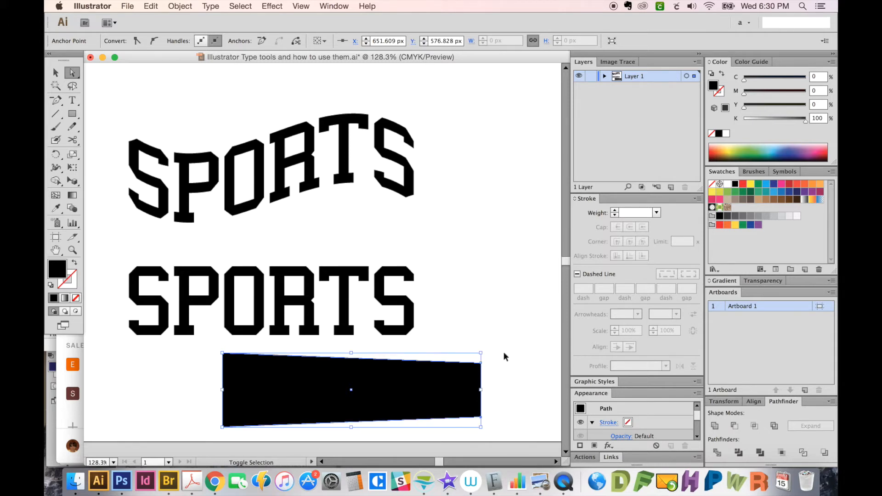
{"action": "left_click", "coordinate": [55, 72]}
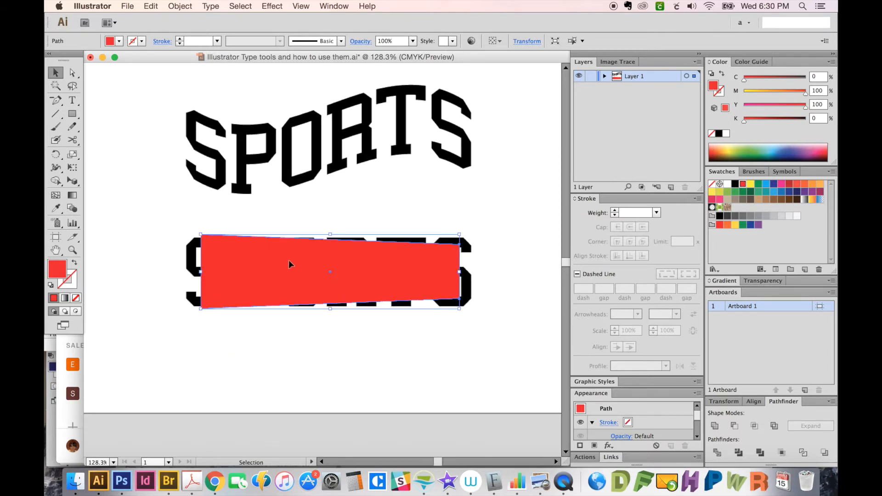
{"action": "mouse_move", "coordinate": [244, 292]}
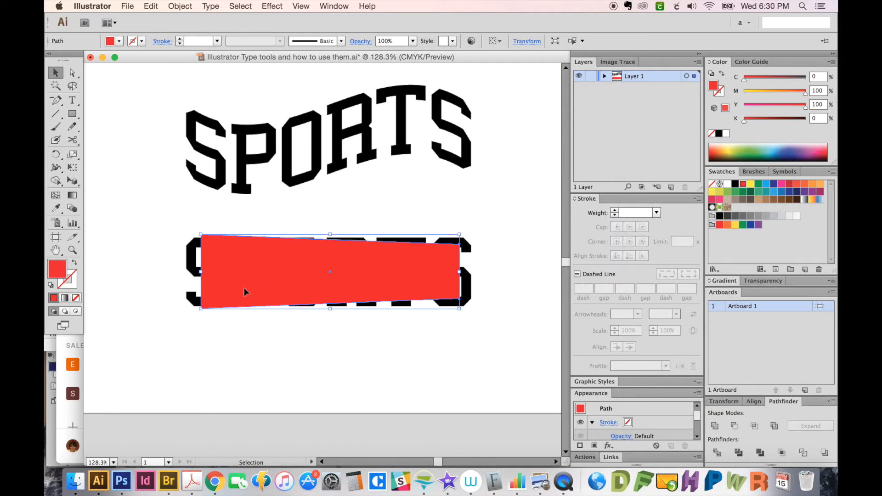
{"action": "left_click", "coordinate": [472, 174]}
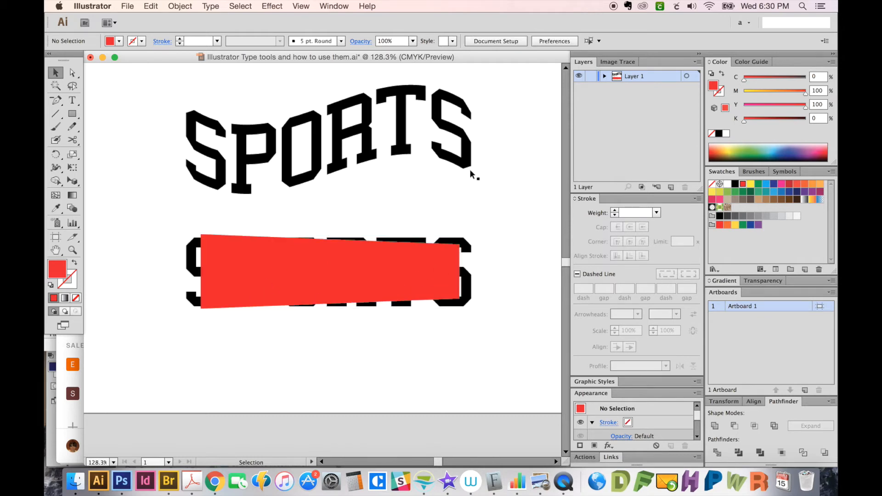
{"action": "mouse_move", "coordinate": [478, 276]}
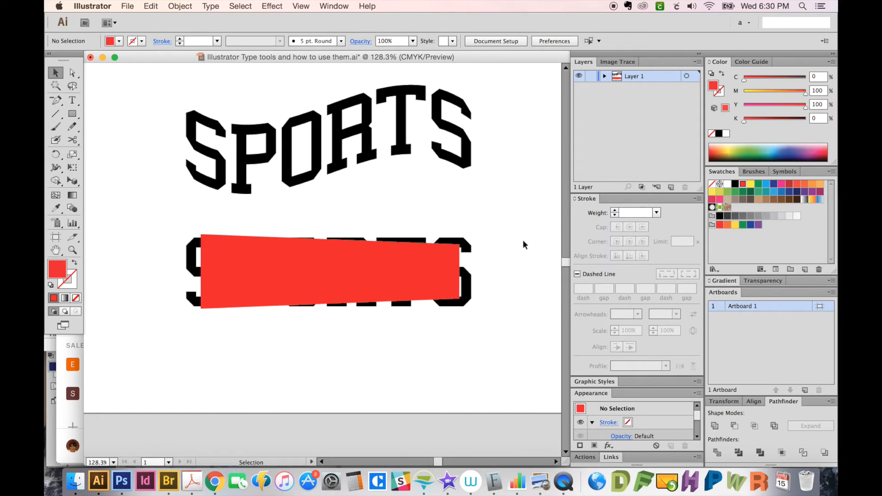
Step: Apply Envelope Distort > Make with Top Object so the red tapered shape warps the lower SPORTS
{"action": "left_click", "coordinate": [326, 272]}
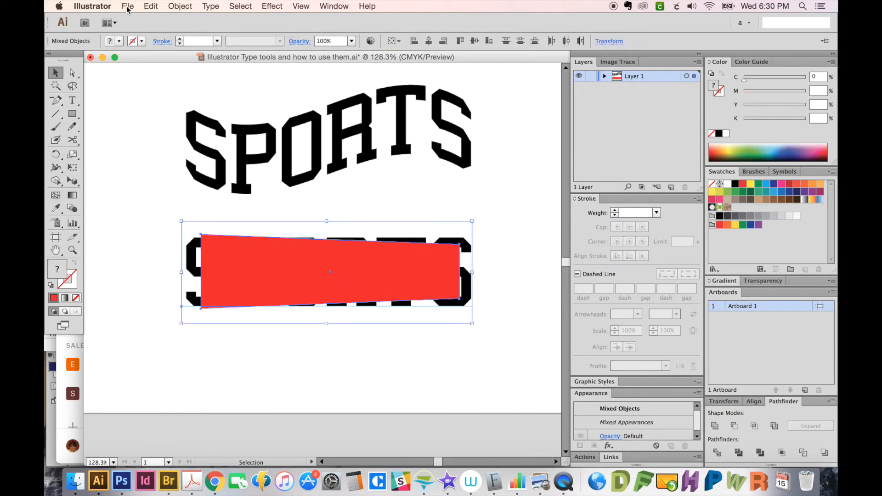
{"action": "left_click", "coordinate": [179, 7]}
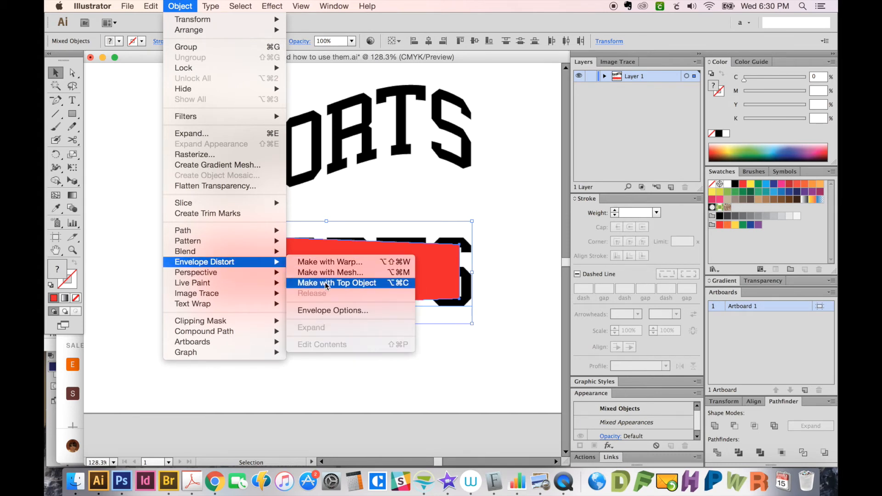
{"action": "left_click", "coordinate": [337, 283]}
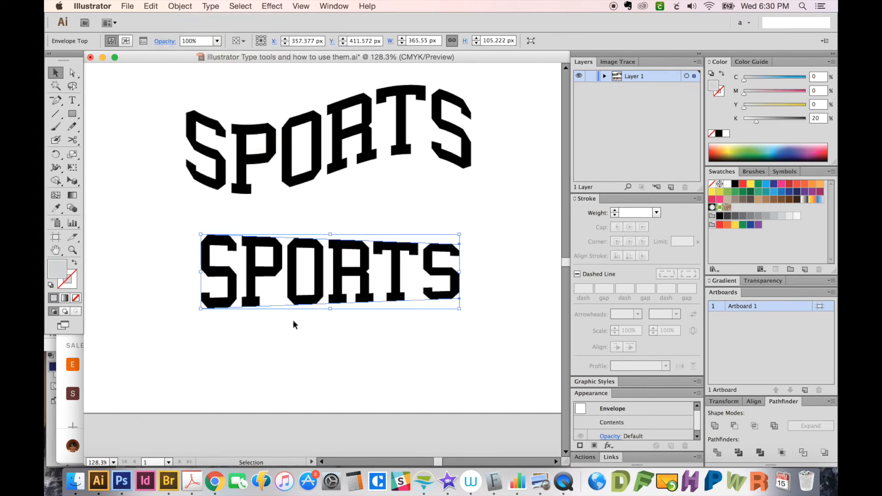
{"action": "mouse_move", "coordinate": [364, 347]}
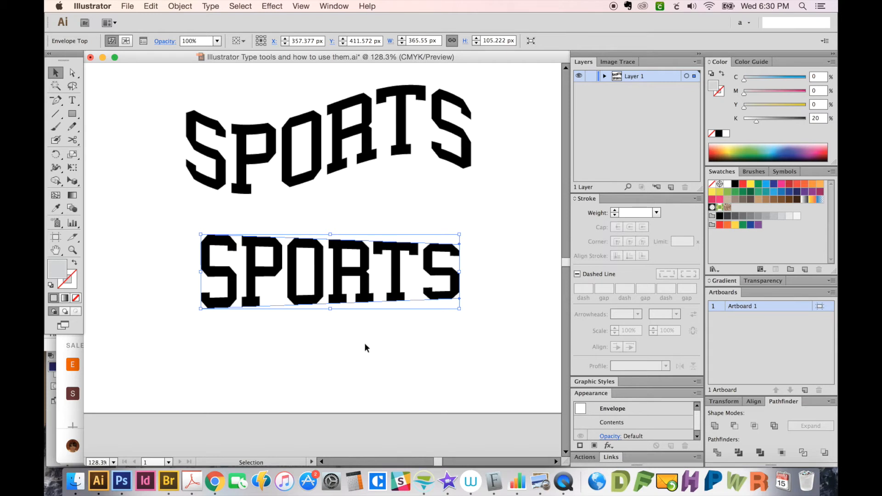
{"action": "mouse_move", "coordinate": [276, 357]}
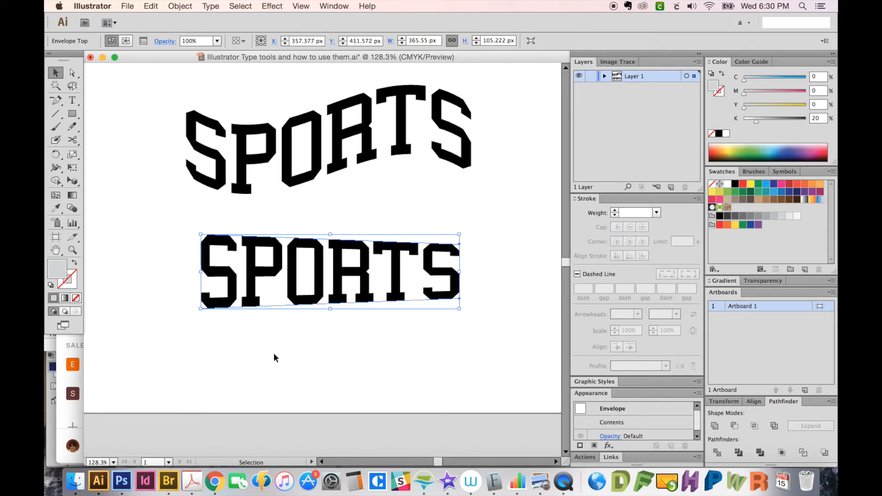
{"action": "mouse_move", "coordinate": [312, 310]}
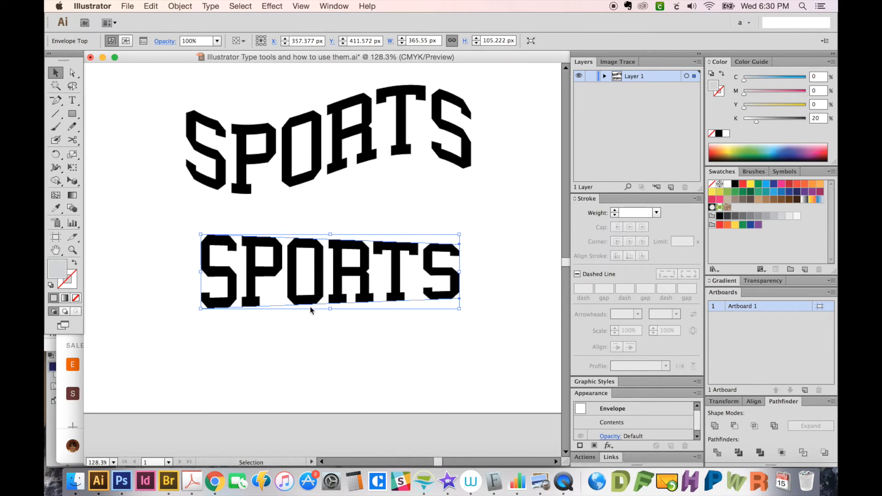
{"action": "mouse_move", "coordinate": [320, 335]}
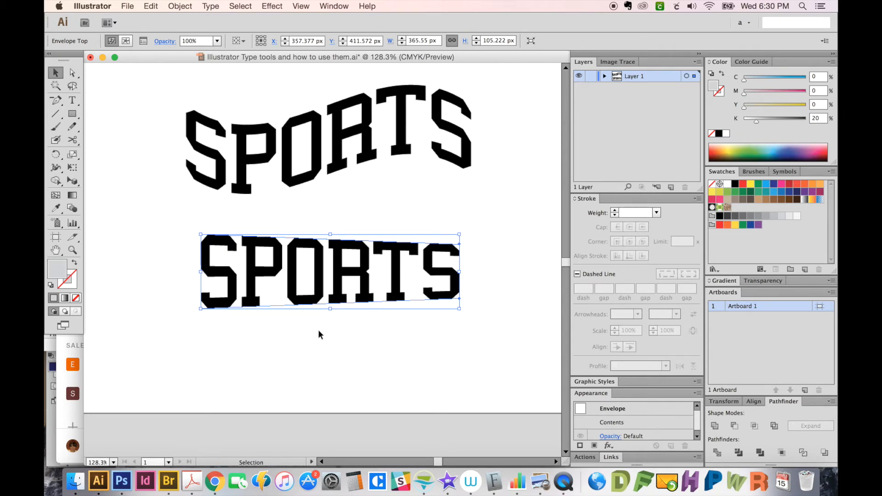
{"action": "key", "text": "cmd+y"}
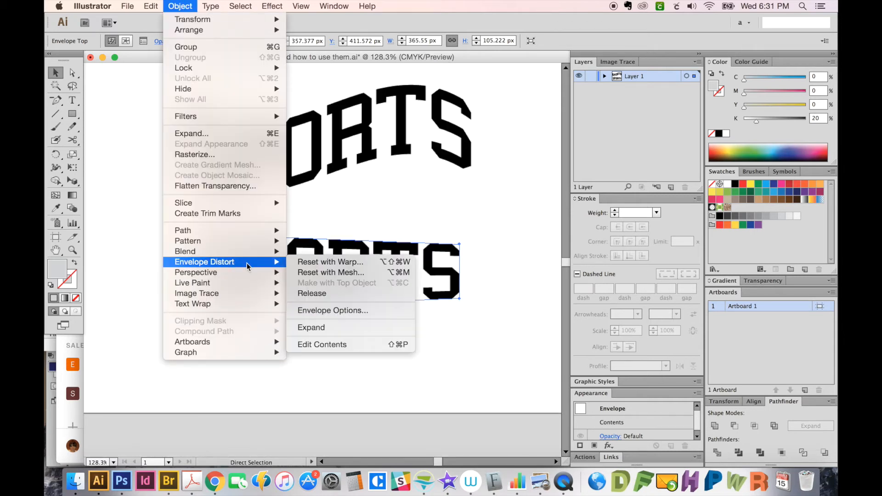
Step: Edit the envelope and move its corner points so the letters shrink toward the right
{"action": "left_click", "coordinate": [321, 344]}
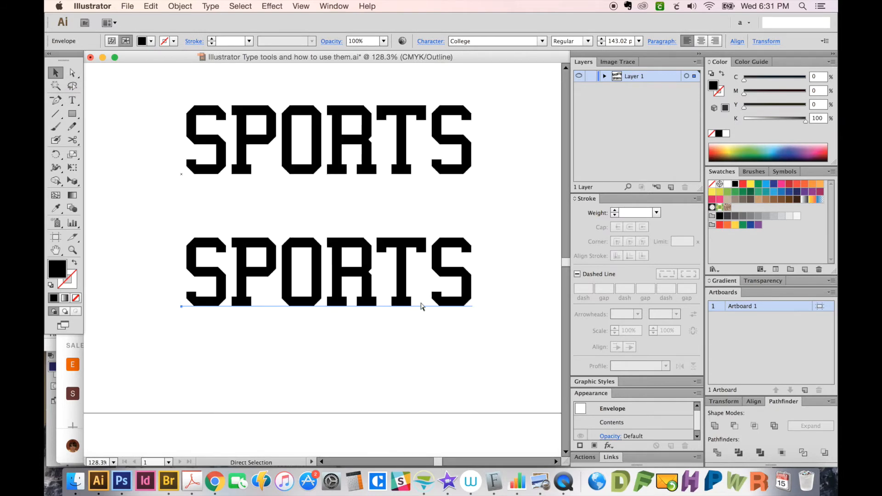
{"action": "left_click", "coordinate": [326, 273]}
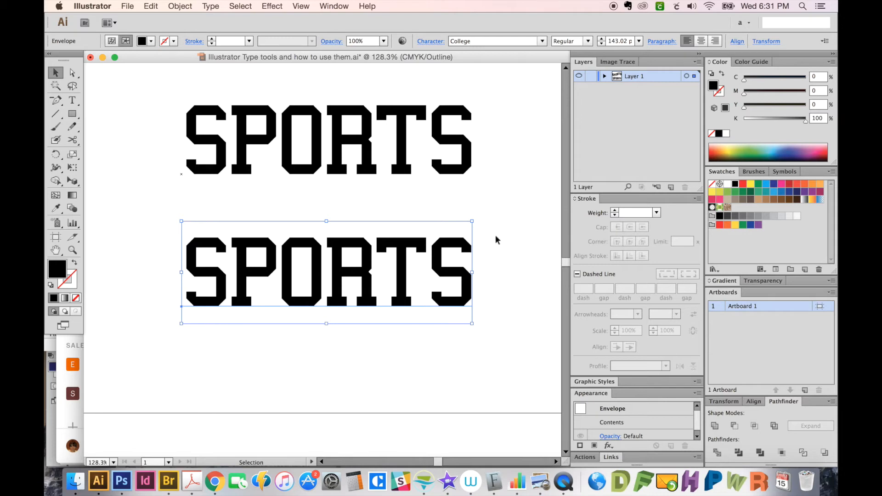
{"action": "mouse_move", "coordinate": [256, 298]}
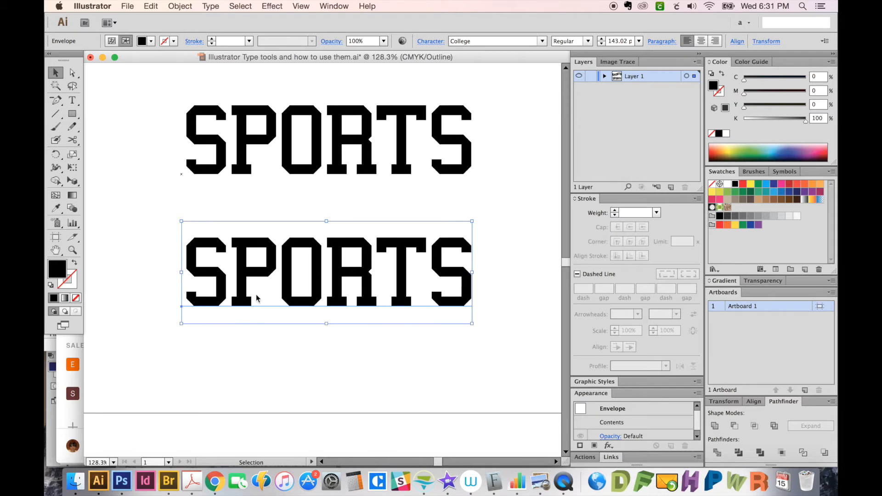
{"action": "left_click", "coordinate": [179, 6]}
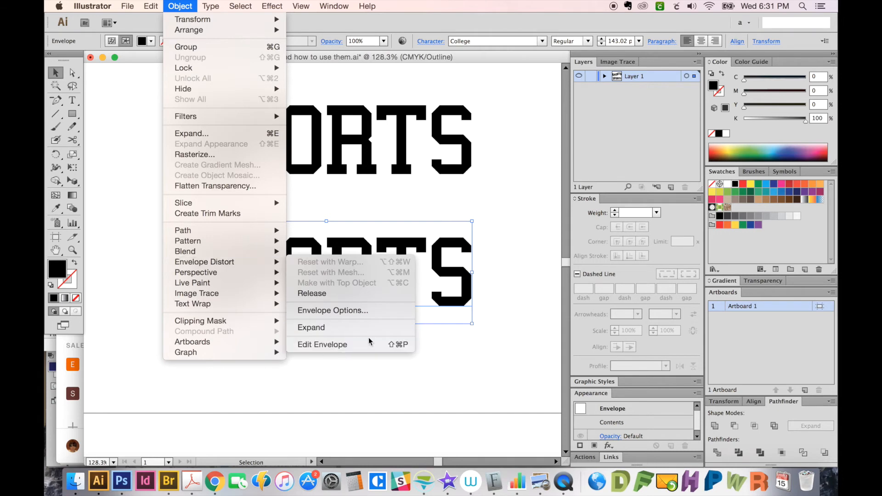
{"action": "left_click", "coordinate": [323, 345]}
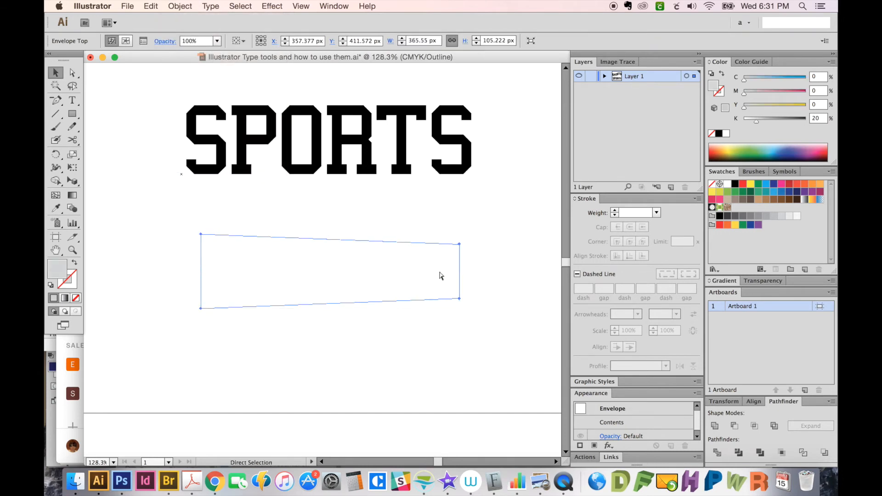
{"action": "left_click", "coordinate": [55, 71]}
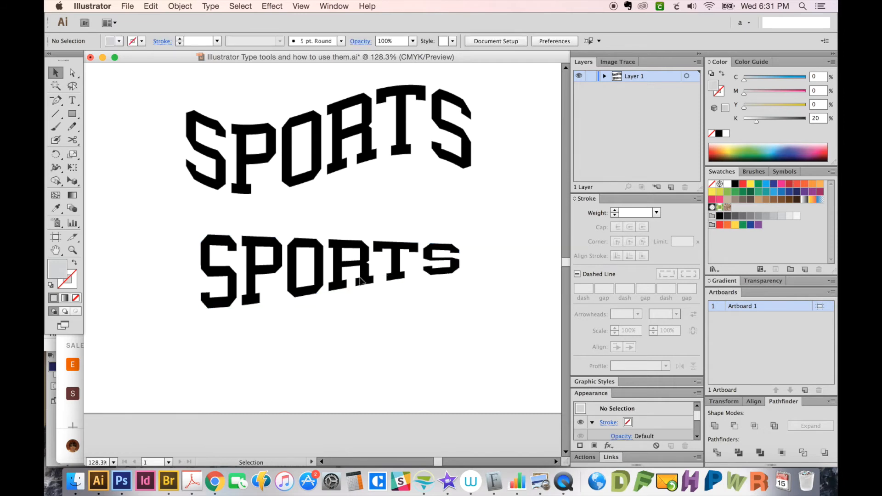
Step: Select the tapered SPORTS and clear all artwork from the artboard
{"action": "left_click", "coordinate": [329, 270]}
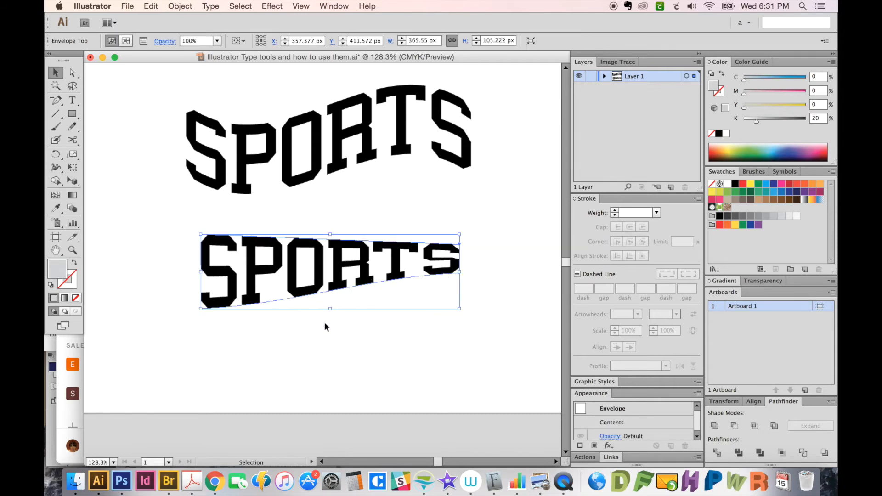
{"action": "mouse_move", "coordinate": [315, 318]}
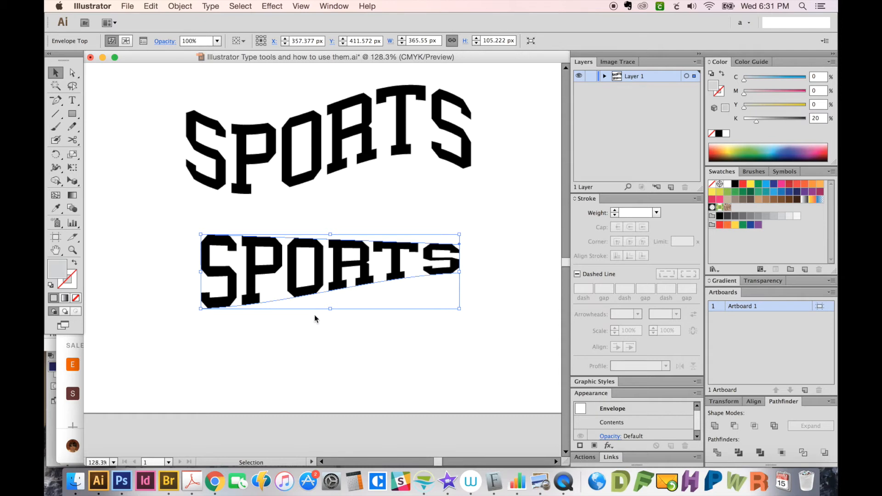
{"action": "mouse_move", "coordinate": [297, 326]}
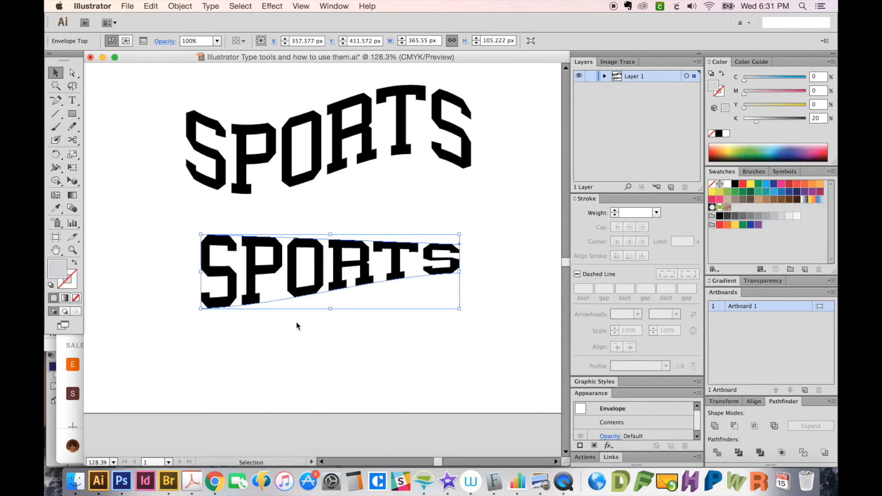
{"action": "left_click", "coordinate": [535, 140]}
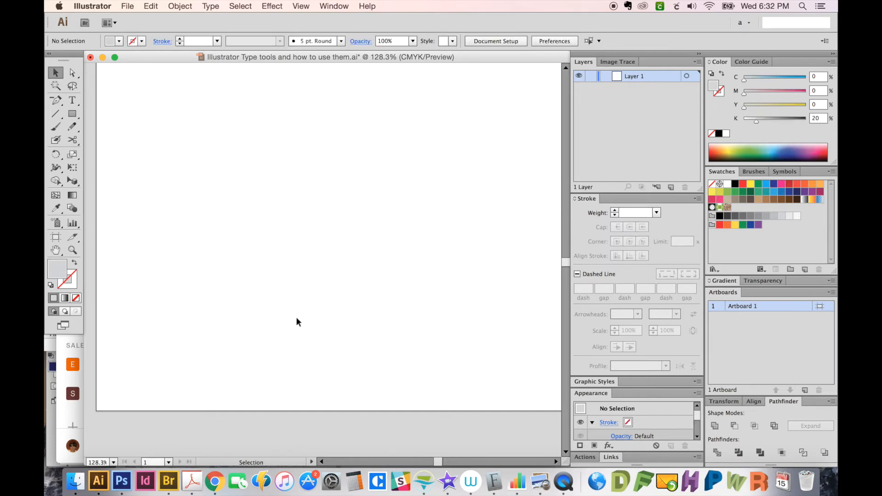
Step: Draw a gray hexagon on the empty artboard with the Polygon tool and return to the type tools
{"action": "left_click", "coordinate": [72, 100]}
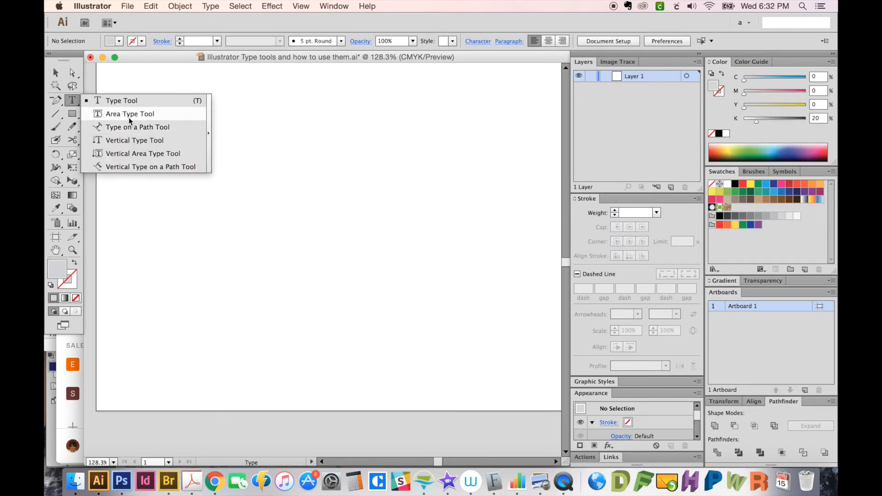
{"action": "left_click", "coordinate": [129, 114]}
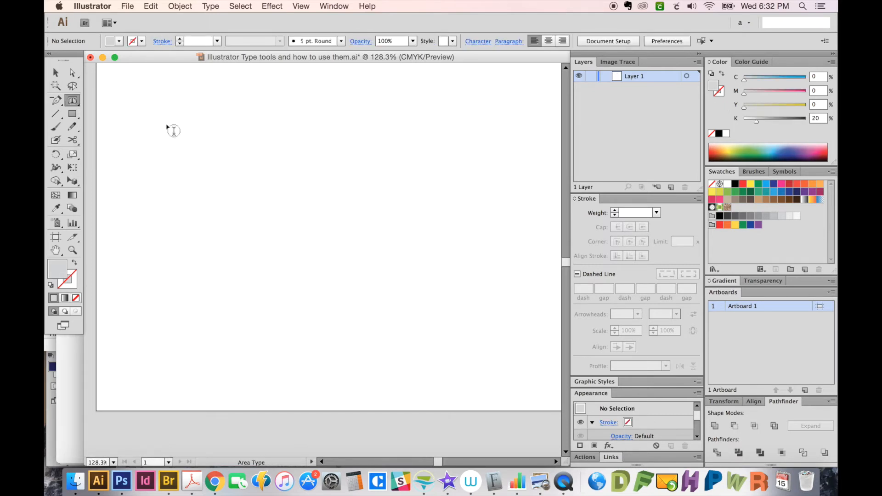
{"action": "mouse_move", "coordinate": [85, 159]}
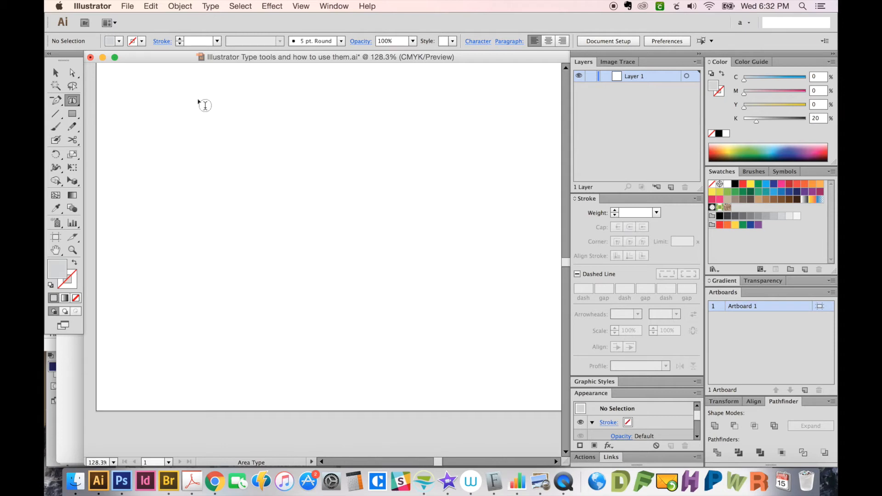
{"action": "mouse_move", "coordinate": [189, 144]}
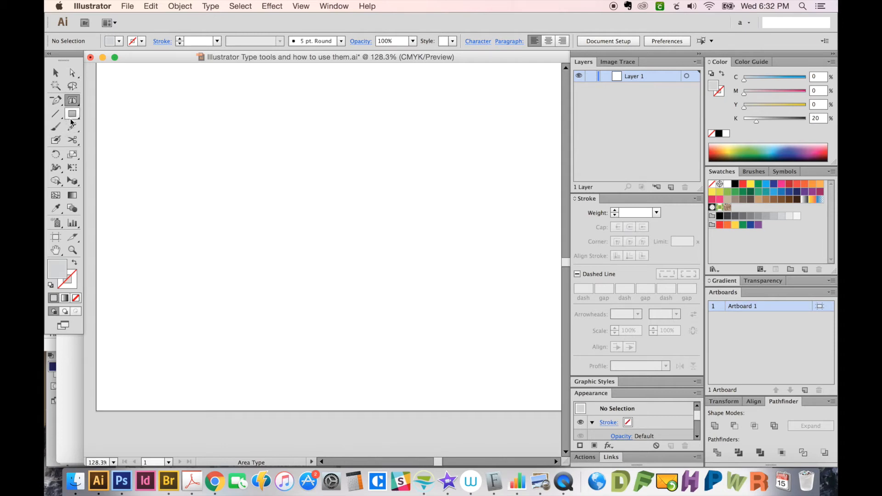
{"action": "left_click", "coordinate": [71, 114]}
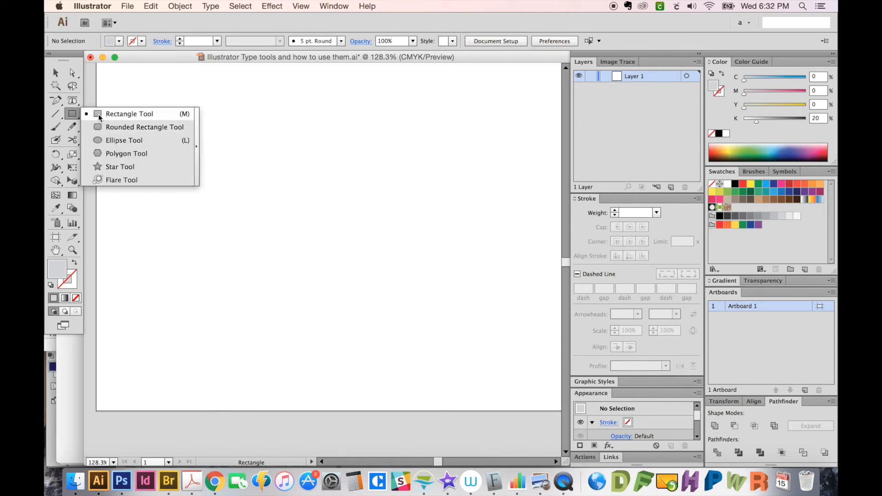
{"action": "left_click", "coordinate": [127, 153]}
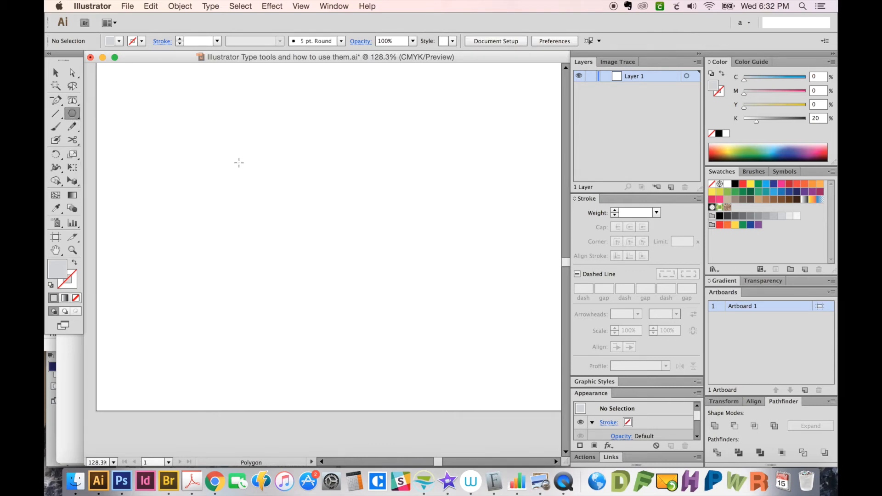
{"action": "left_click_drag", "start_coordinate": [238, 163], "coordinate": [311, 202]}
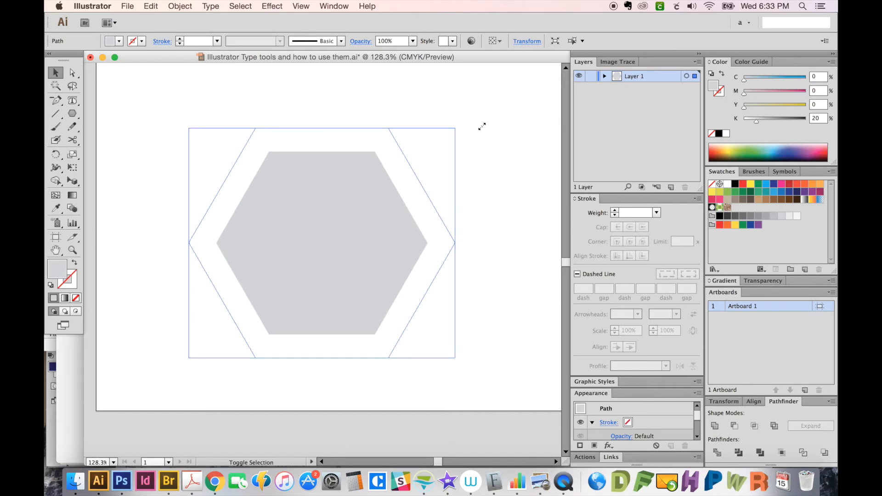
{"action": "left_click", "coordinate": [72, 100]}
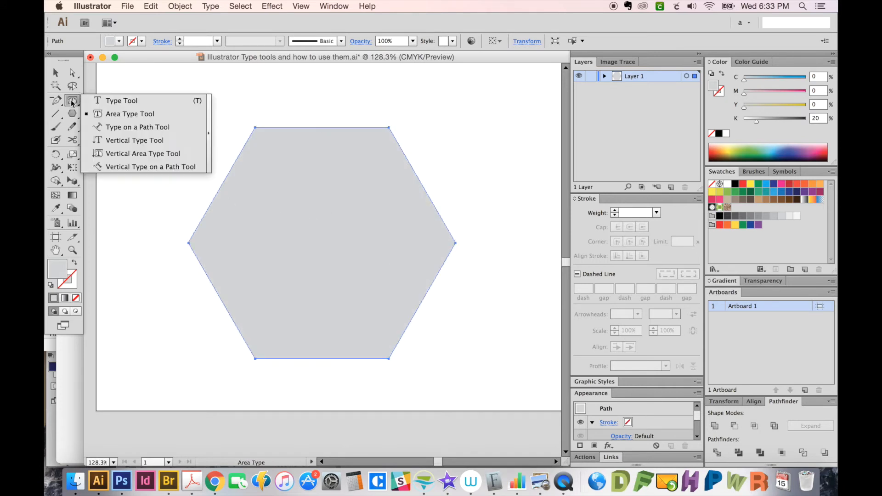
Step: Use the Area Type Tool on the hexagon's edge to turn it into a text container
{"action": "left_click", "coordinate": [121, 100]}
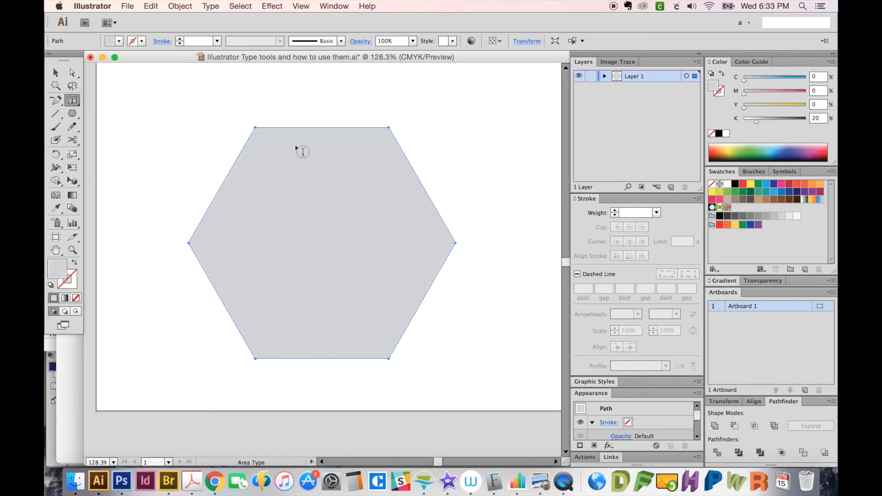
{"action": "mouse_move", "coordinate": [260, 131]}
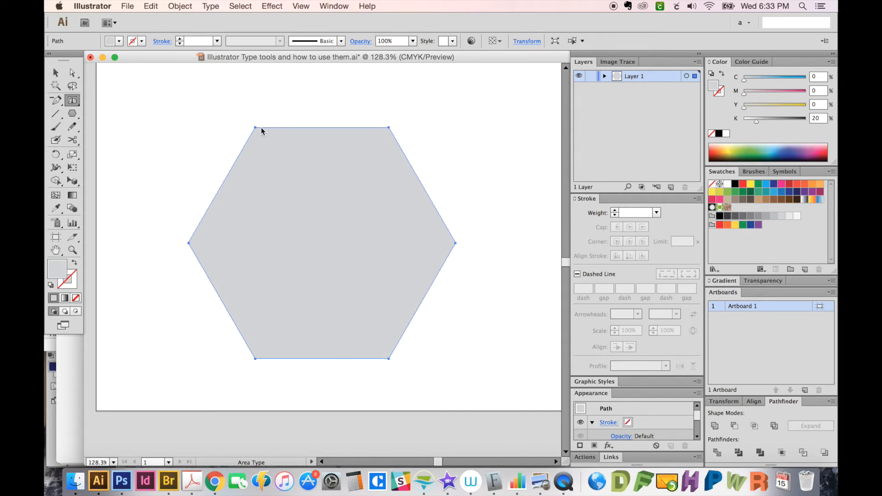
{"action": "left_click", "coordinate": [258, 134]}
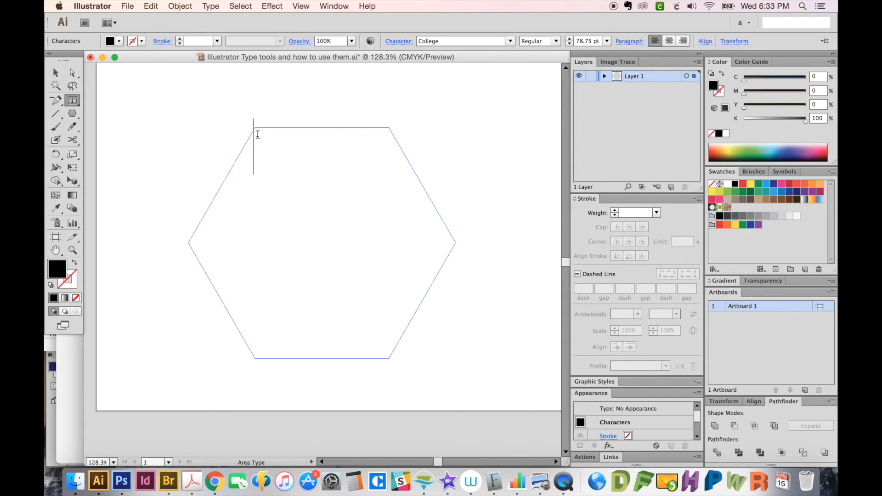
{"action": "mouse_move", "coordinate": [225, 197]}
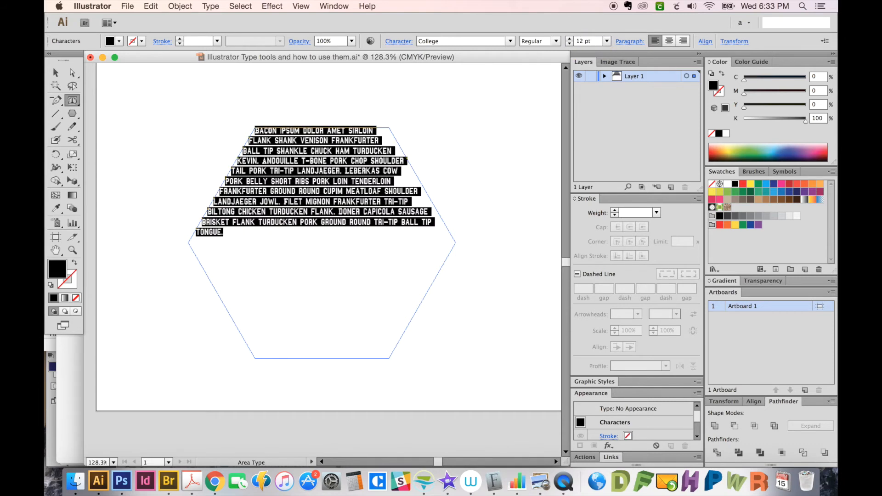
{"action": "mouse_move", "coordinate": [124, 102]}
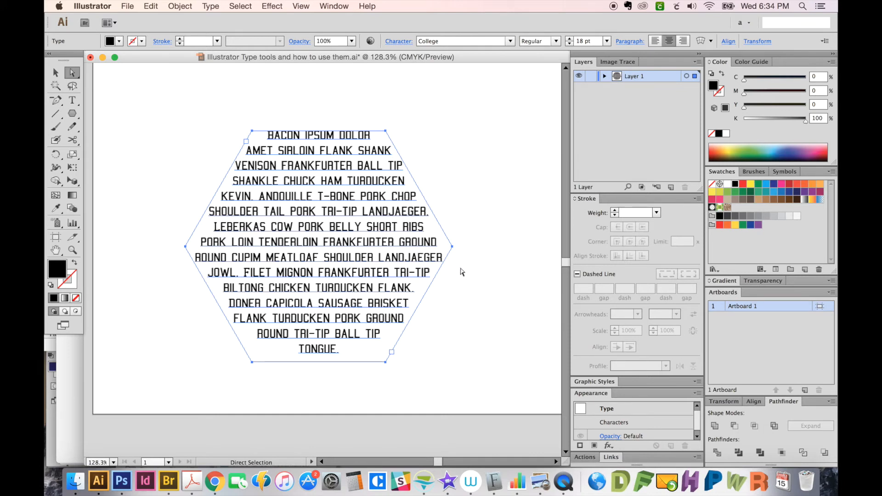
Step: Move anchor points on the text frame so the text reflows, then select the frame and delete it
{"action": "left_click", "coordinate": [482, 248]}
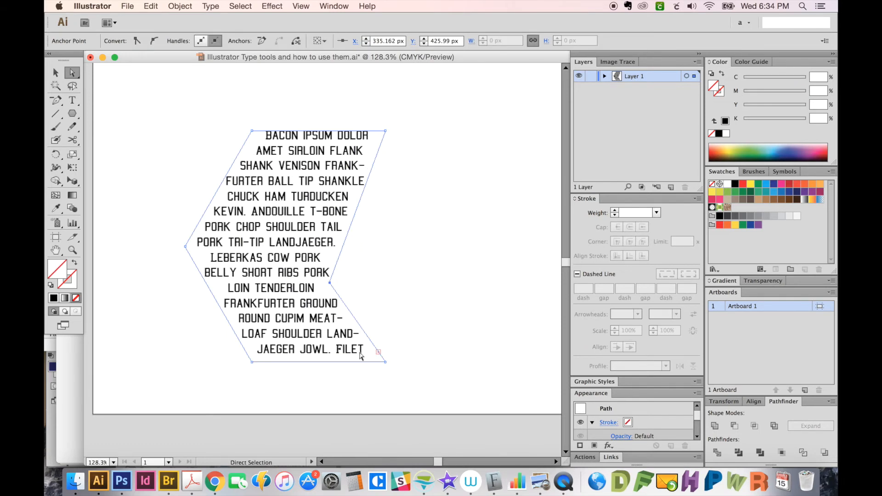
{"action": "left_click", "coordinate": [56, 126]}
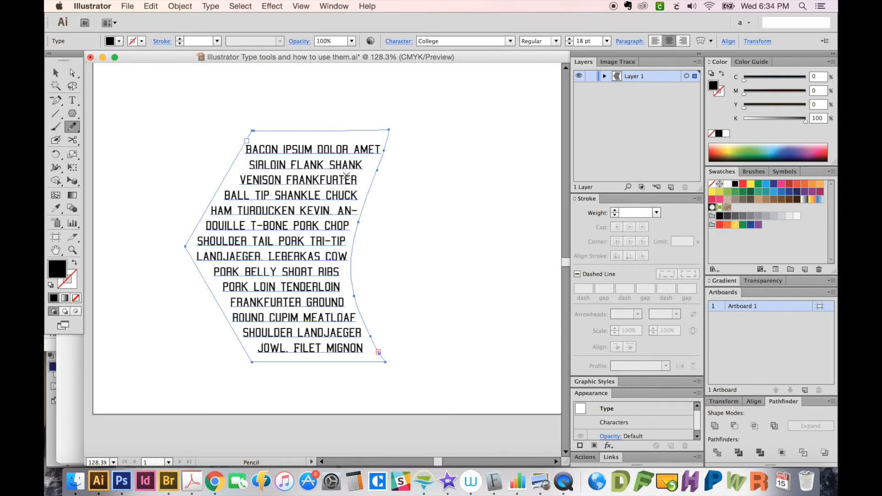
{"action": "mouse_move", "coordinate": [399, 387]}
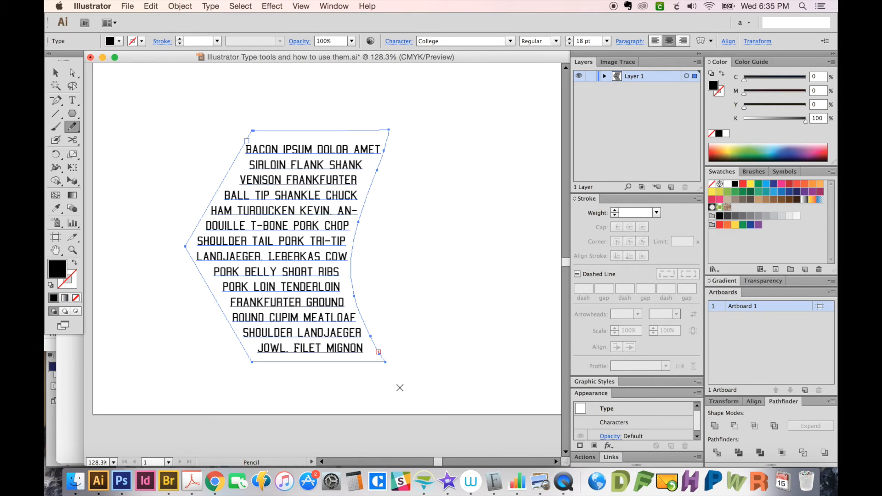
{"action": "mouse_move", "coordinate": [352, 281]}
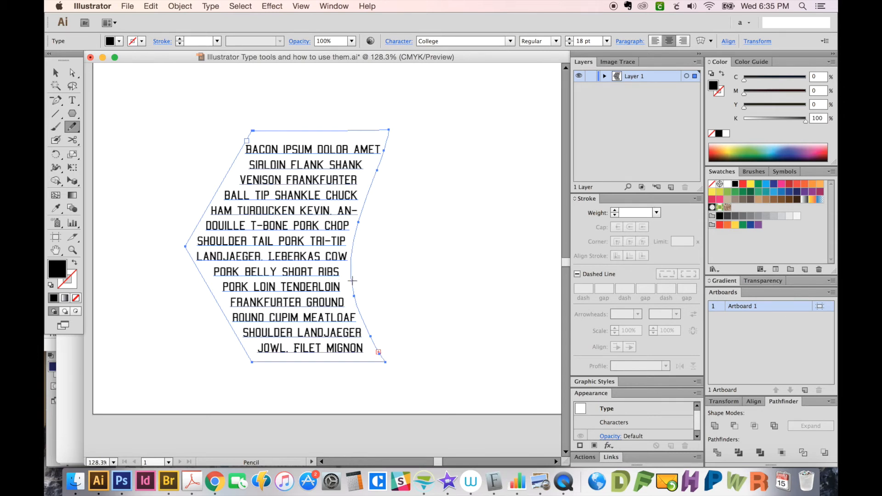
{"action": "mouse_move", "coordinate": [352, 301]}
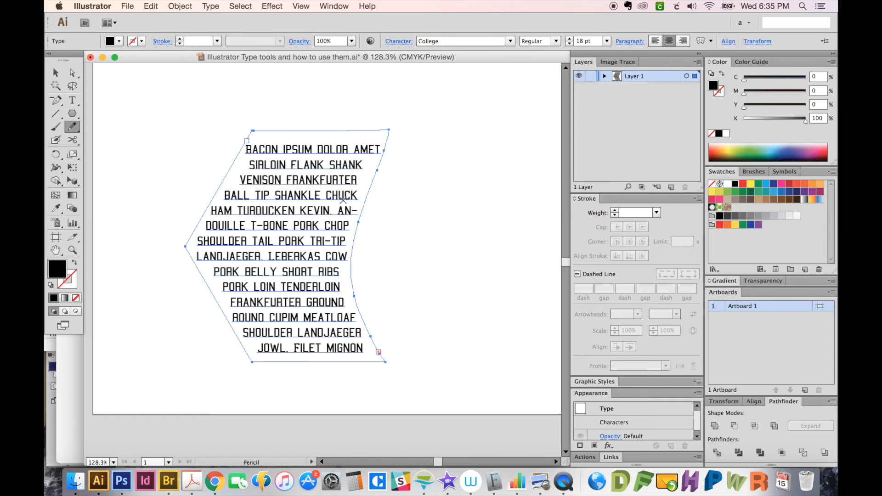
{"action": "left_click", "coordinate": [55, 72]}
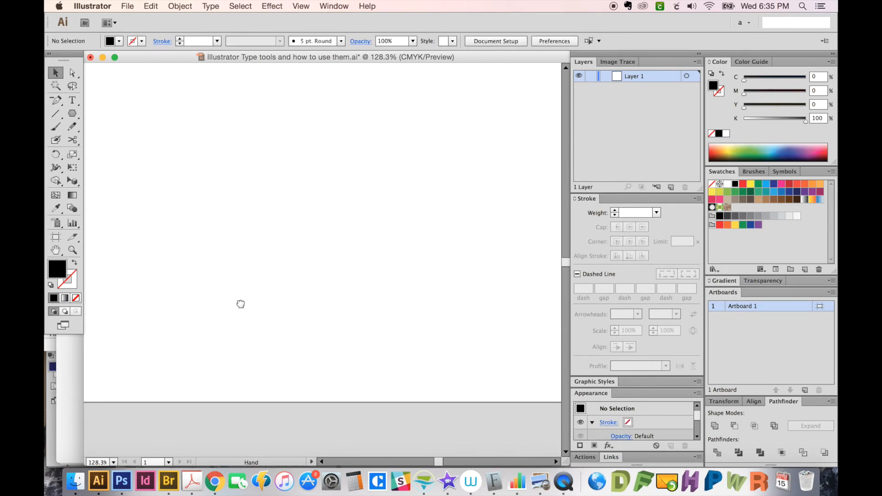
Step: Review the Type on a Path option, then choose the Ellipse Tool from the shape flyout
{"action": "left_click", "coordinate": [72, 100]}
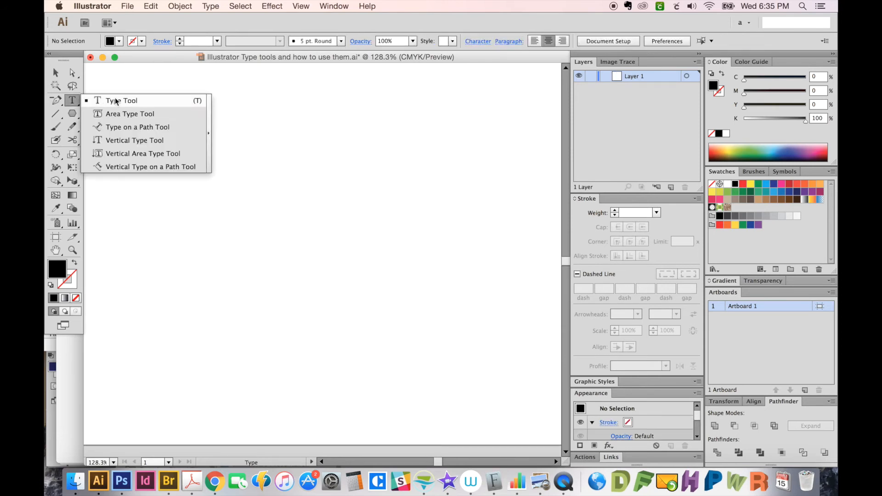
{"action": "mouse_move", "coordinate": [136, 127]}
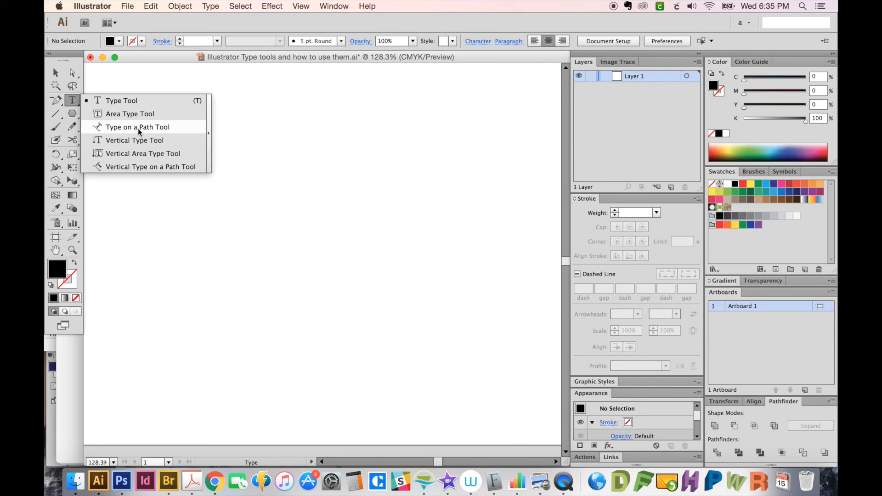
{"action": "left_click", "coordinate": [137, 127]}
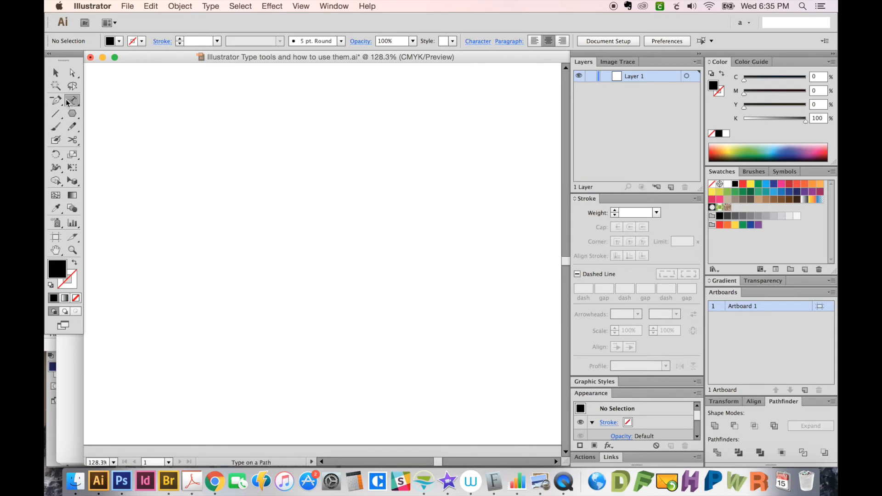
{"action": "left_click", "coordinate": [56, 100]}
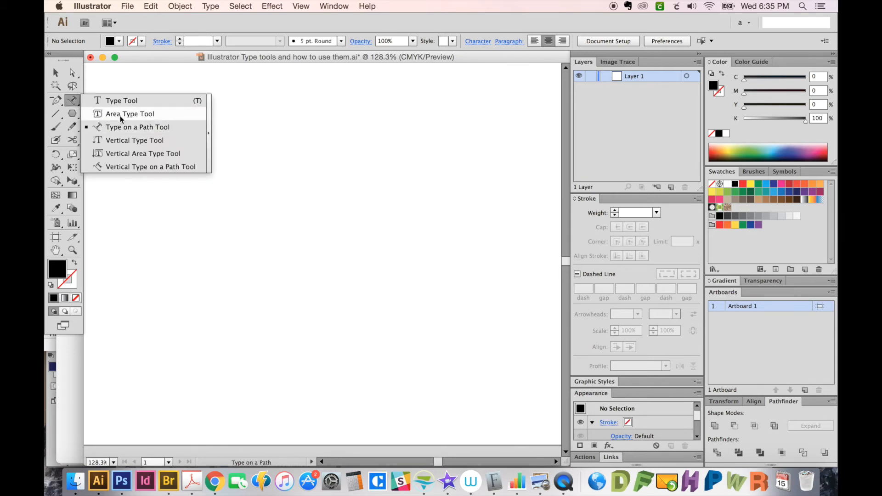
{"action": "mouse_move", "coordinate": [149, 127]}
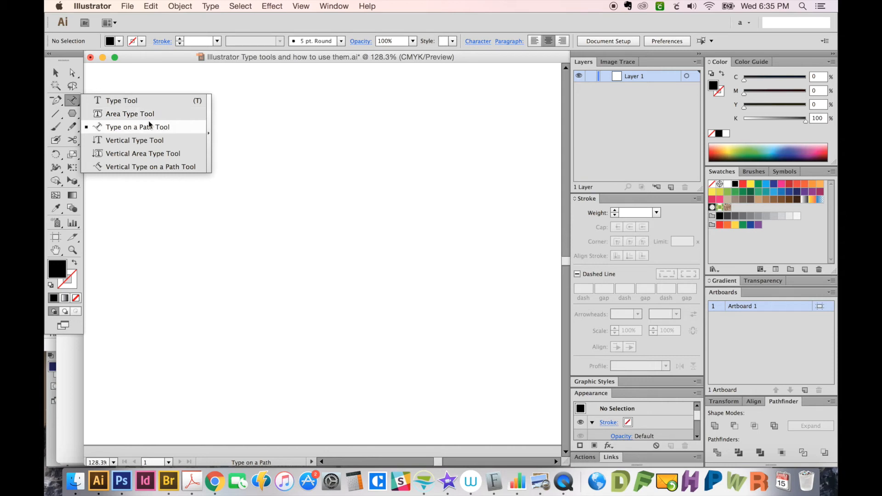
{"action": "mouse_move", "coordinate": [130, 114]}
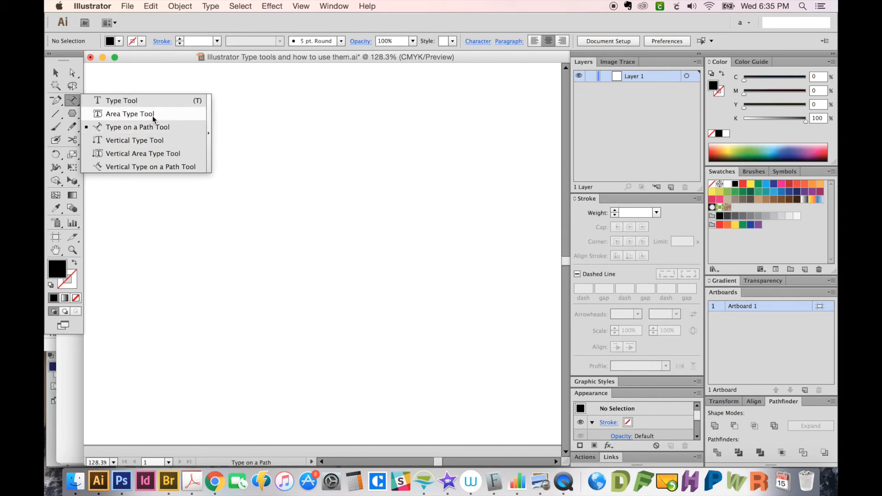
{"action": "left_click", "coordinate": [72, 113]}
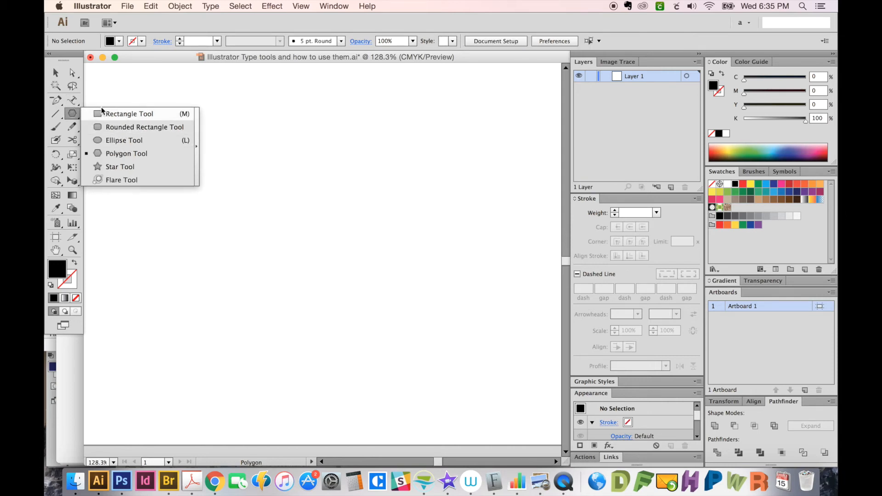
{"action": "mouse_move", "coordinate": [115, 182]}
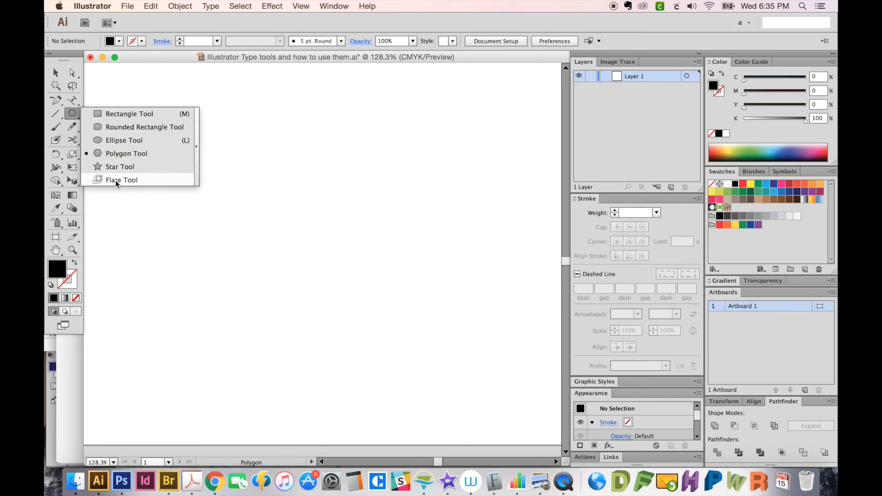
{"action": "left_click", "coordinate": [124, 140]}
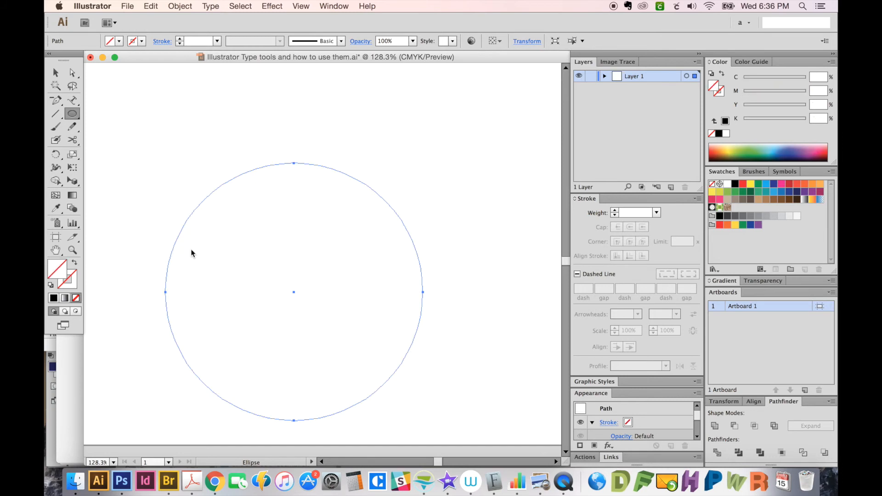
{"action": "mouse_move", "coordinate": [72, 100]}
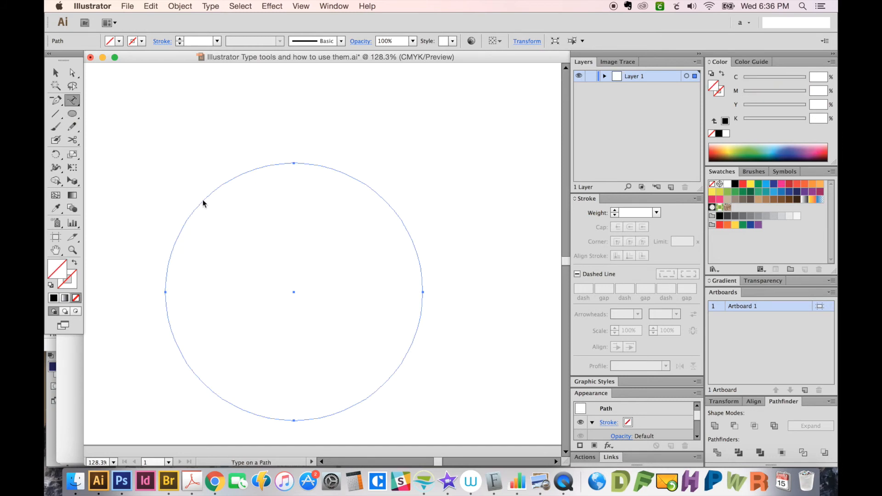
Step: Set 'SPORTS' as path type along the circle's outline
{"action": "left_click", "coordinate": [226, 209]}
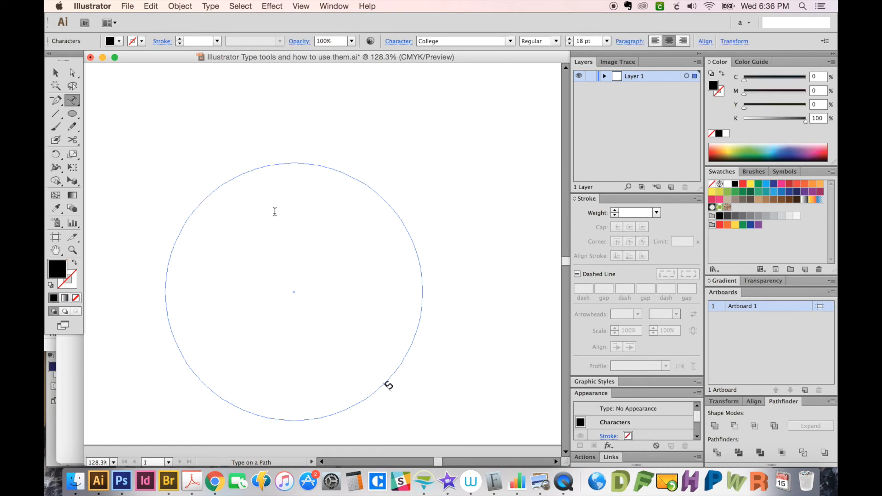
{"action": "type", "text": "SPORTS"}
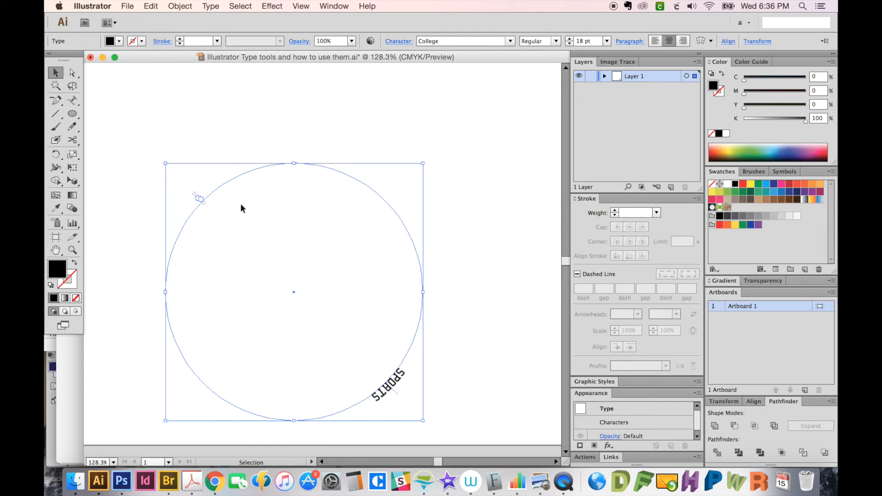
{"action": "mouse_move", "coordinate": [215, 219]}
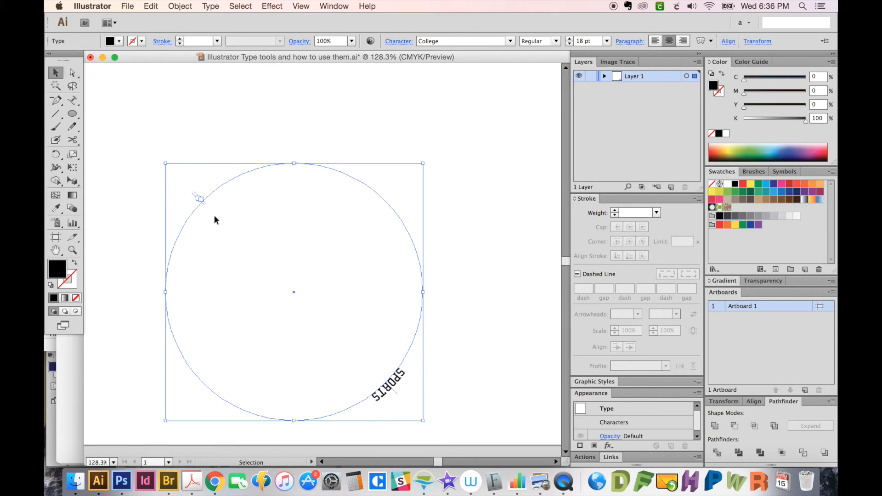
{"action": "mouse_move", "coordinate": [207, 208]}
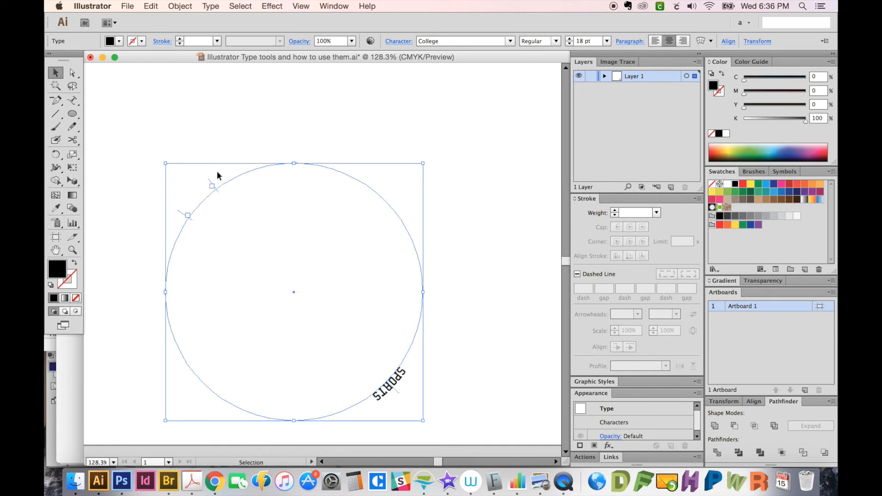
{"action": "mouse_move", "coordinate": [190, 221]}
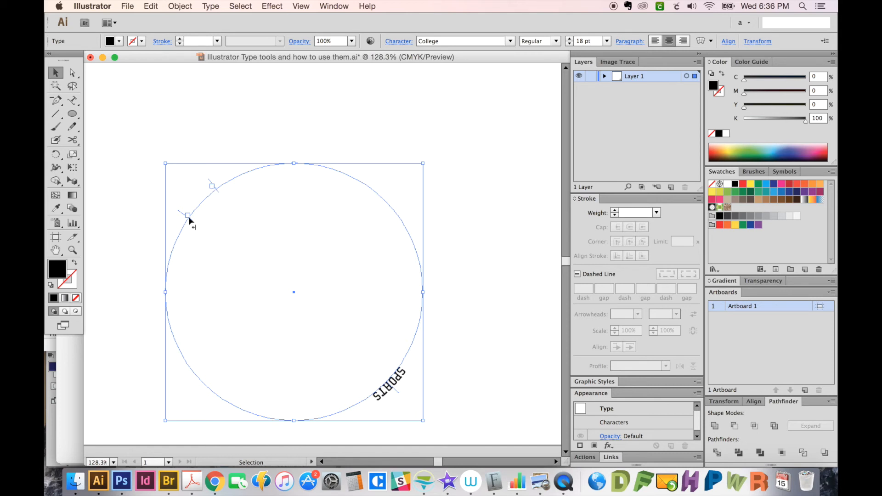
{"action": "mouse_move", "coordinate": [399, 395]}
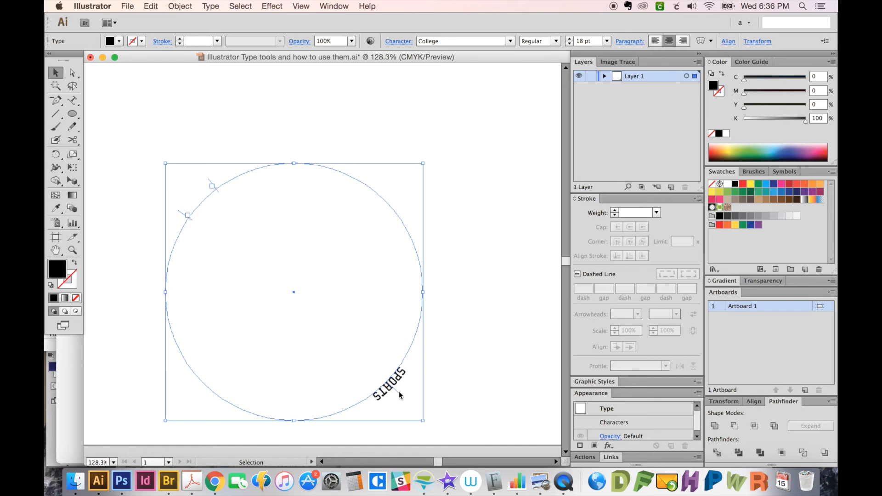
{"action": "mouse_move", "coordinate": [387, 228]}
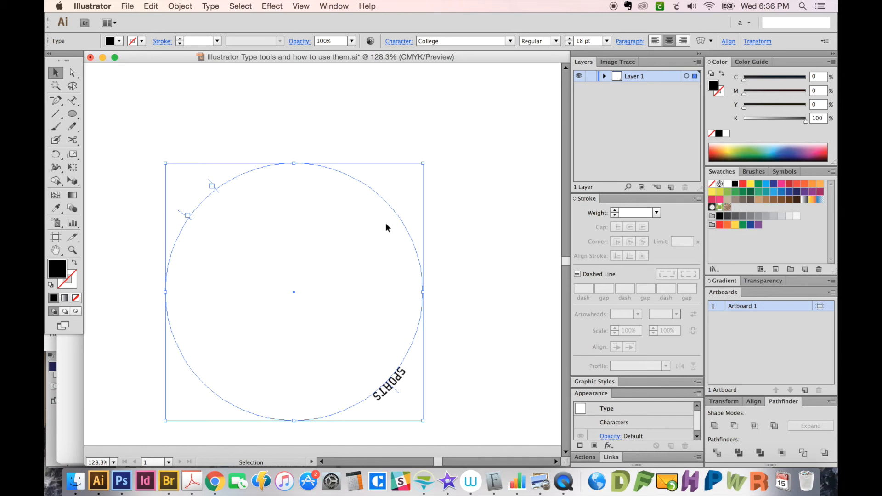
{"action": "mouse_move", "coordinate": [415, 278]}
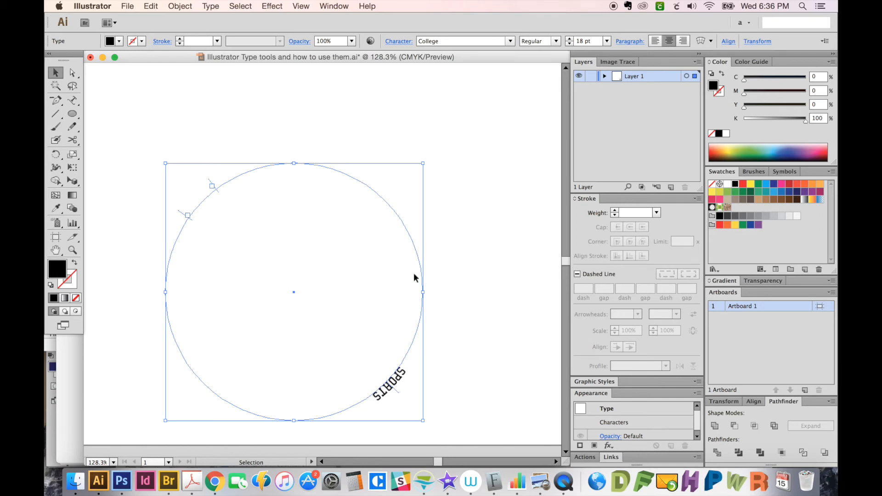
{"action": "mouse_move", "coordinate": [199, 225]}
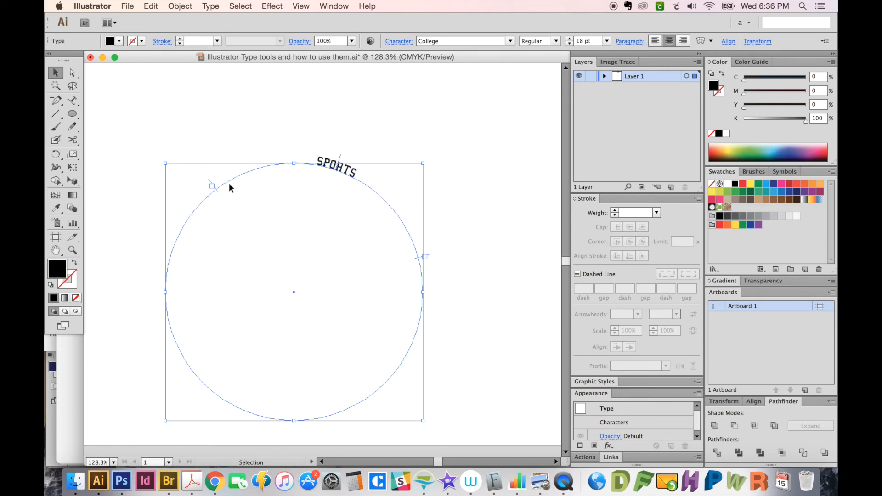
{"action": "mouse_move", "coordinate": [219, 194]}
{"action": "type", "text": "118"}
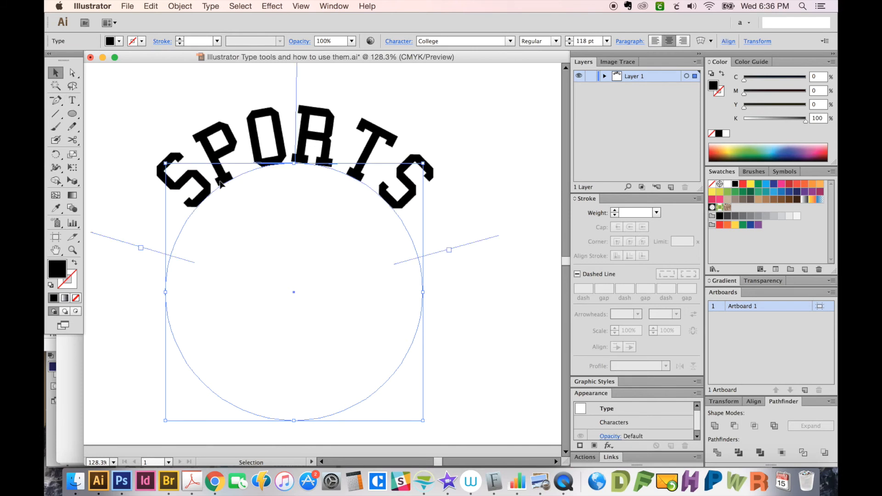
Step: Switch back to the ordinary Type tool after enlarging the arched SPORTS
{"action": "left_click", "coordinate": [72, 100]}
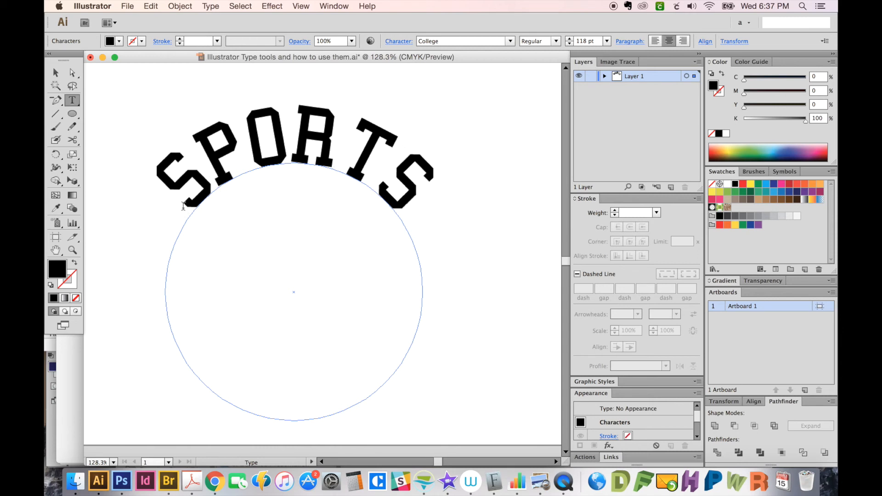
{"action": "mouse_move", "coordinate": [184, 211]}
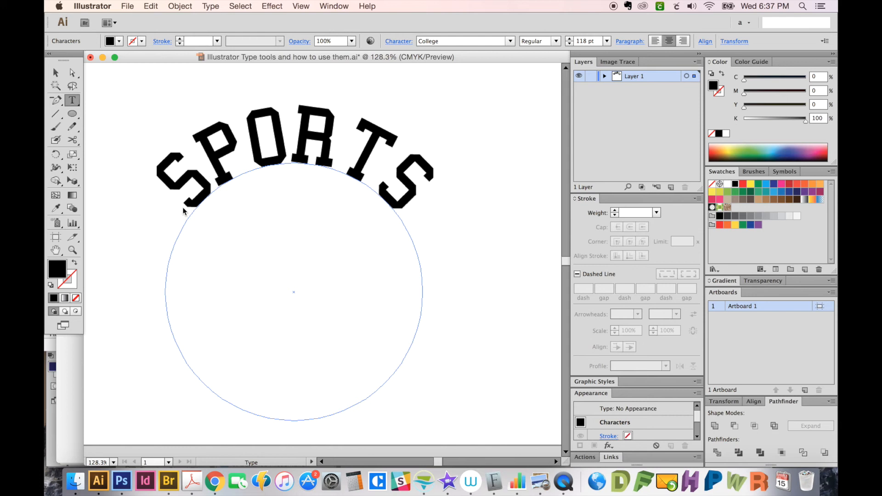
{"action": "mouse_move", "coordinate": [182, 205]}
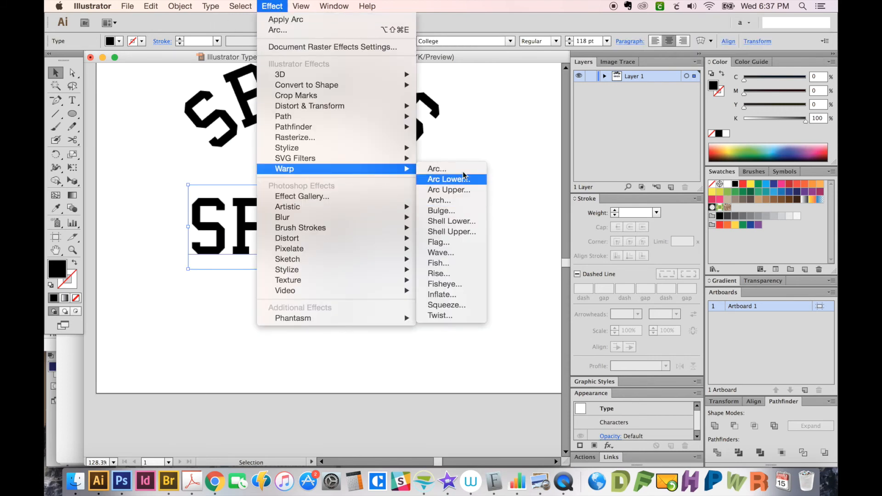
Step: Apply an Arc warp with 50% bend to the straight SPORTS and widen its letter spacing
{"action": "left_click", "coordinate": [436, 168]}
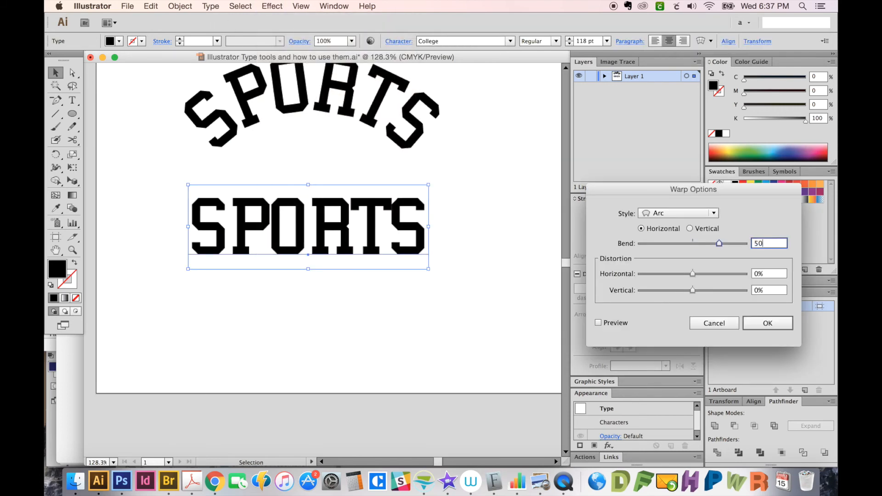
{"action": "left_click", "coordinate": [766, 322]}
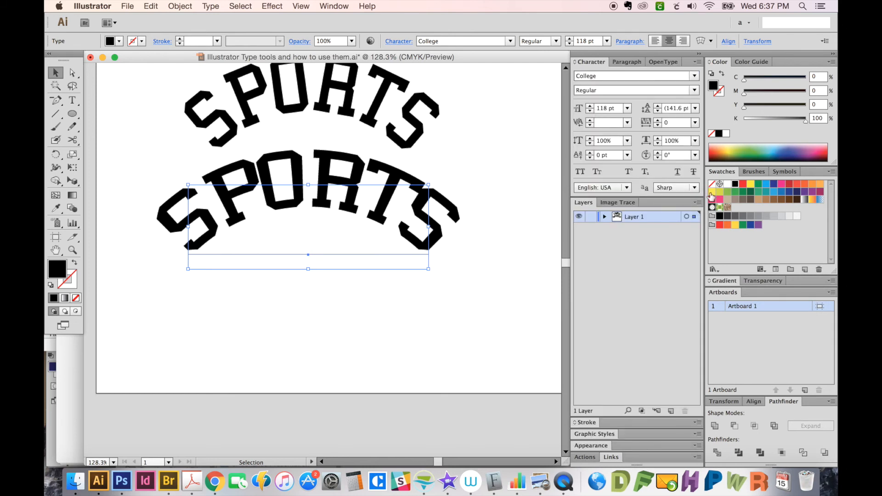
{"action": "left_click", "coordinate": [695, 122]}
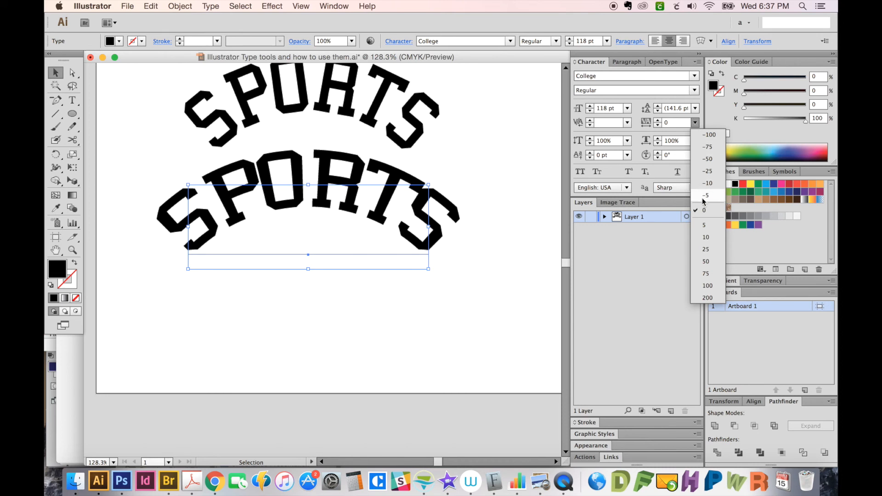
{"action": "left_click", "coordinate": [644, 254]}
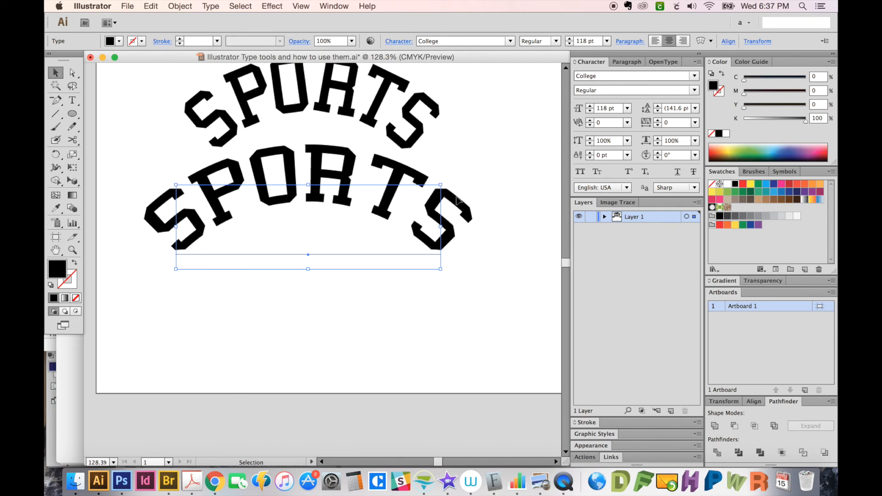
{"action": "mouse_move", "coordinate": [427, 246]}
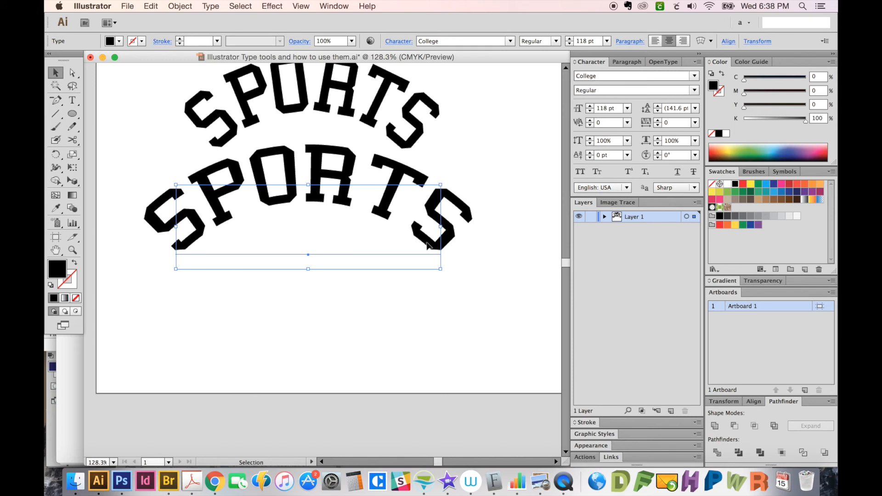
{"action": "mouse_move", "coordinate": [482, 157]}
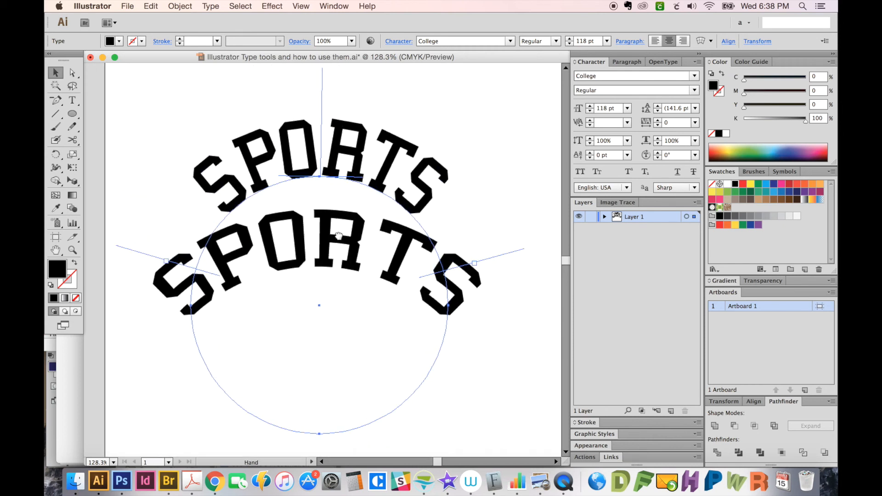
Step: Select the SPORTS text on the circular path
{"action": "left_click", "coordinate": [55, 72]}
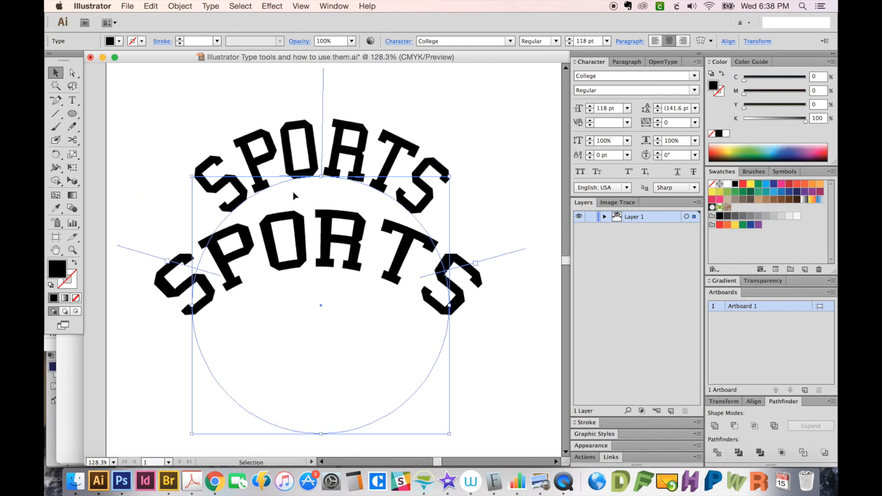
{"action": "mouse_move", "coordinate": [244, 153]}
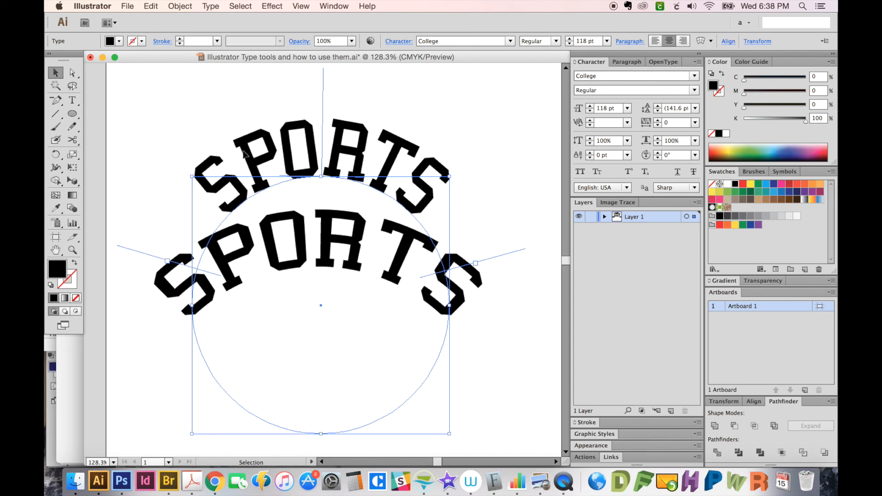
{"action": "mouse_move", "coordinate": [375, 201]}
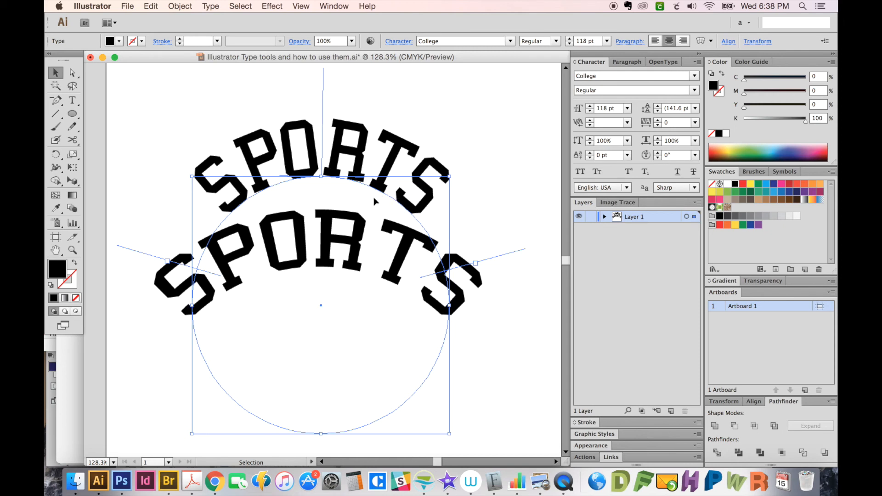
{"action": "mouse_move", "coordinate": [299, 276]}
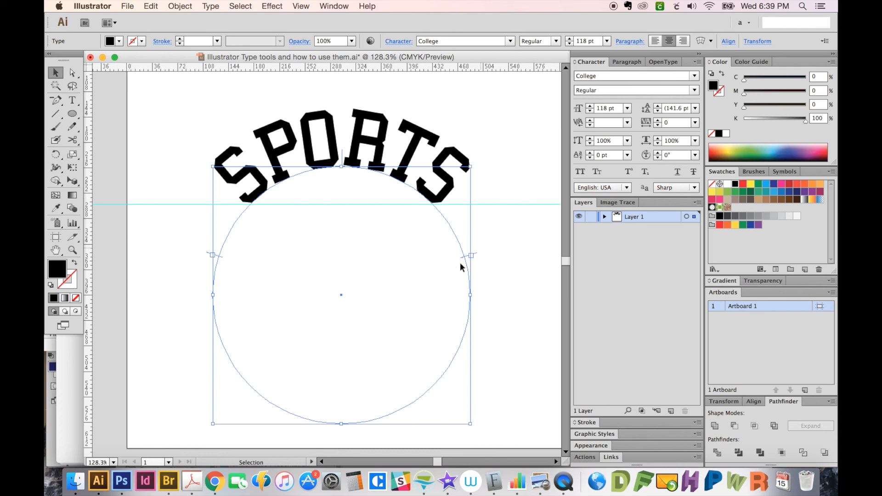
{"action": "mouse_move", "coordinate": [280, 233]}
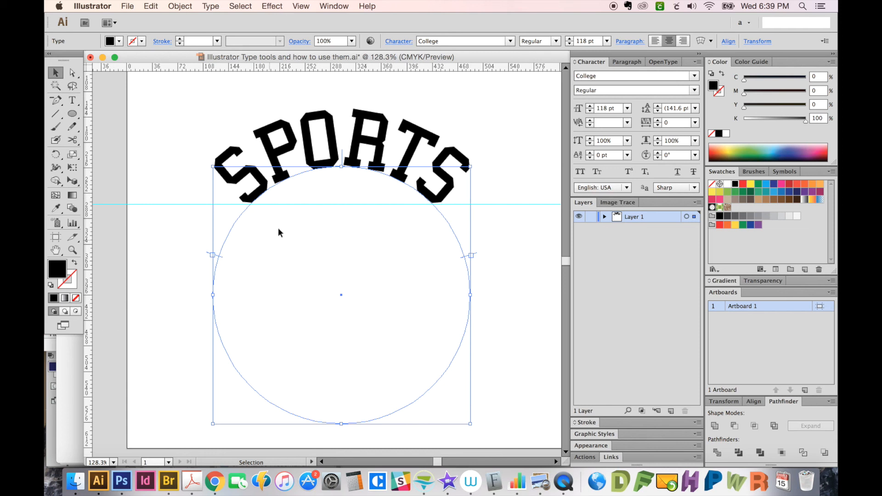
{"action": "mouse_move", "coordinate": [370, 196]}
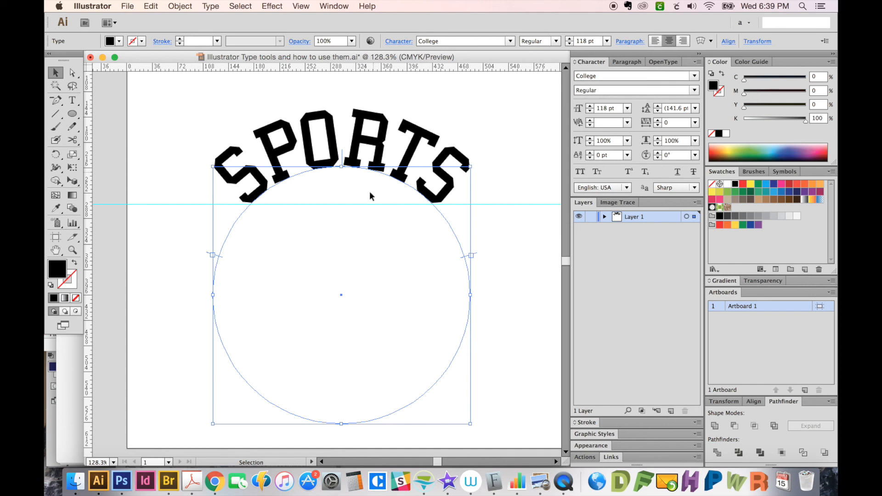
{"action": "mouse_move", "coordinate": [250, 346]}
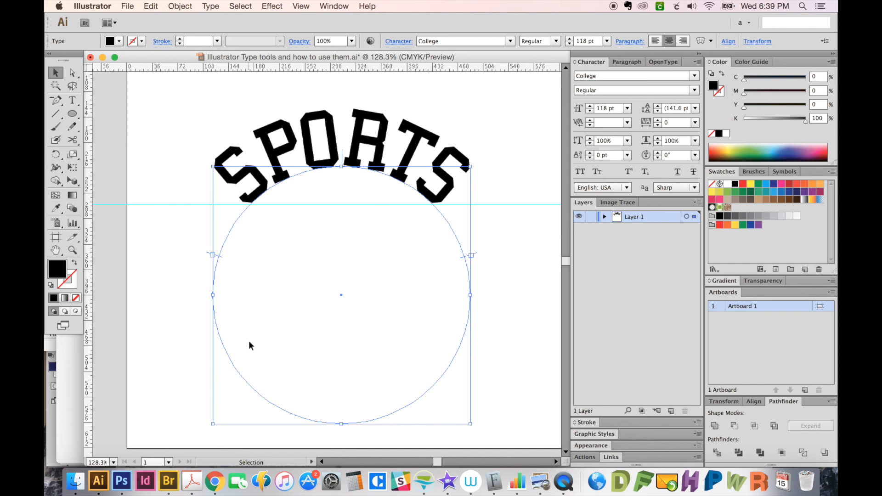
{"action": "mouse_move", "coordinate": [346, 164]}
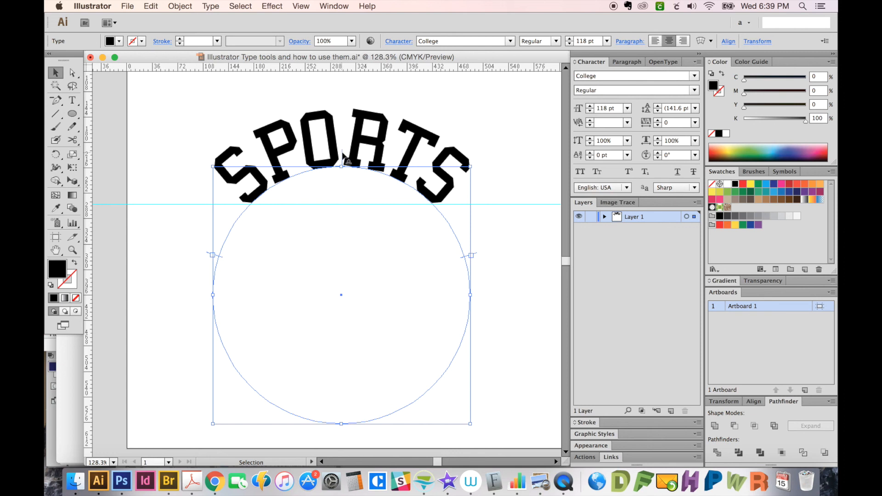
{"action": "mouse_move", "coordinate": [343, 159]}
{"action": "type", "text": "-21"}
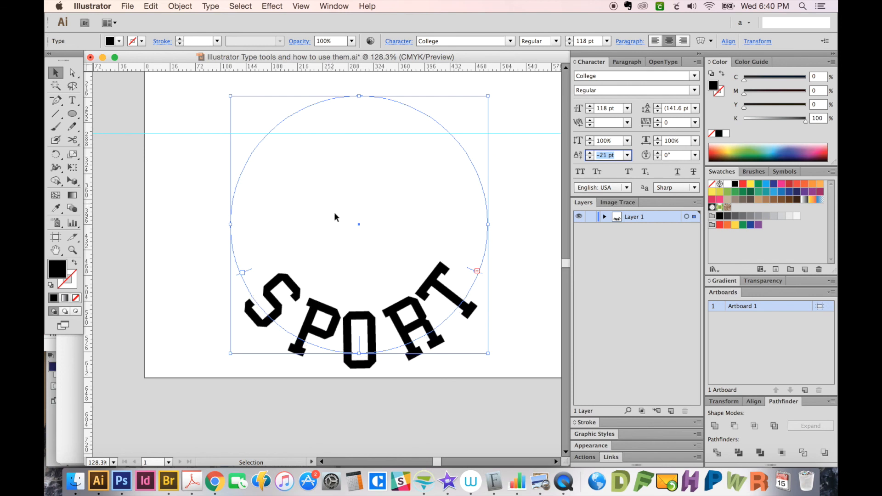
Step: Commit the -21 pt baseline shift on the bottom-arc SPORTS and begin editing its letters
{"action": "left_click", "coordinate": [72, 100]}
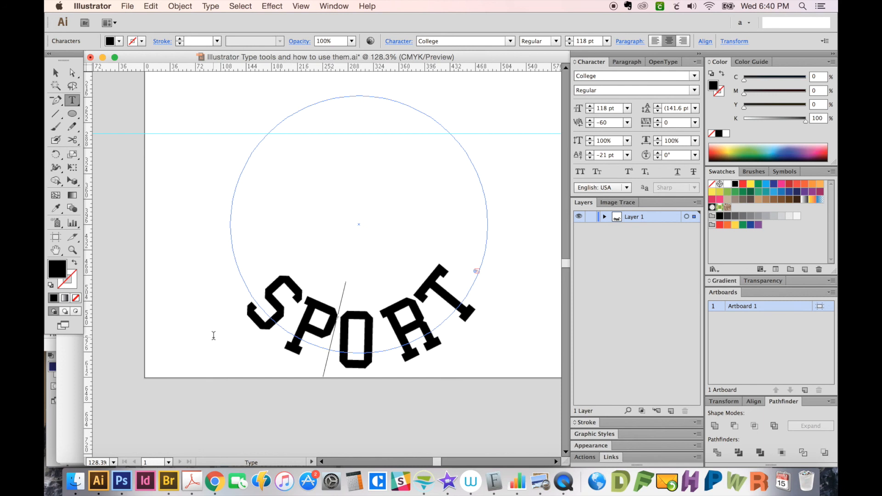
{"action": "left_click", "coordinate": [626, 122]}
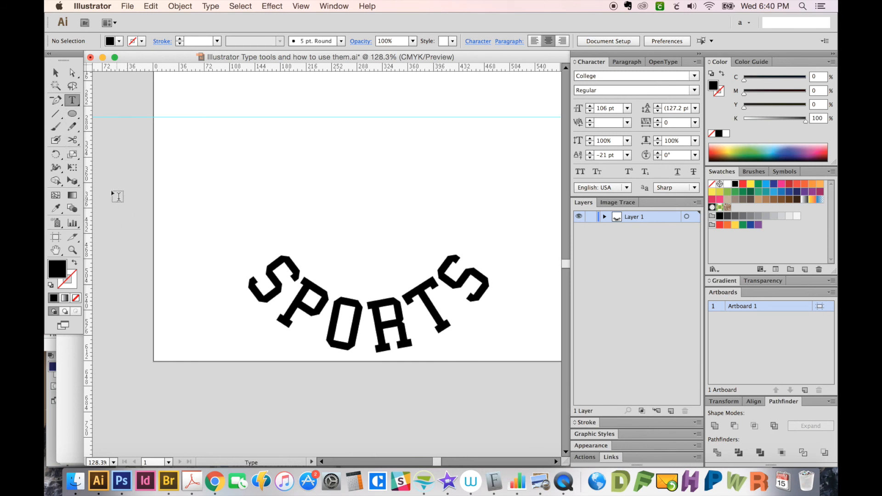
{"action": "left_click", "coordinate": [72, 100]}
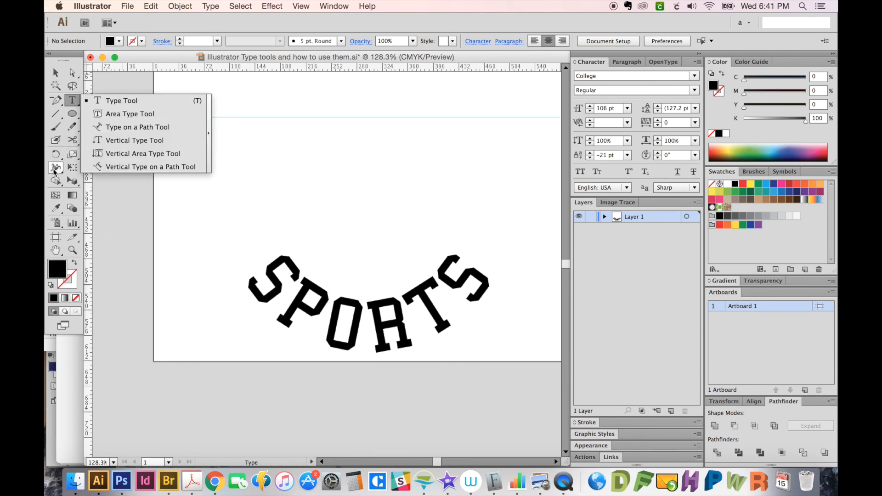